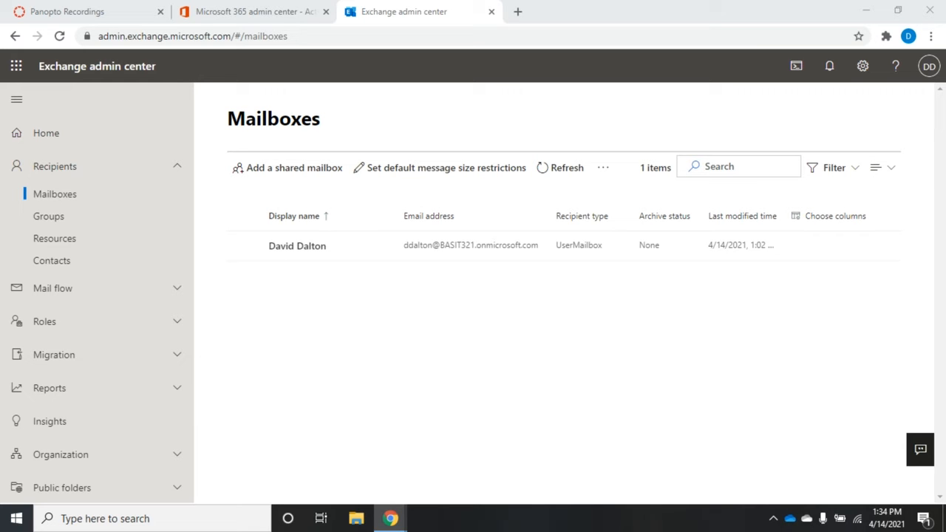
pyautogui.moveTo(67, 11)
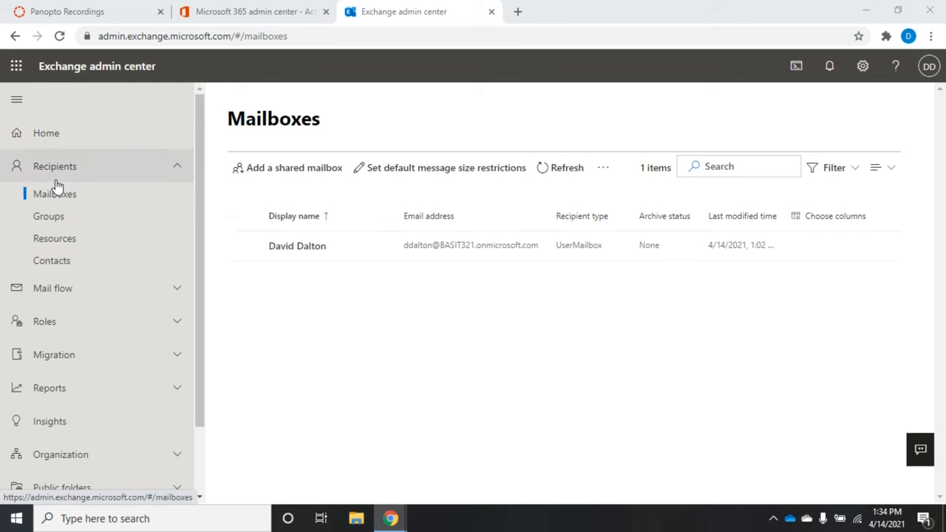
# - Open the Resources list under Recipients, which holds no resources yet
pyautogui.click(54, 238)
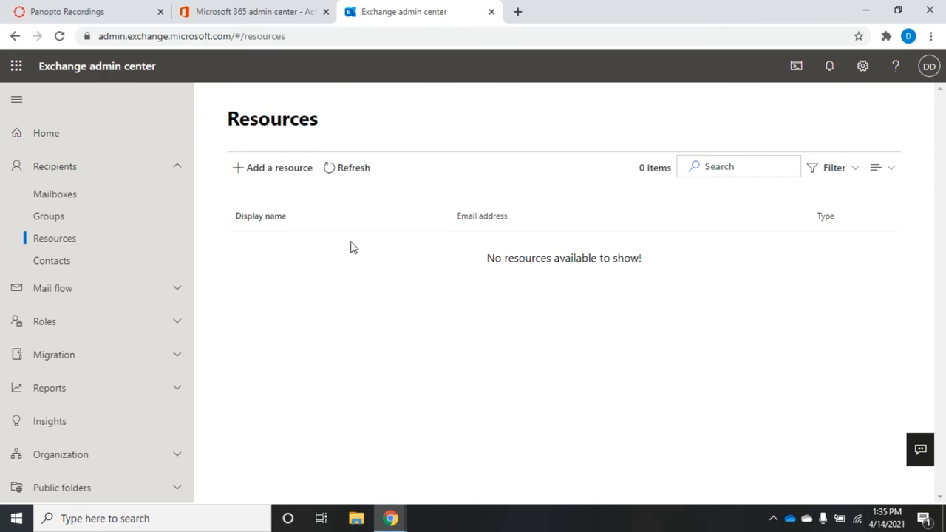
# - Start a new room resource Conference1 at BASIT321.onmicrosoft.com with capacity 20
pyautogui.click(273, 168)
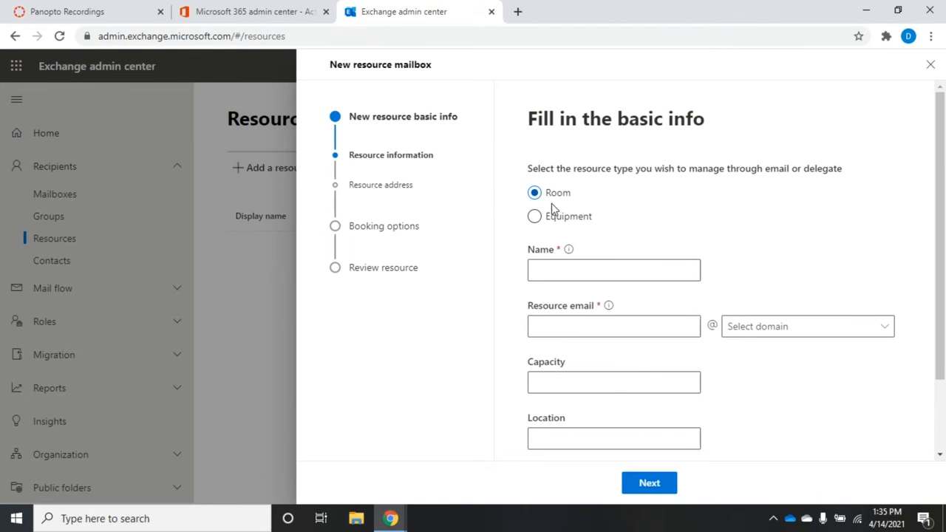
pyautogui.moveTo(606, 205)
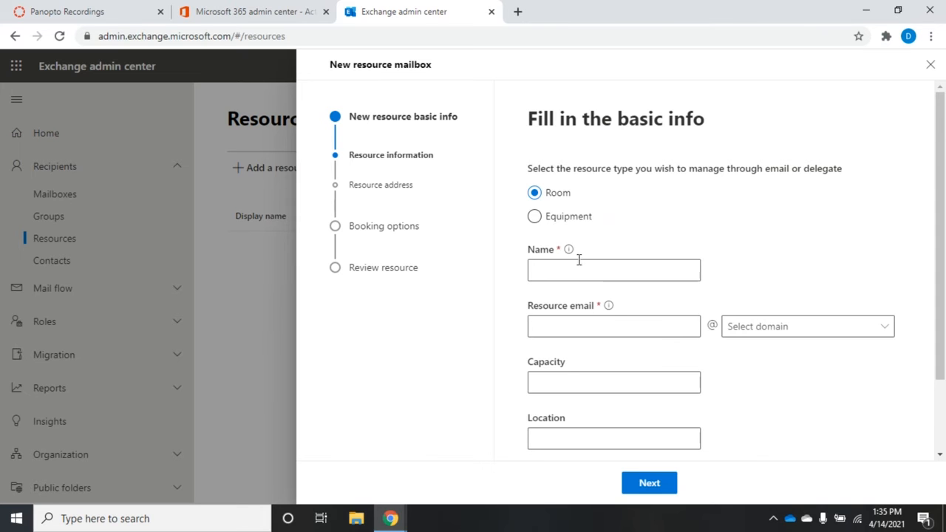
pyautogui.click(614, 270)
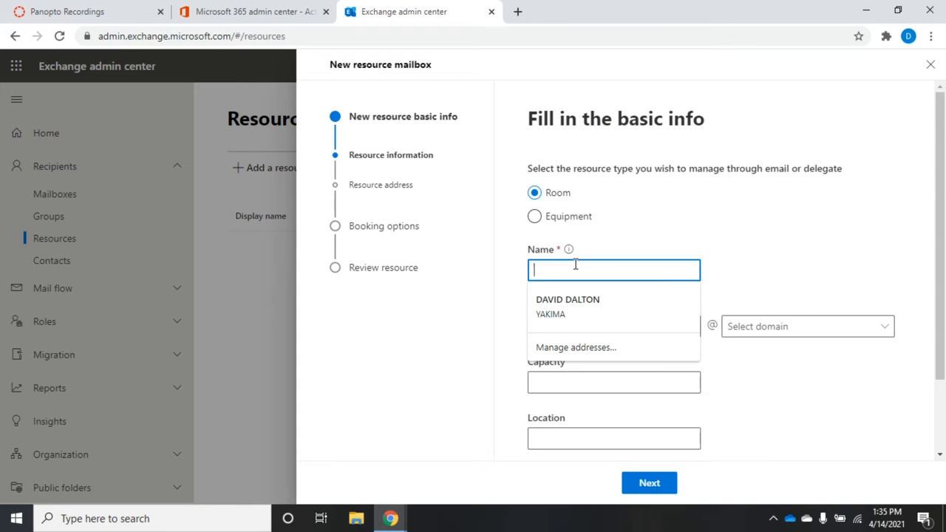
pyautogui.write('Conference1')
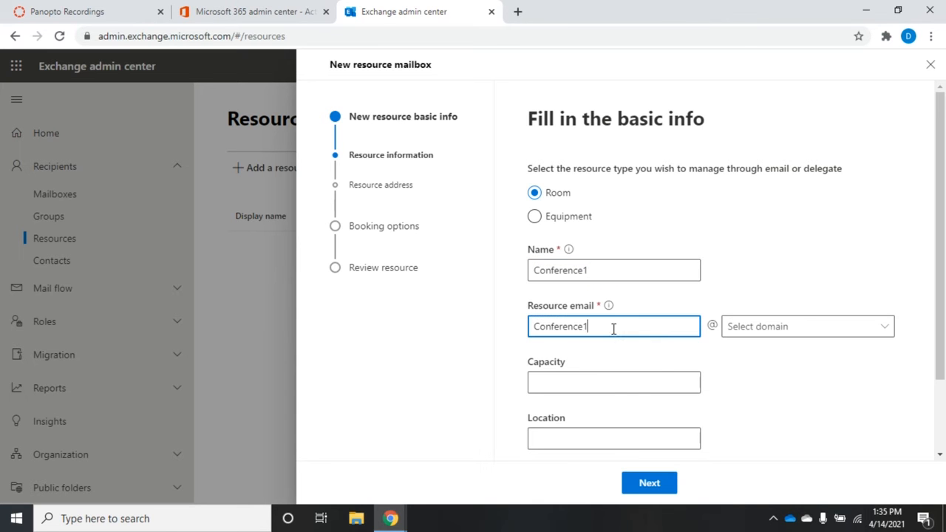
pyautogui.moveTo(778, 337)
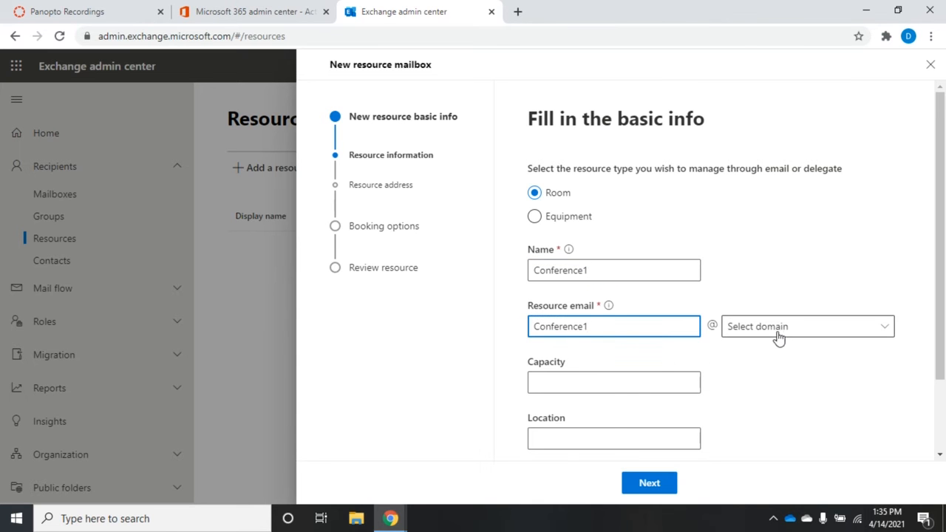
pyautogui.click(806, 326)
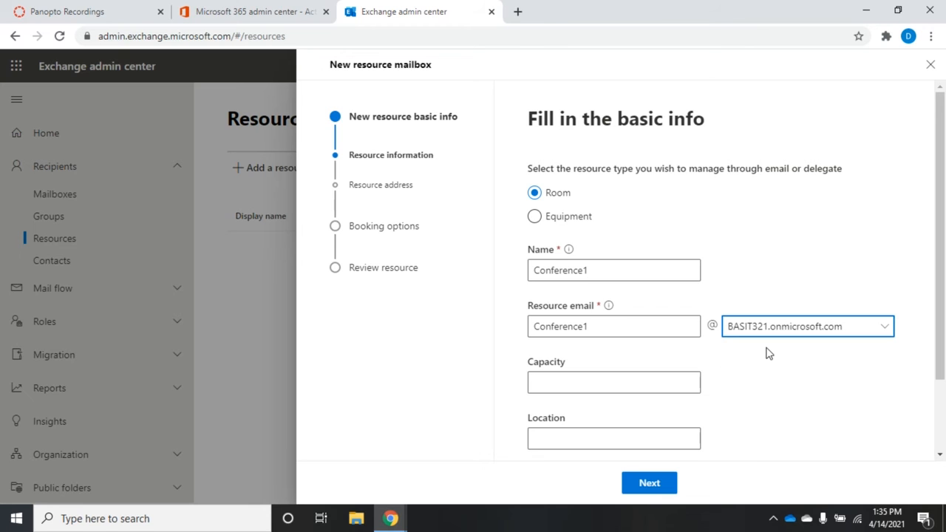
pyautogui.moveTo(794, 368)
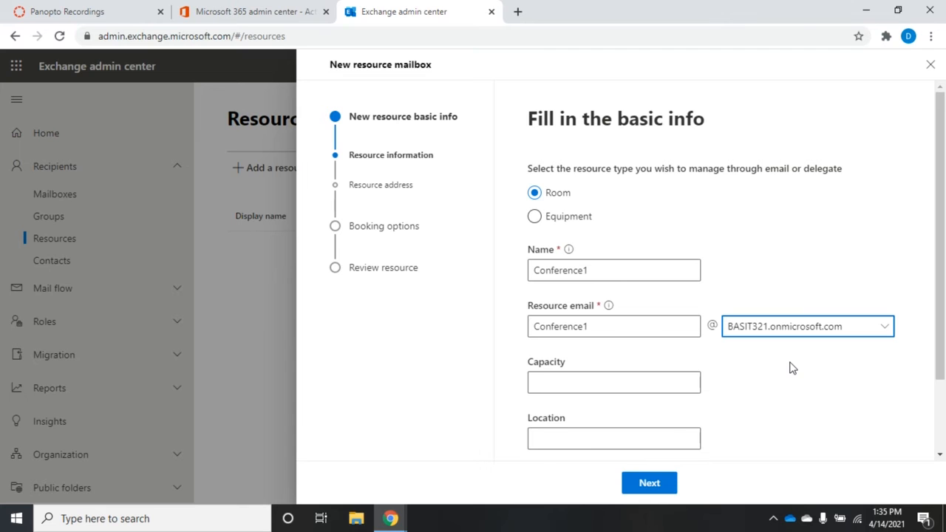
pyautogui.moveTo(722, 382)
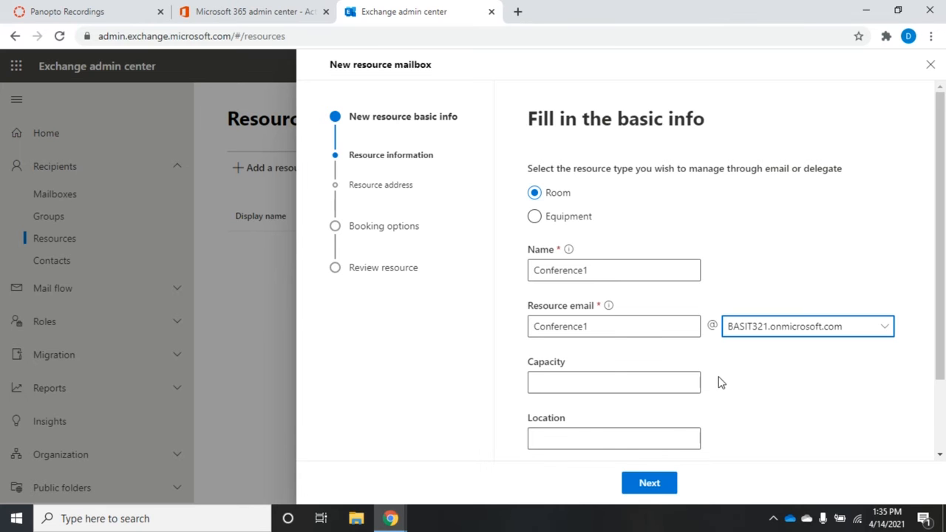
pyautogui.write('20')
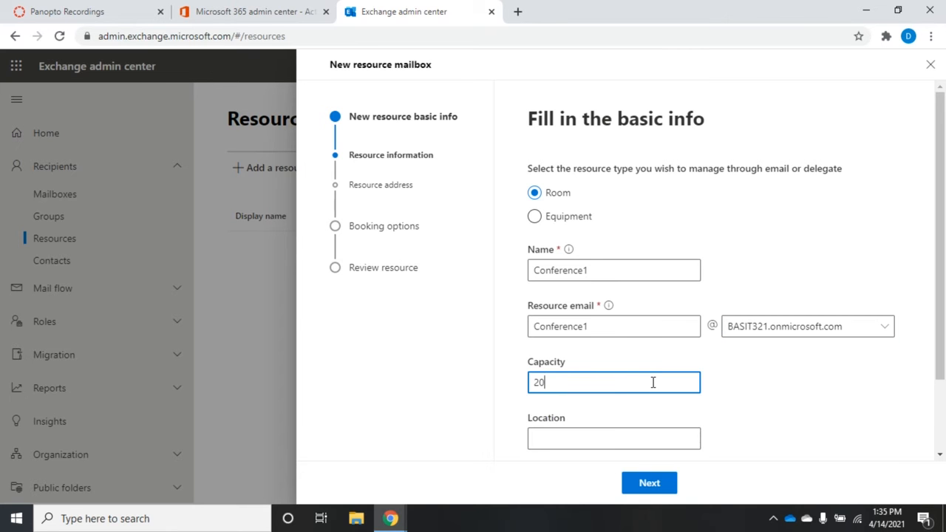
pyautogui.click(614, 438)
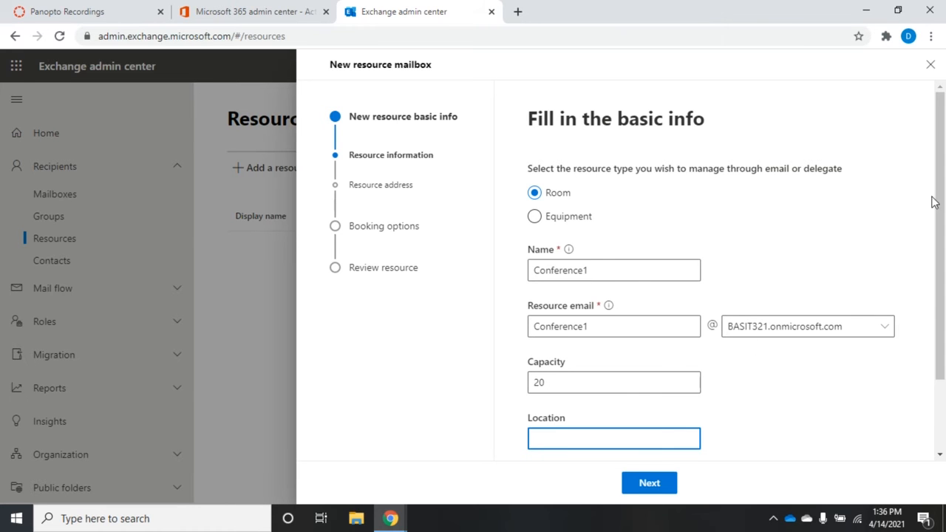
pyautogui.scroll(-3)
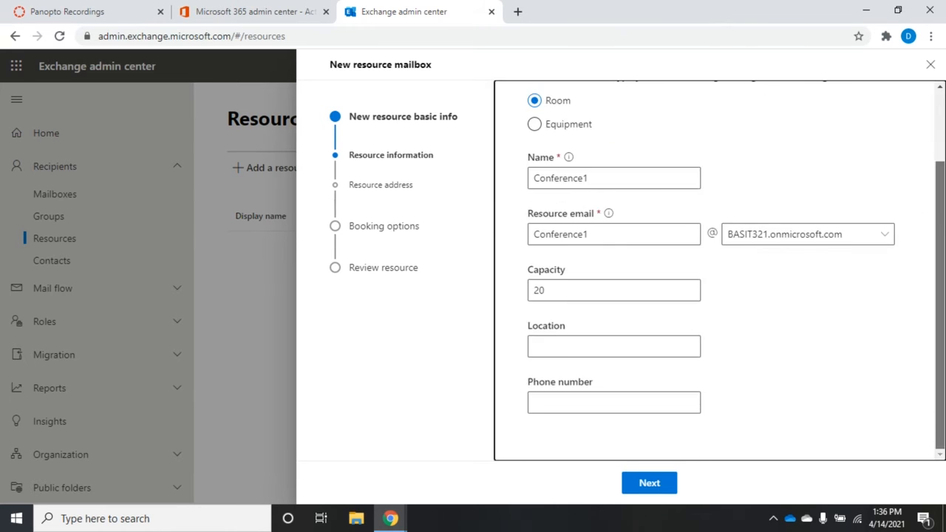
pyautogui.moveTo(601, 346)
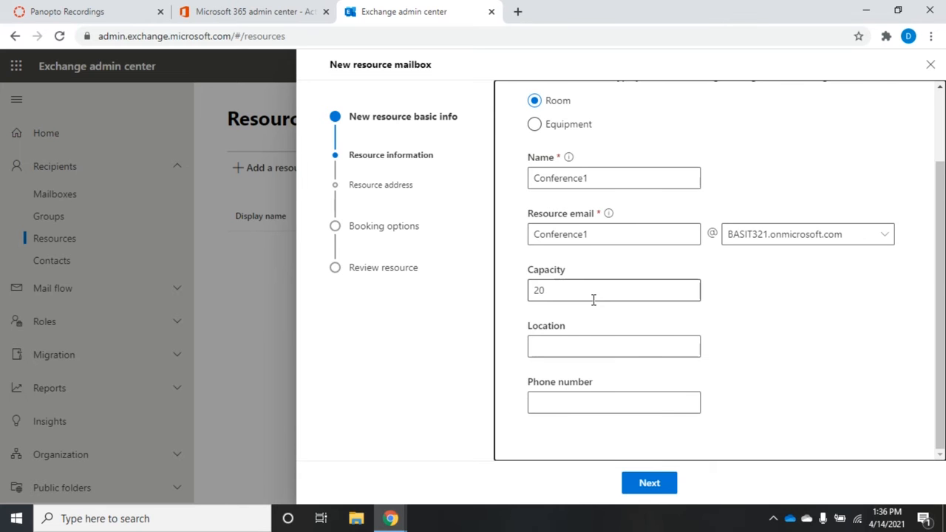
pyautogui.click(614, 346)
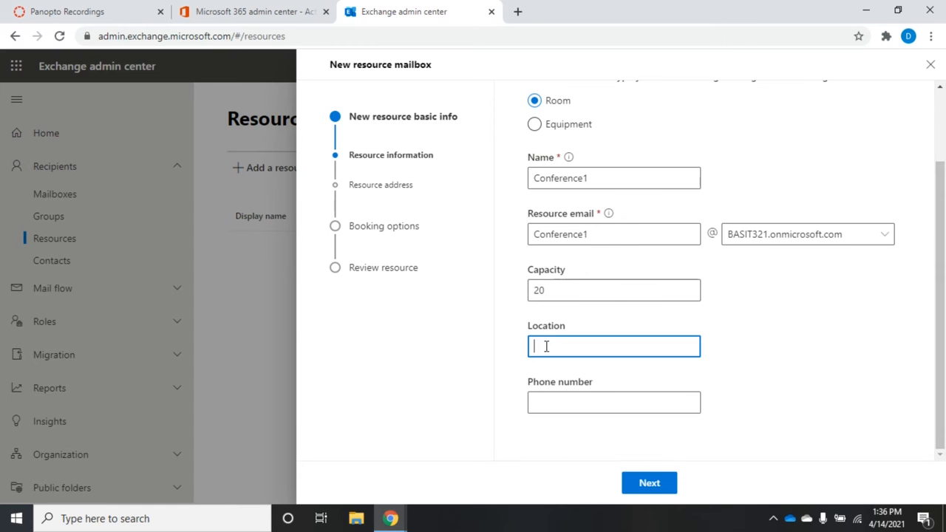
# - Enter location Yakima and move on to the blank Resource address fields
pyautogui.write('Yakima')
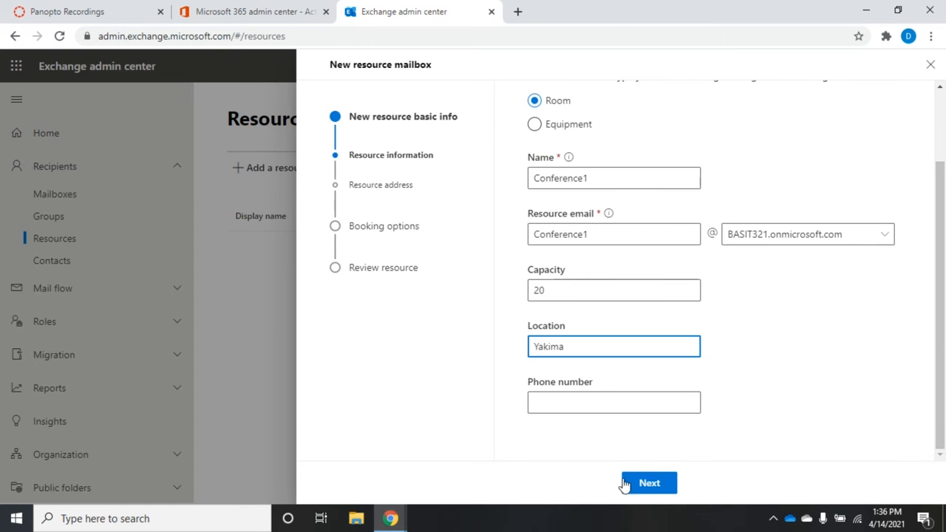
pyautogui.click(648, 482)
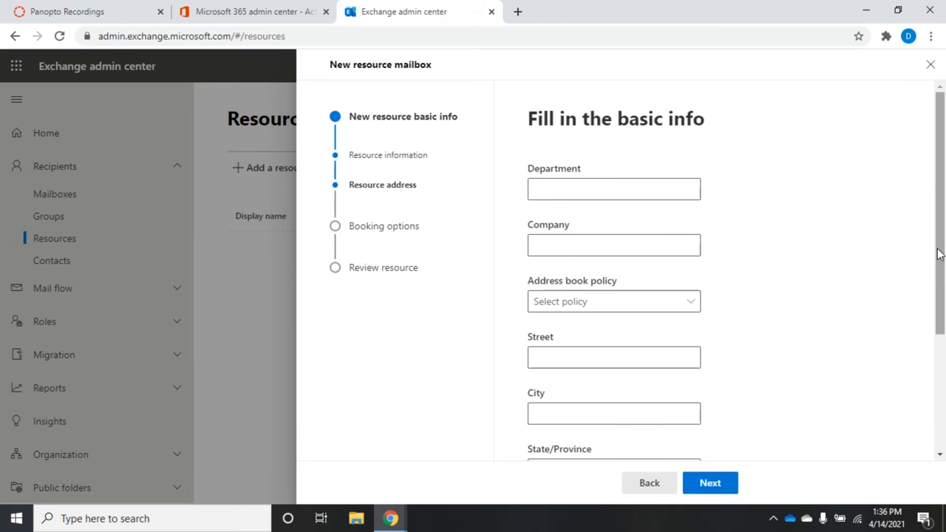
pyautogui.scroll(-3)
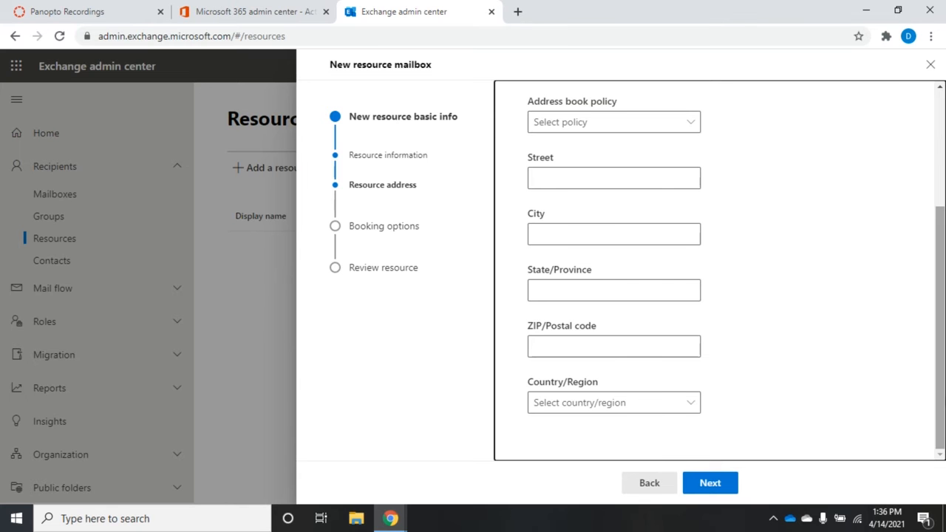
pyautogui.moveTo(596, 331)
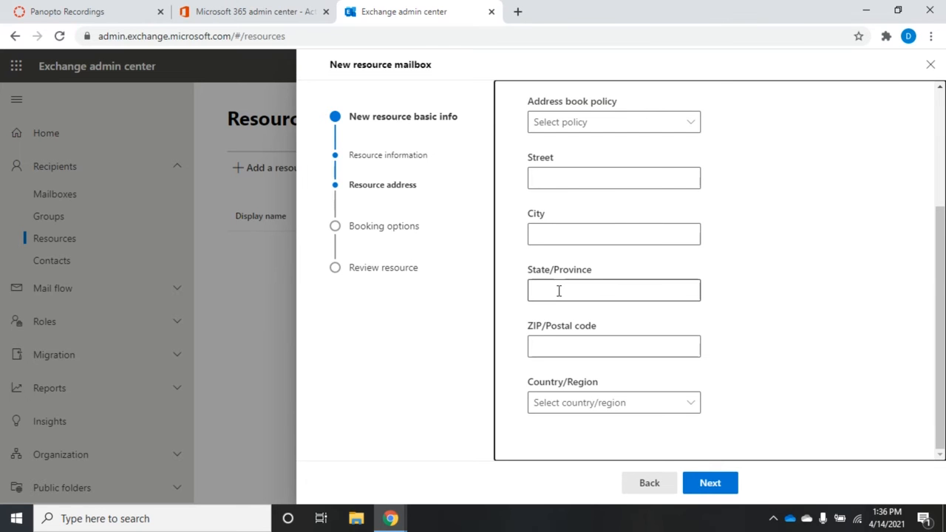
pyautogui.moveTo(714, 290)
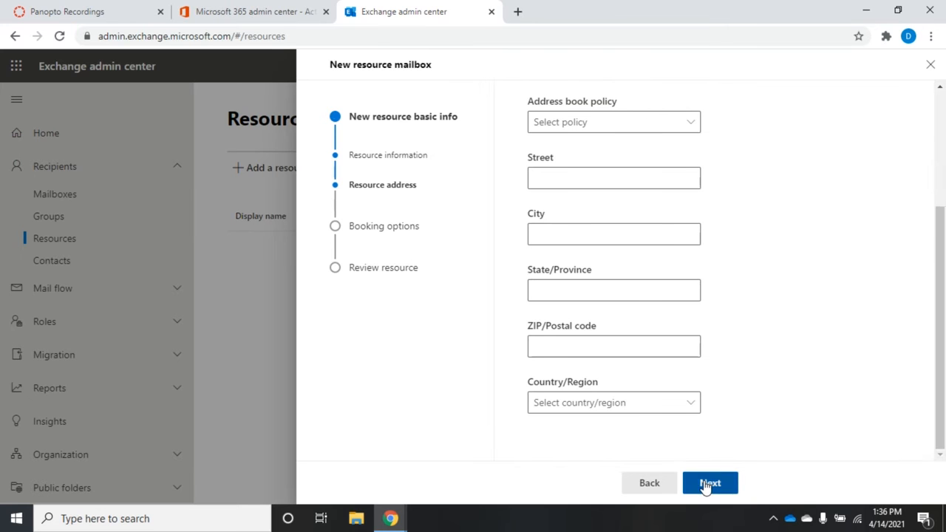
# - Restrict booking to work hours and leave auto-accepting meeting requests off
pyautogui.click(709, 483)
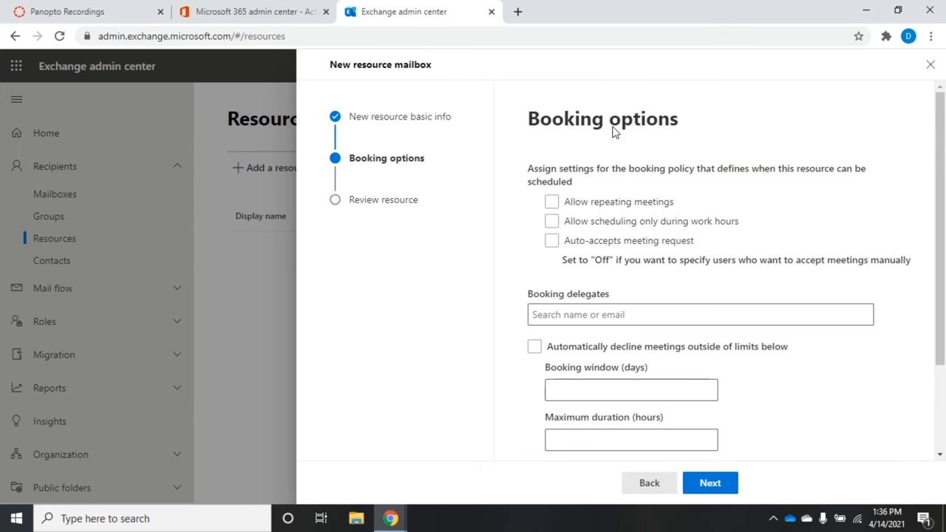
pyautogui.moveTo(620, 129)
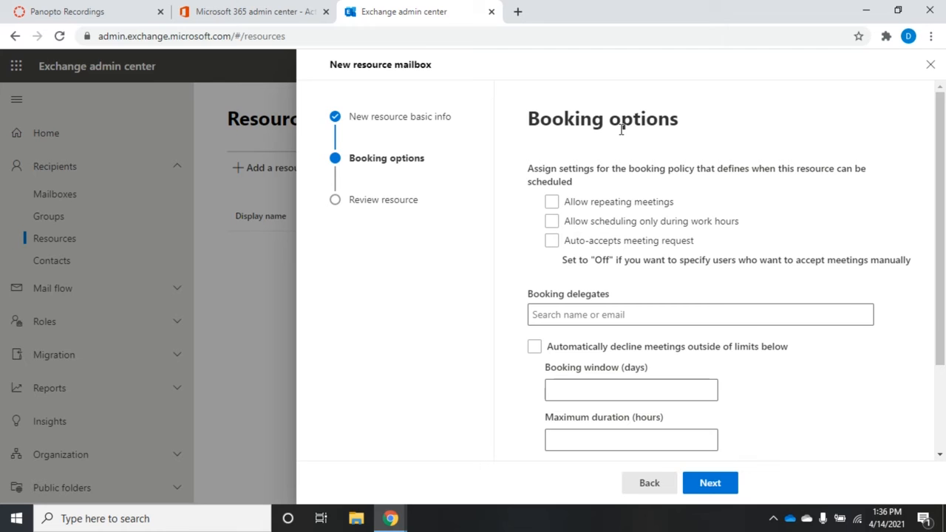
pyautogui.click(552, 241)
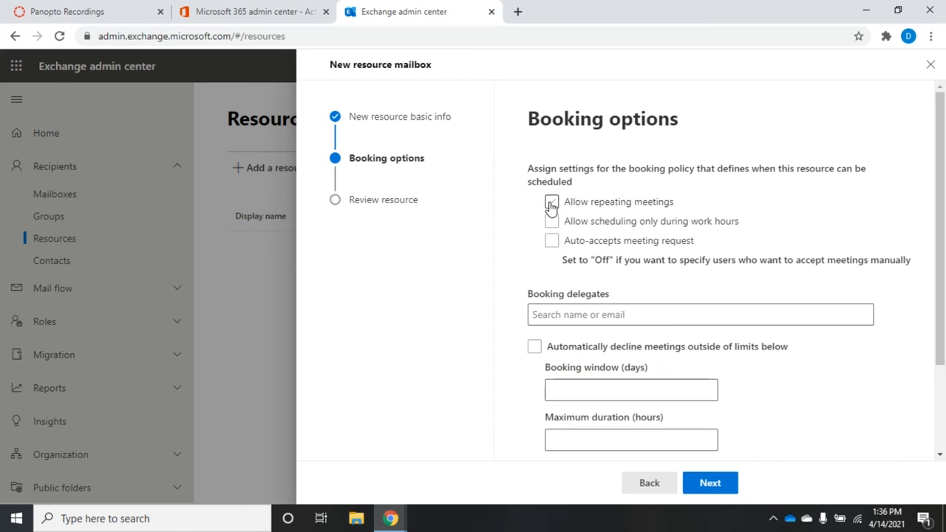
pyautogui.click(551, 201)
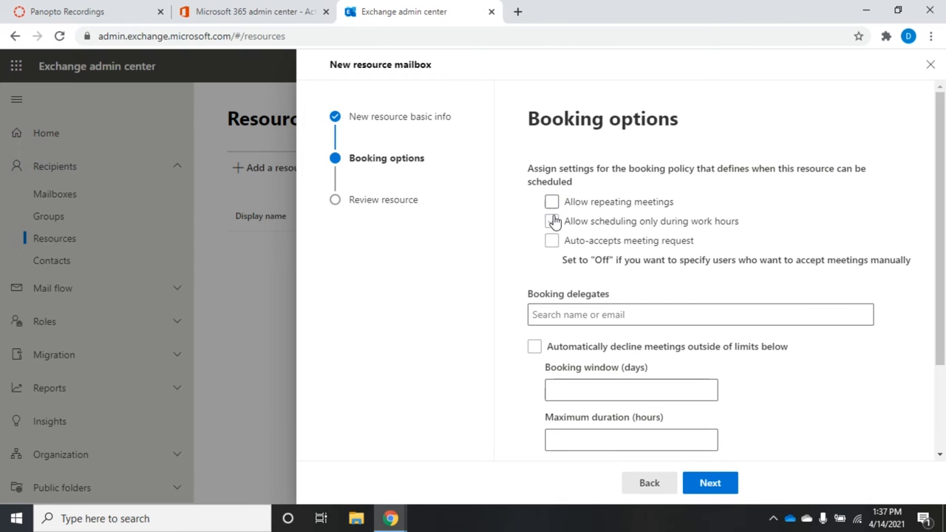
pyautogui.click(551, 221)
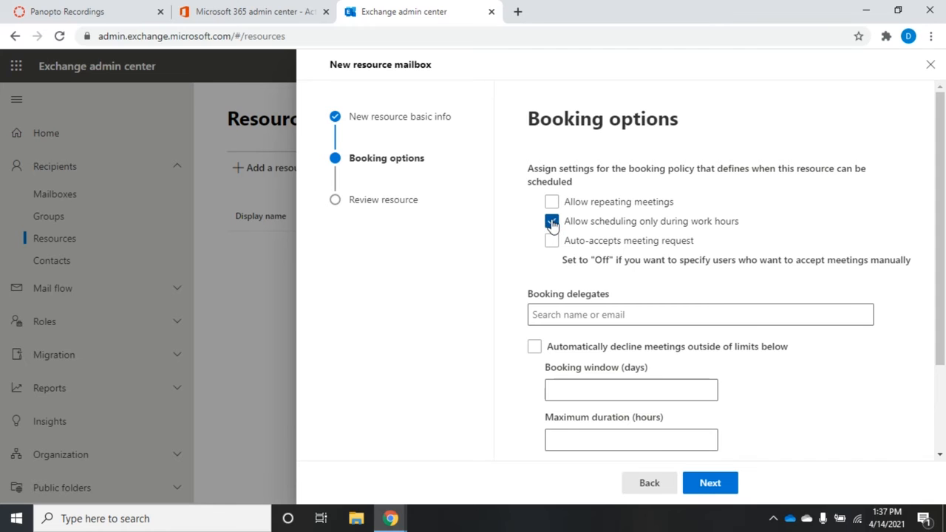
pyautogui.click(552, 221)
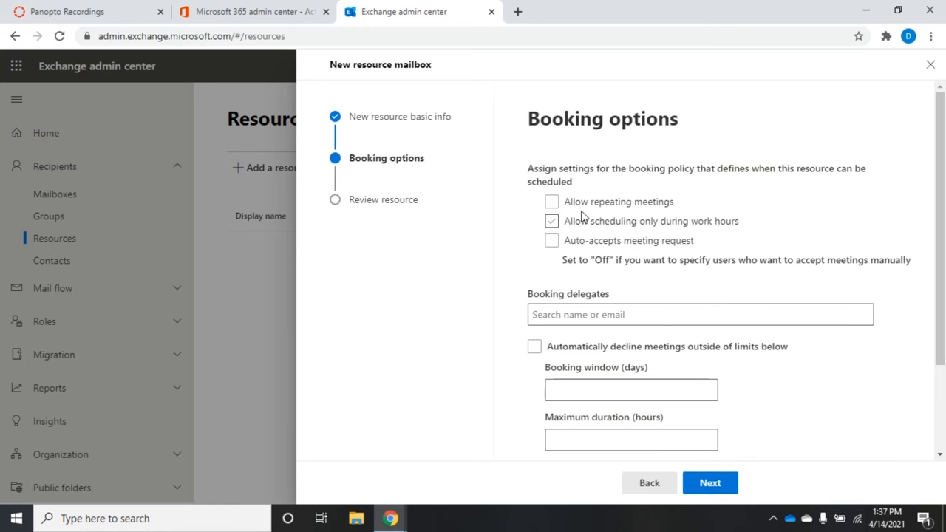
pyautogui.moveTo(706, 229)
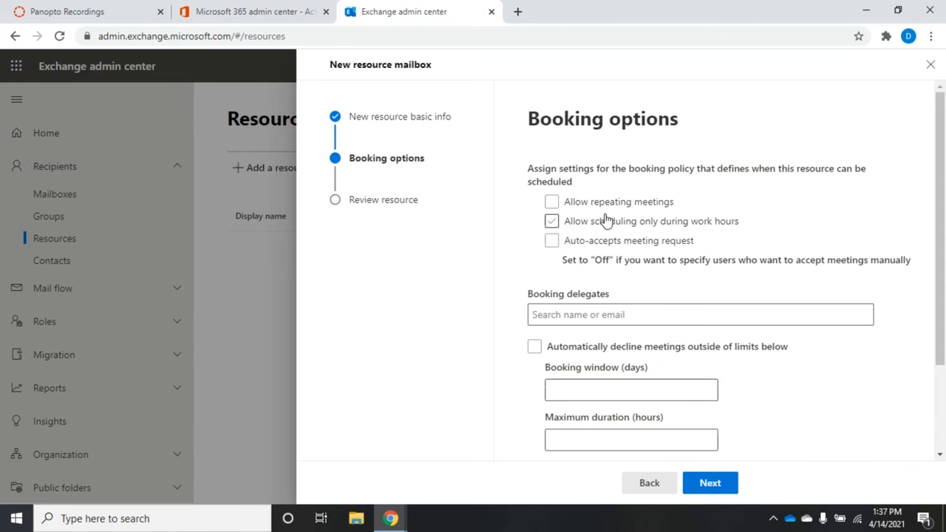
pyautogui.click(552, 240)
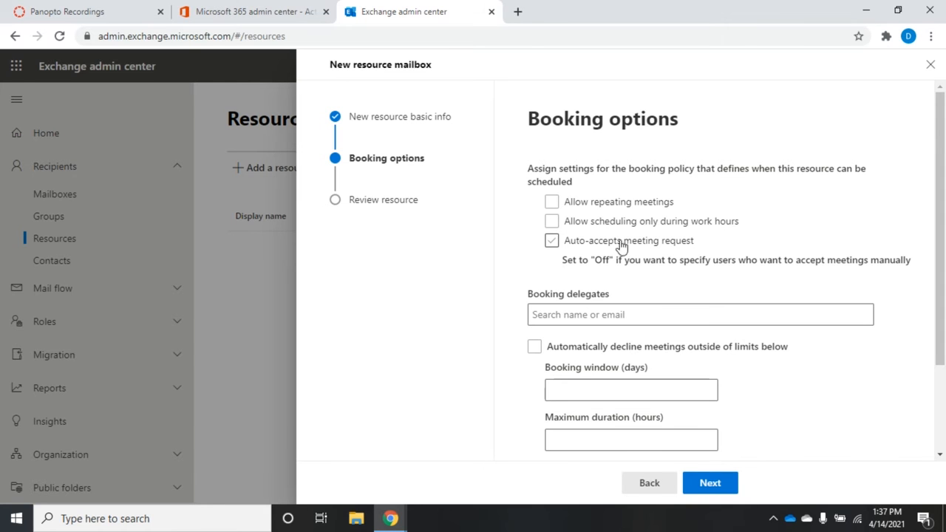
pyautogui.click(552, 240)
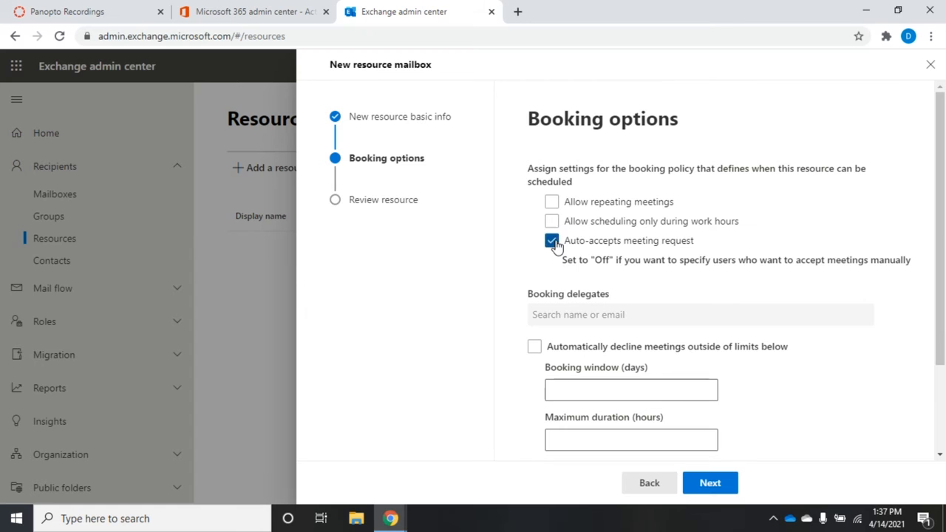
pyautogui.click(552, 222)
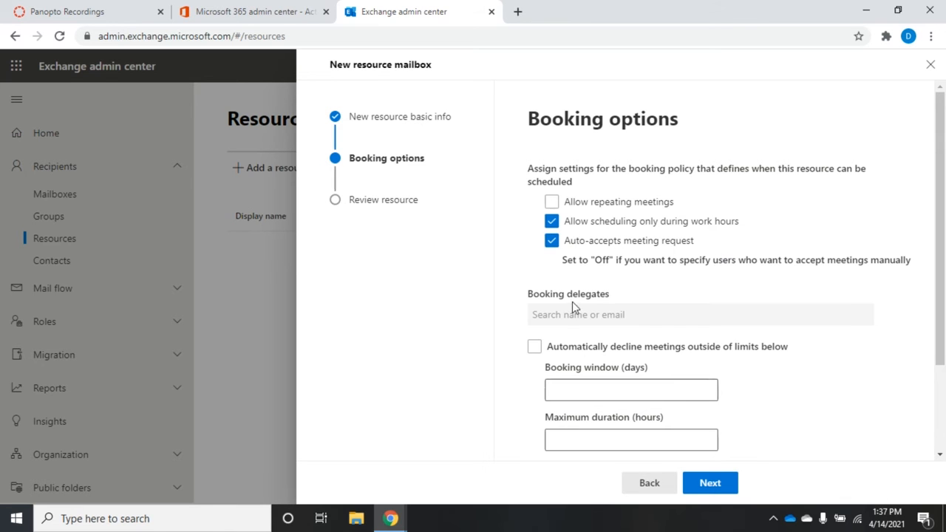
pyautogui.moveTo(633, 317)
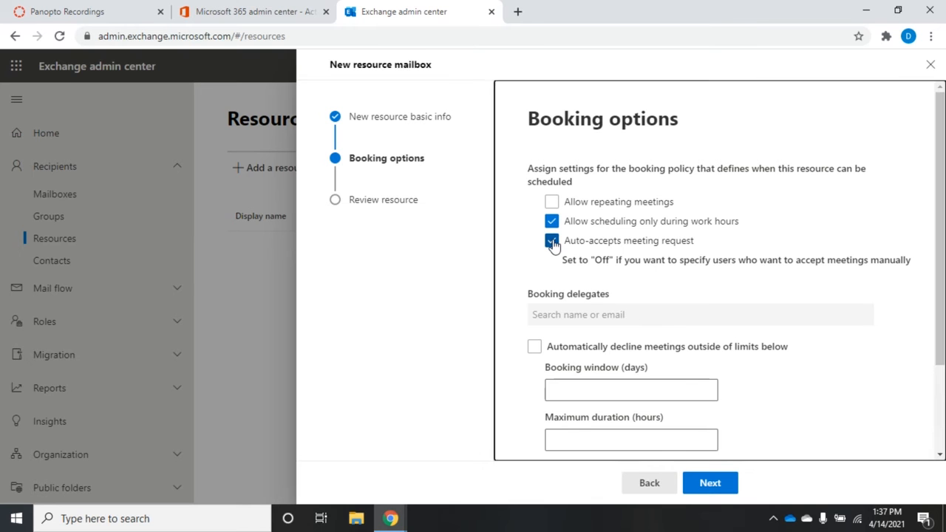
pyautogui.click(551, 240)
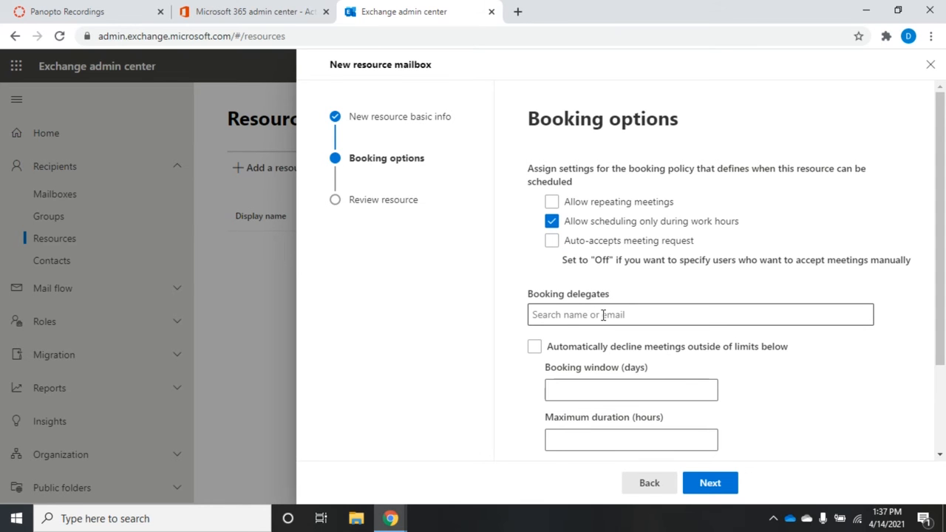
pyautogui.moveTo(644, 314)
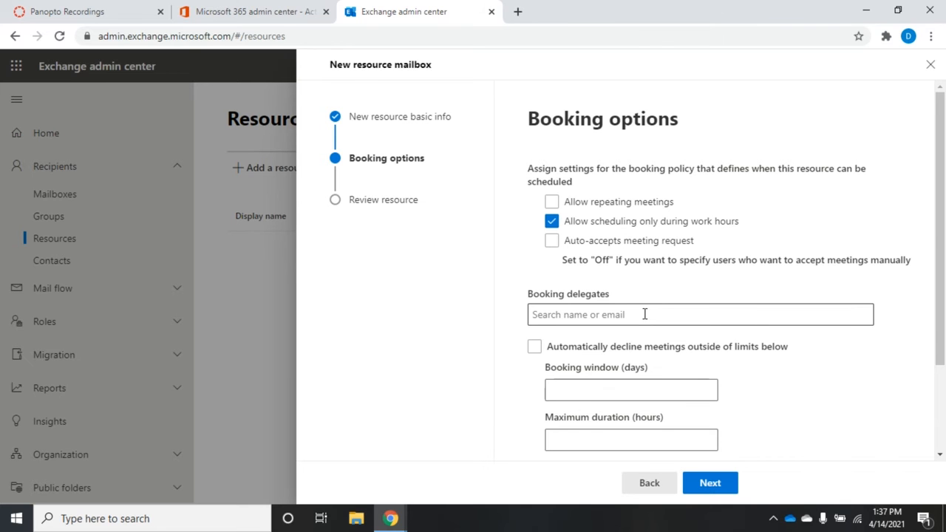
pyautogui.click(552, 240)
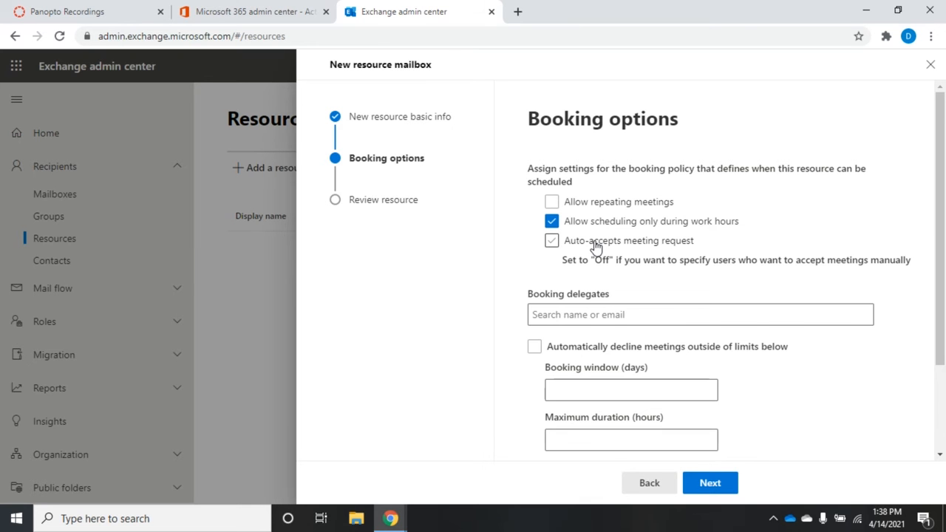
pyautogui.click(551, 240)
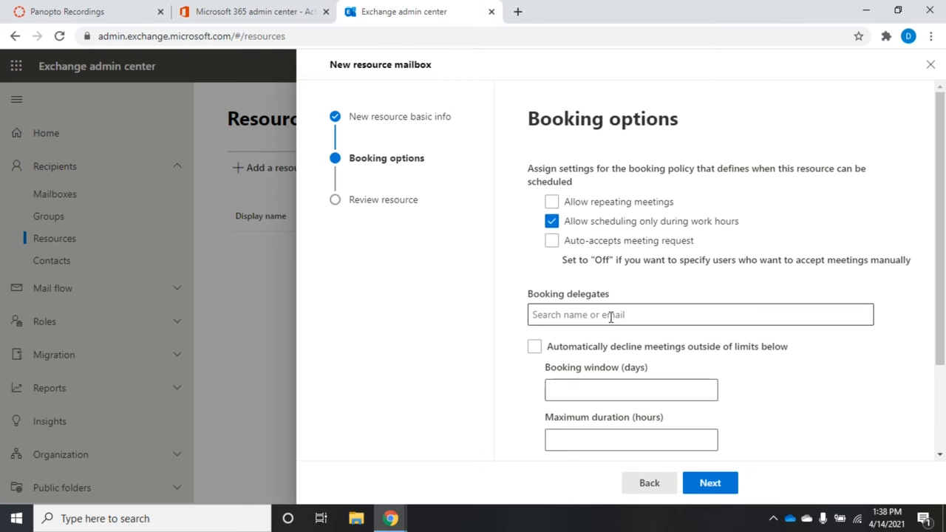
pyautogui.write('d')
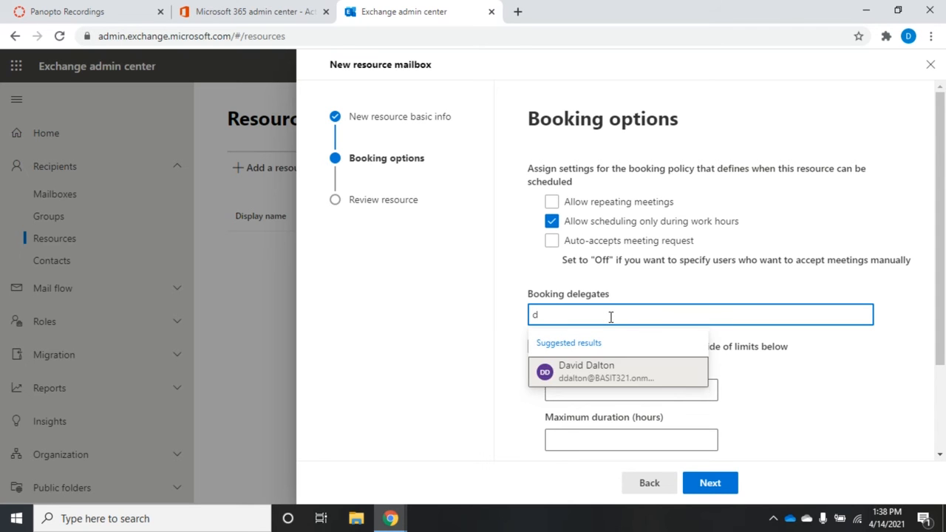
pyautogui.write('dalton')
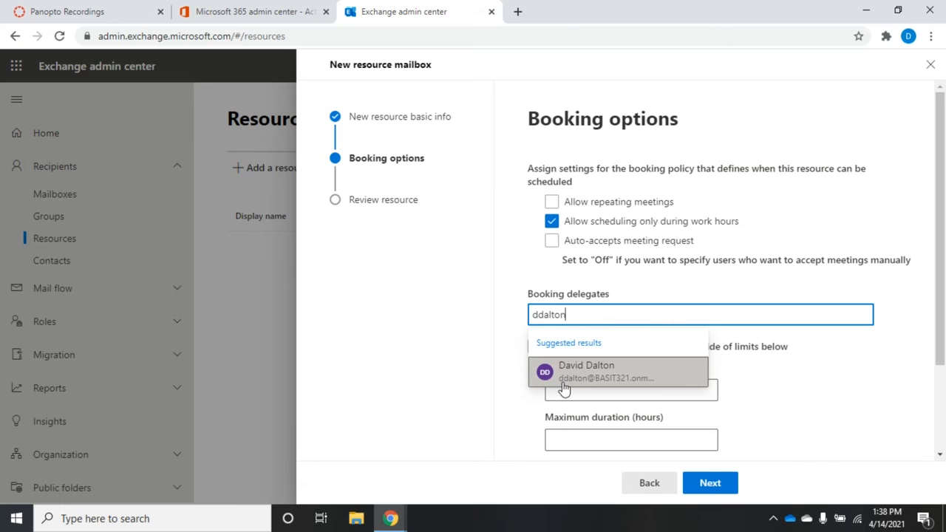
pyautogui.click(586, 372)
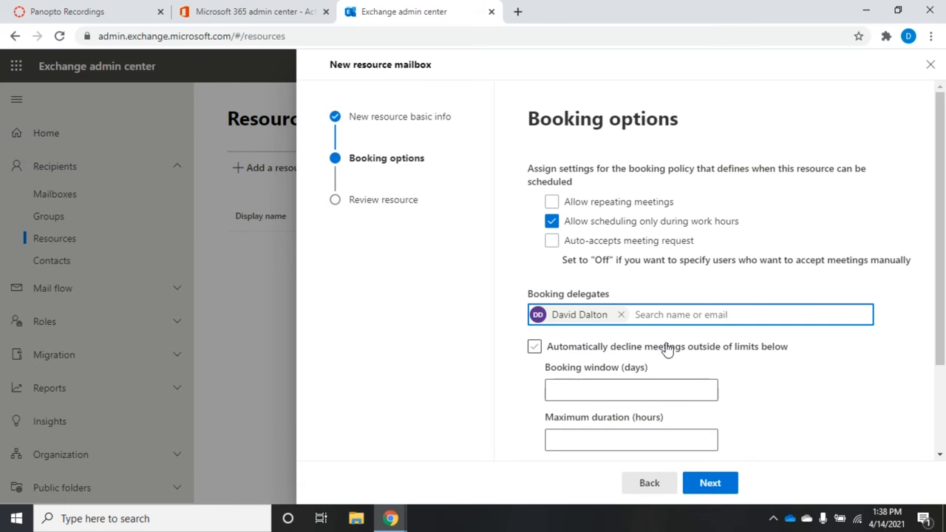
pyautogui.click(740, 315)
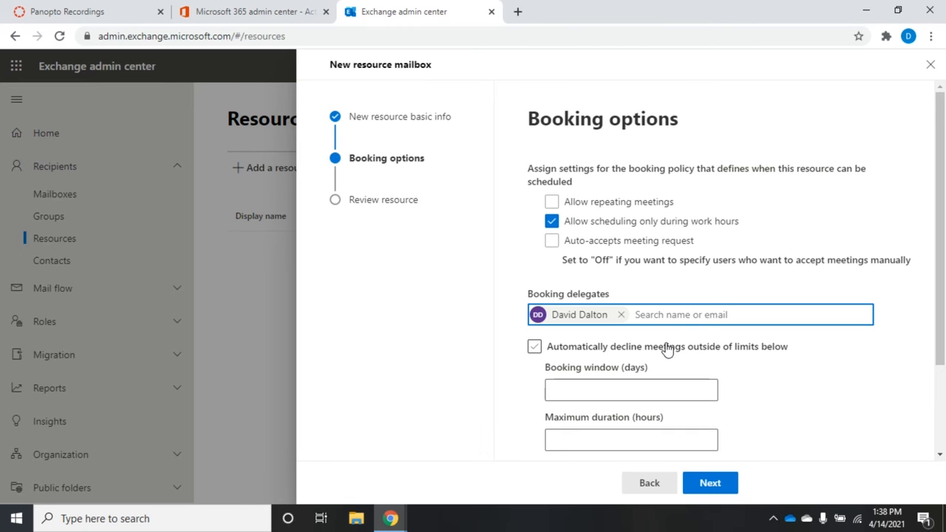
pyautogui.moveTo(655, 346)
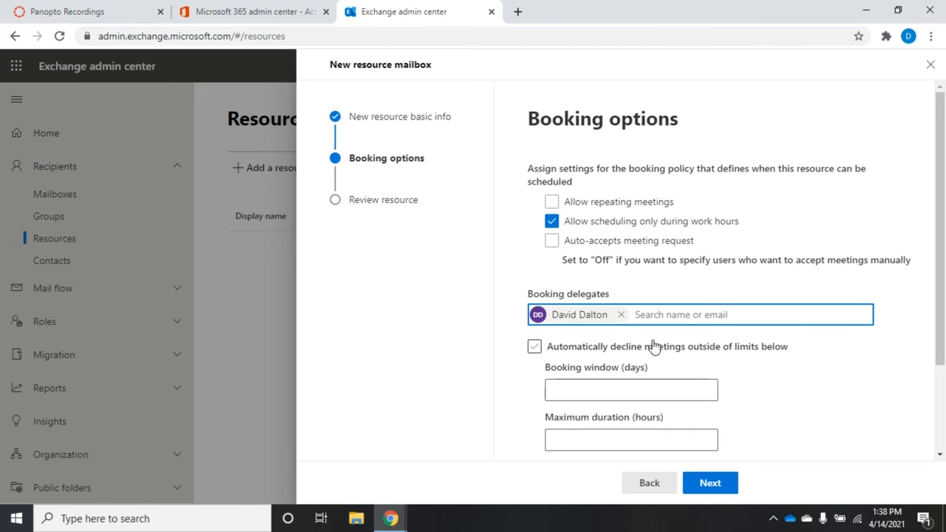
pyautogui.moveTo(643, 353)
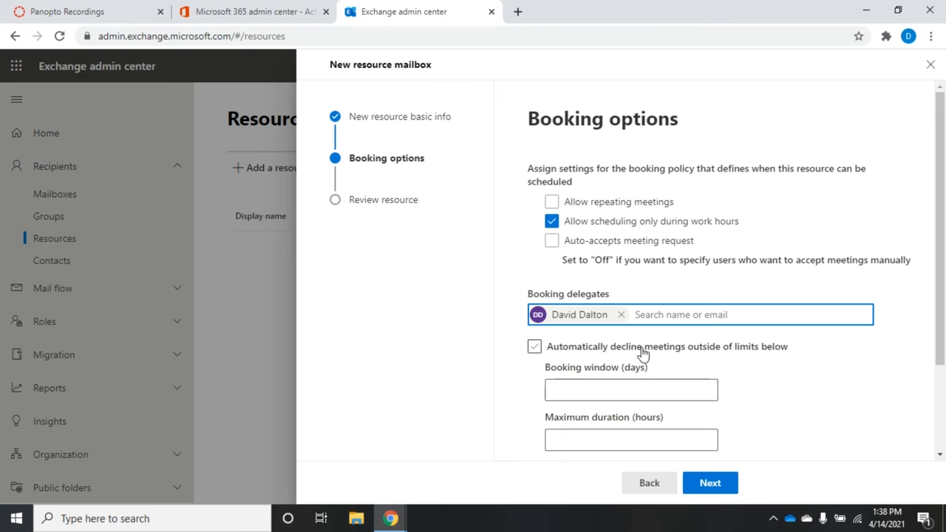
# - Auto-decline meetings outside limits: 14-day booking window, 4-hour maximum duration
pyautogui.click(535, 346)
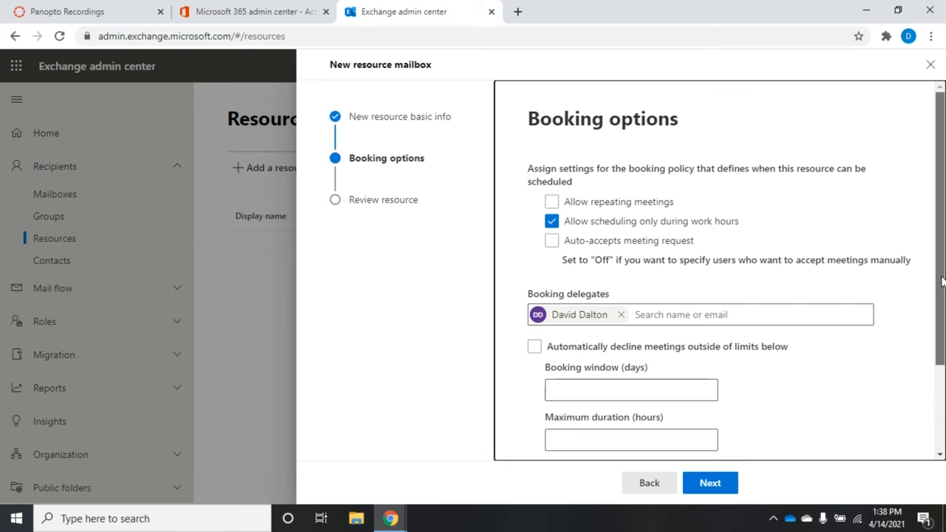
pyautogui.scroll(-3)
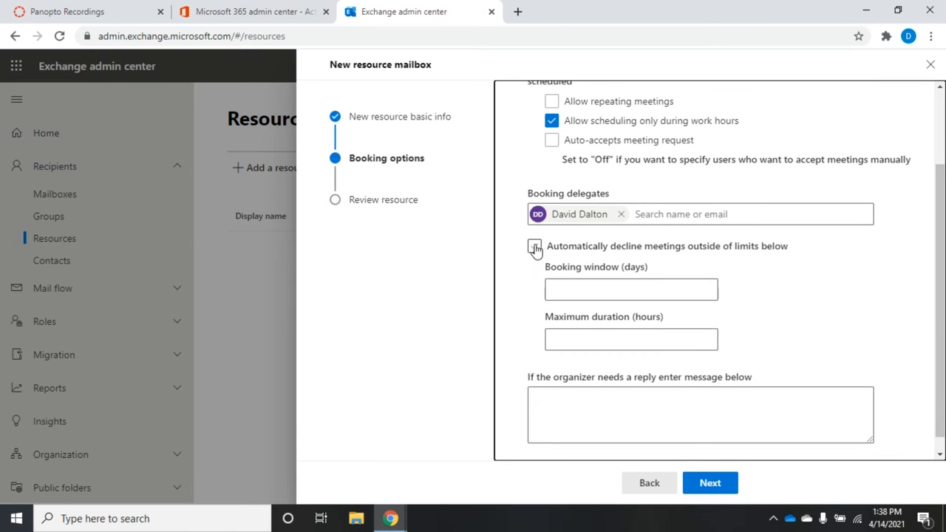
pyautogui.click(534, 246)
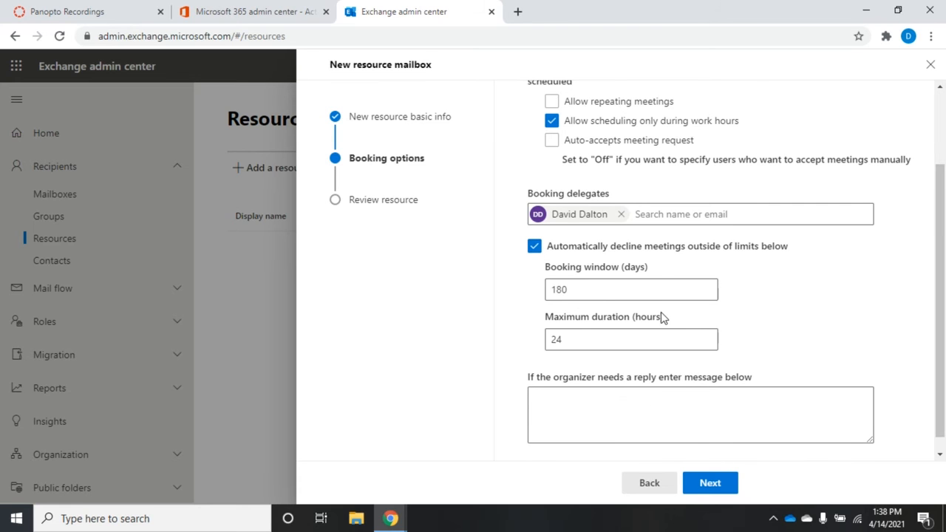
pyautogui.click(631, 289)
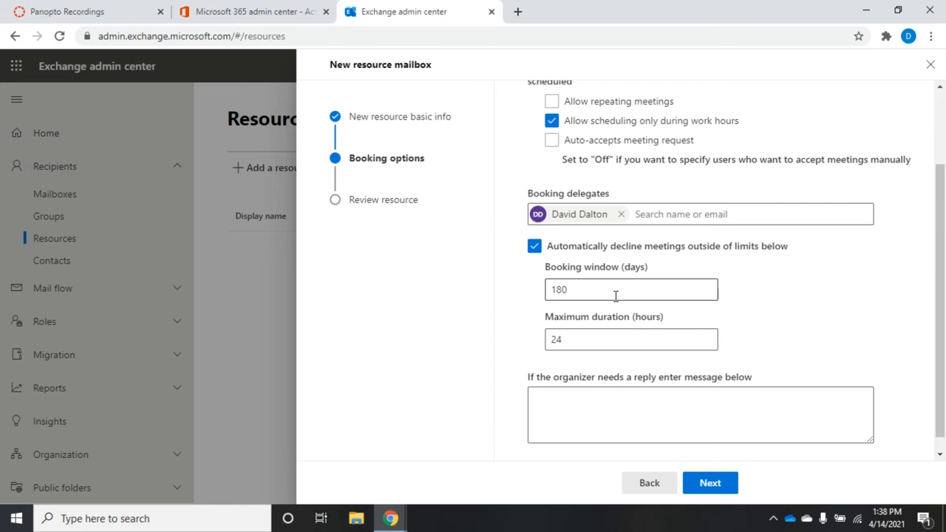
pyautogui.moveTo(559, 363)
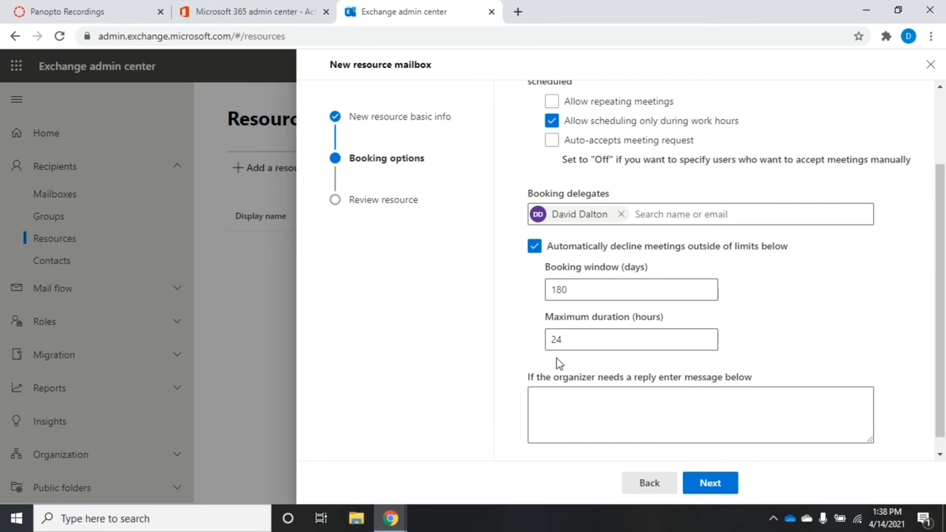
pyautogui.moveTo(669, 370)
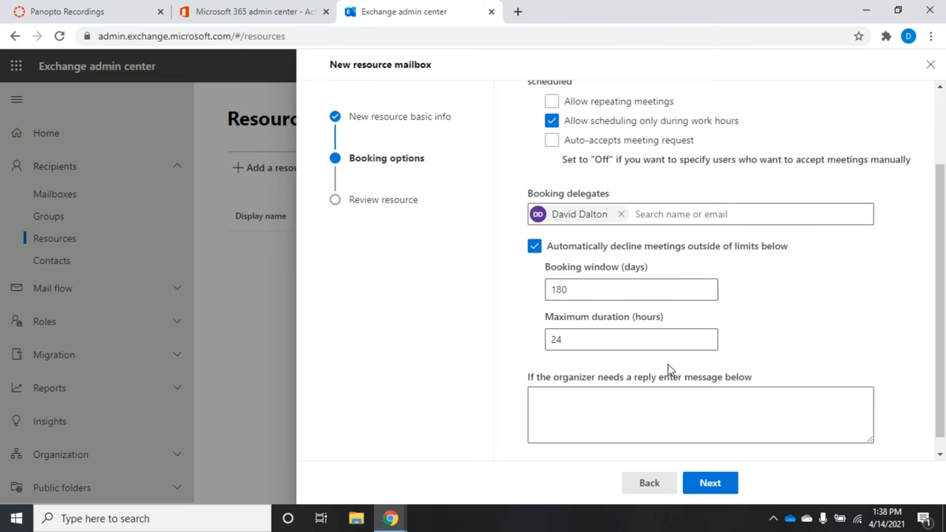
pyautogui.click(632, 289)
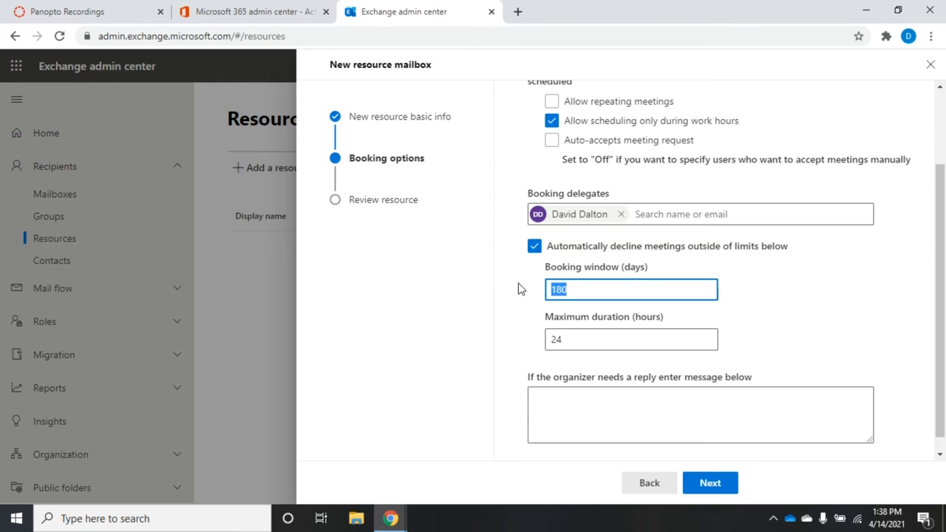
pyautogui.write('14')
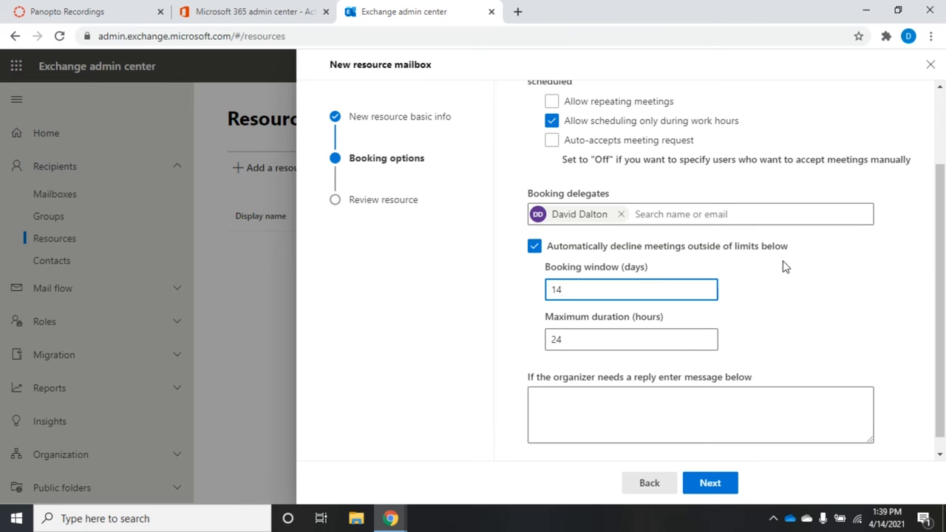
pyautogui.click(630, 289)
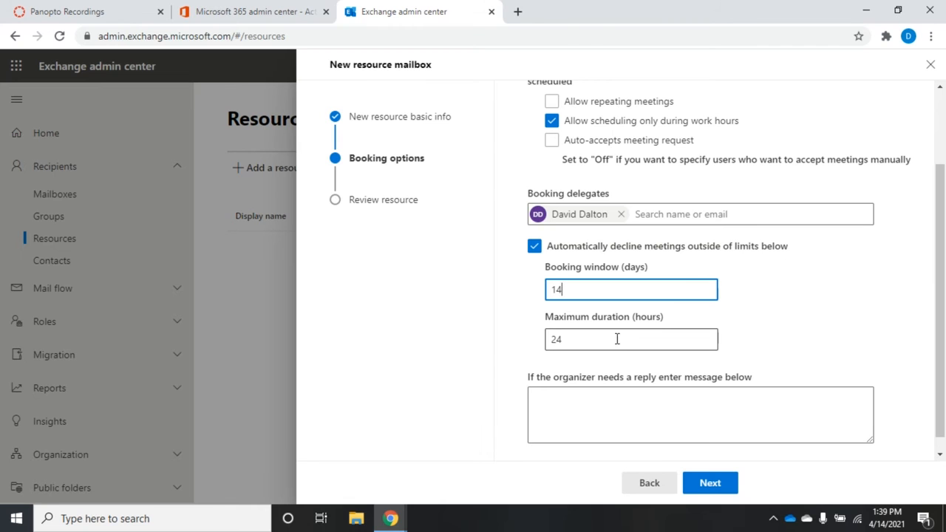
pyautogui.click(631, 339)
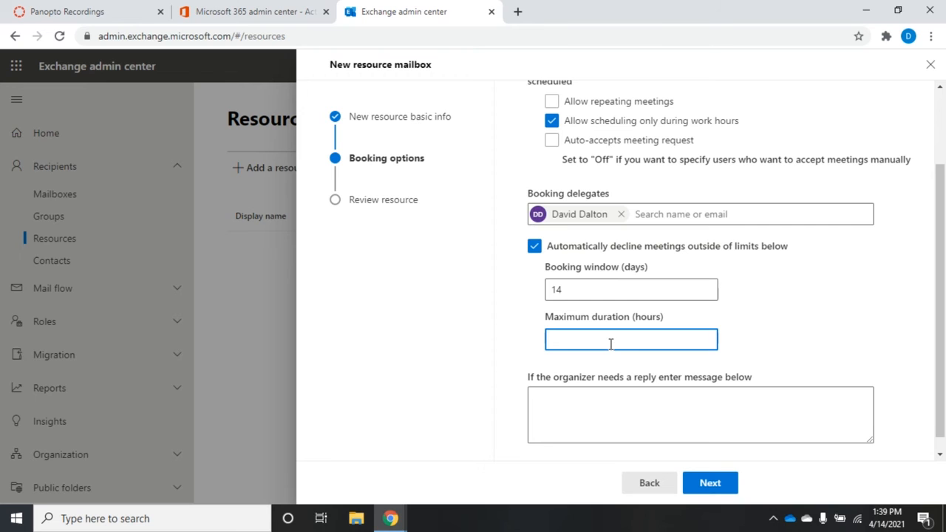
pyautogui.write('4')
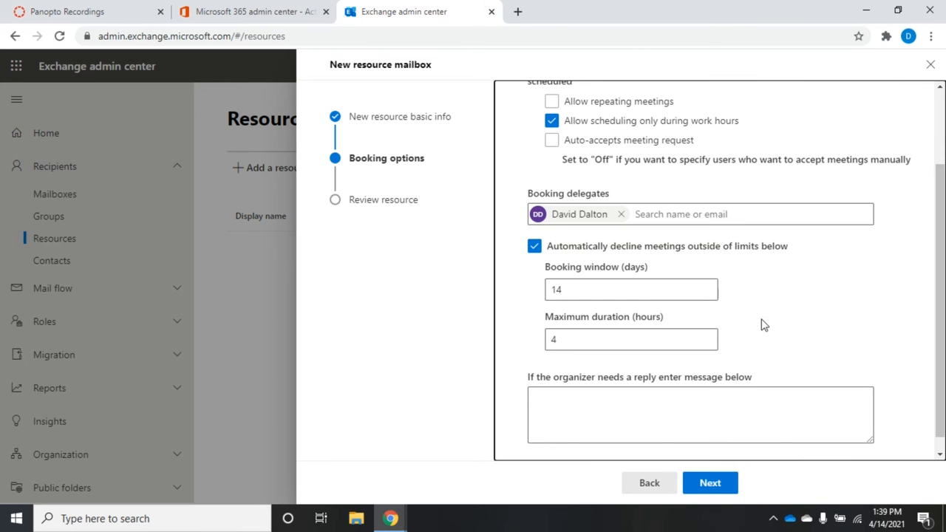
pyautogui.moveTo(597, 267)
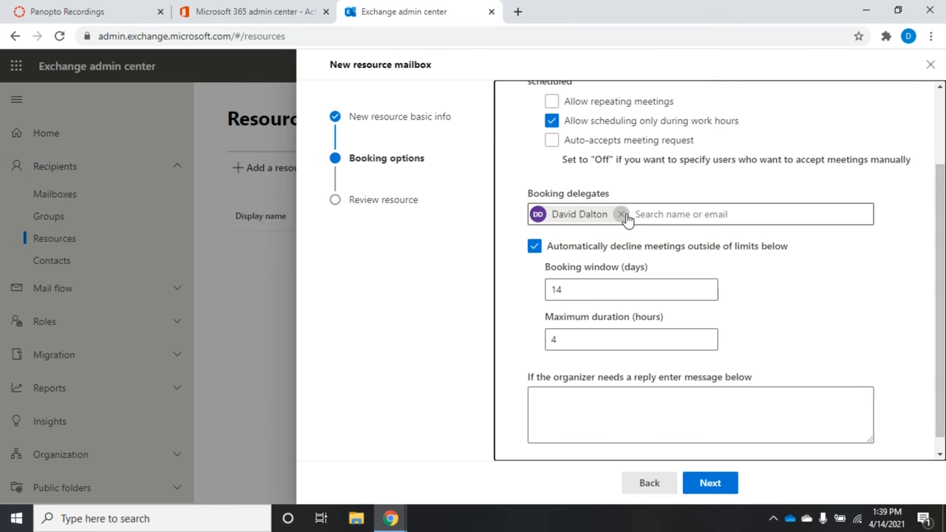
# - Remove the booking delegate and turn auto-accepting meeting requests back on
pyautogui.click(621, 214)
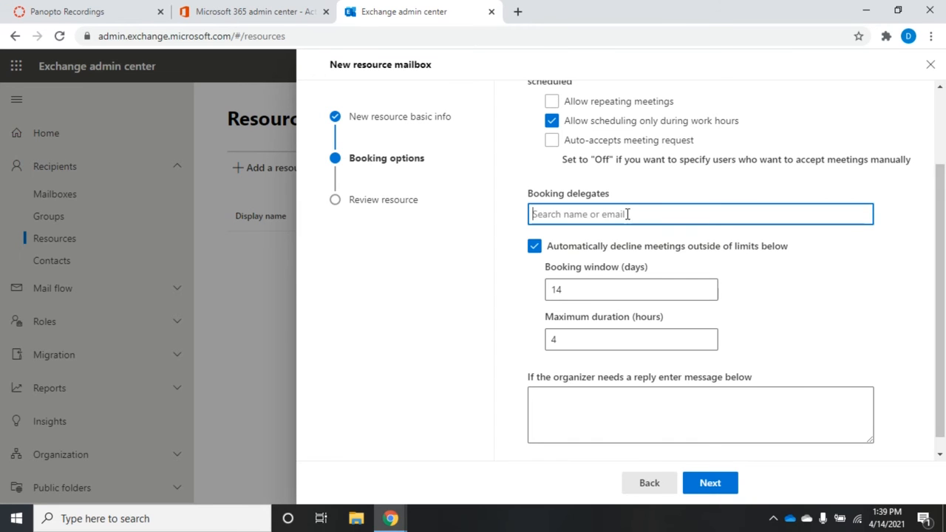
pyautogui.click(552, 140)
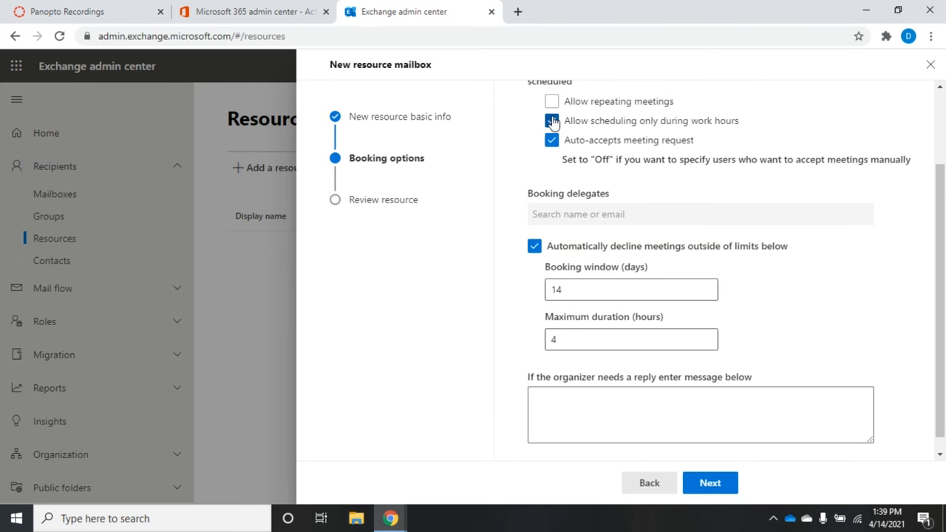
pyautogui.click(551, 121)
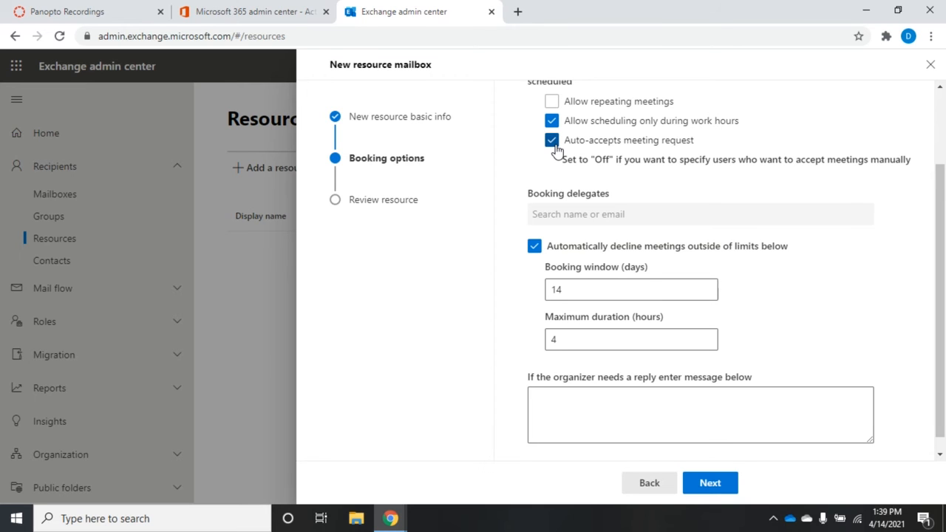
pyautogui.moveTo(564, 138)
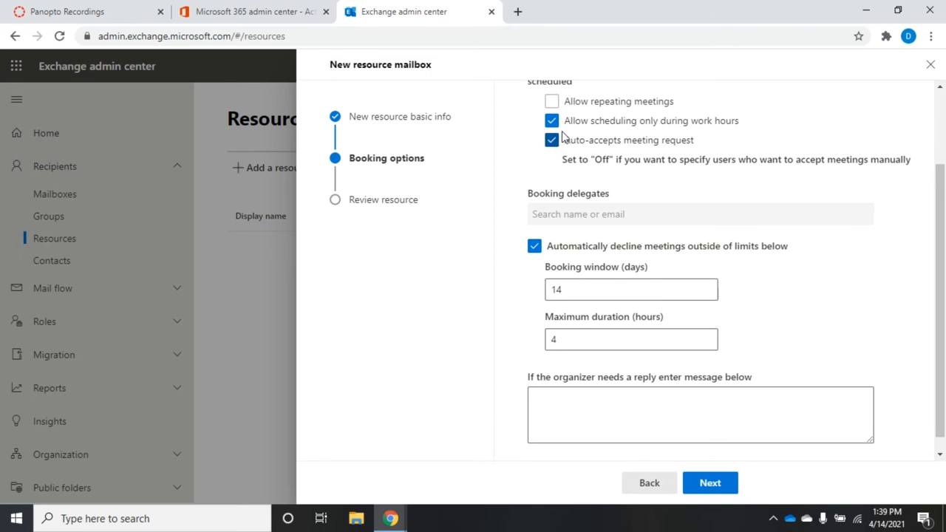
# - Write the organizer reply 'Congratulations, your room has been reserved.'
pyautogui.click(618, 408)
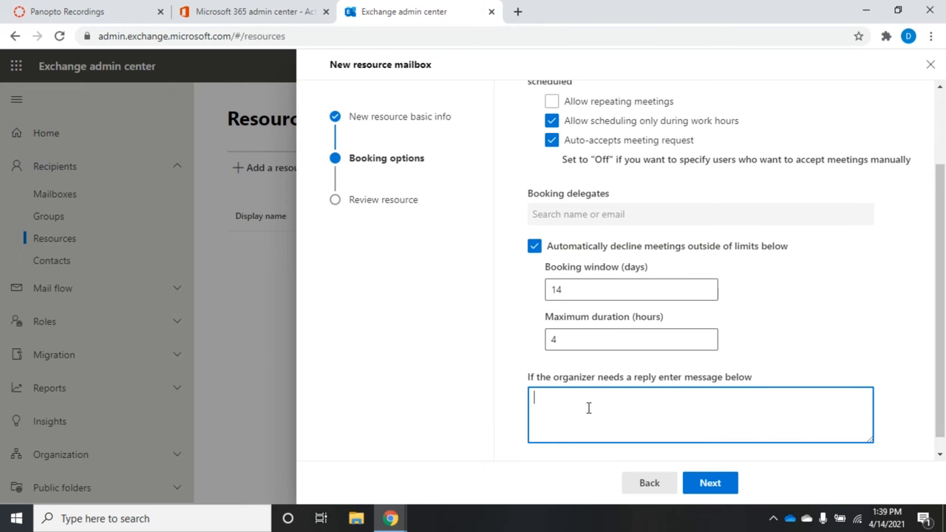
pyautogui.write('Congra')
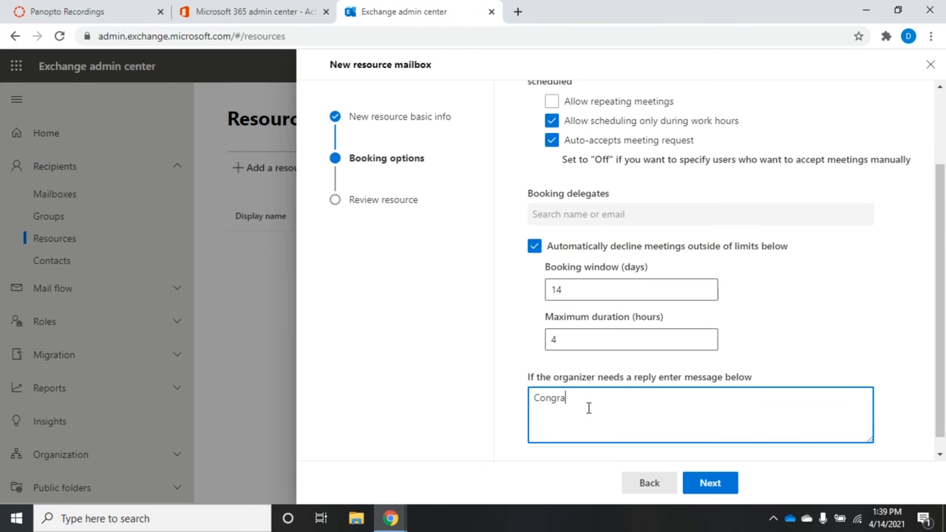
pyautogui.write('tulation')
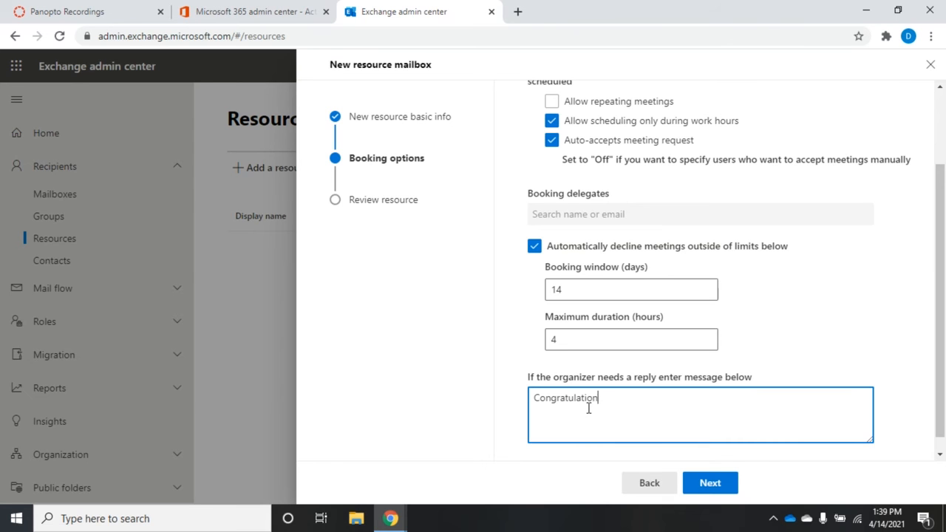
pyautogui.write('s, your')
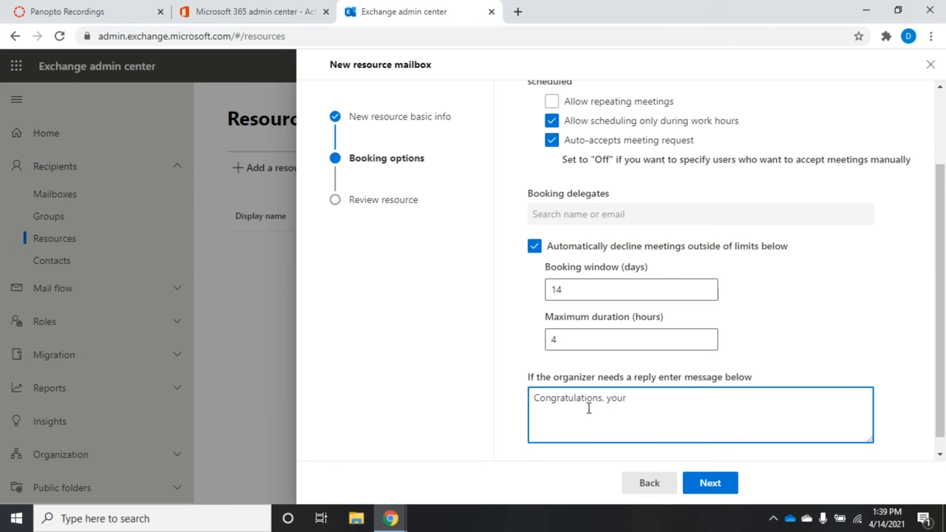
pyautogui.write('room has been')
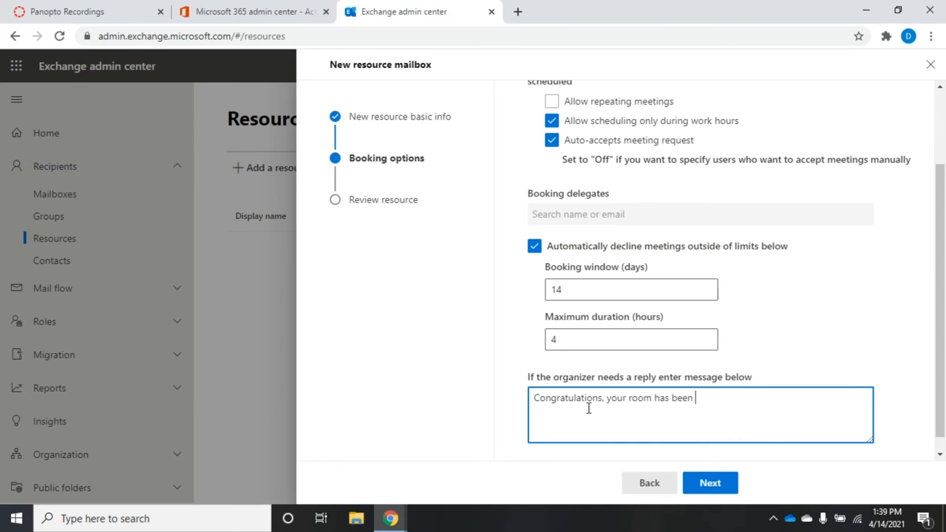
pyautogui.write('reserved.')
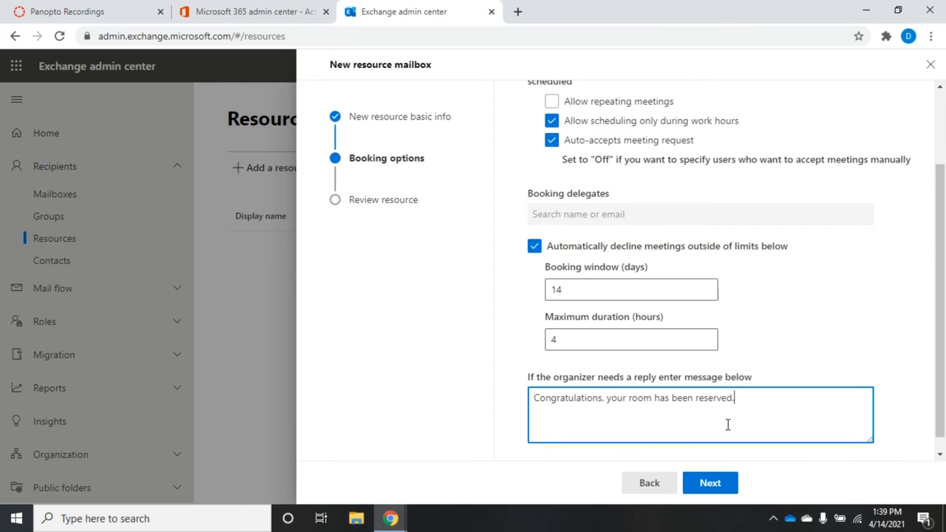
# - Review and create the Conference1 room mailbox, then return to Resources
pyautogui.click(710, 483)
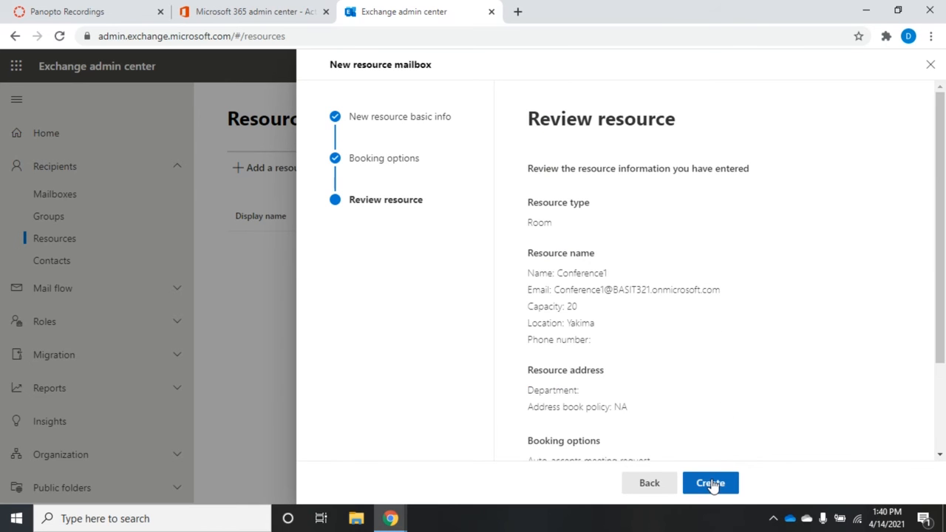
pyautogui.click(710, 483)
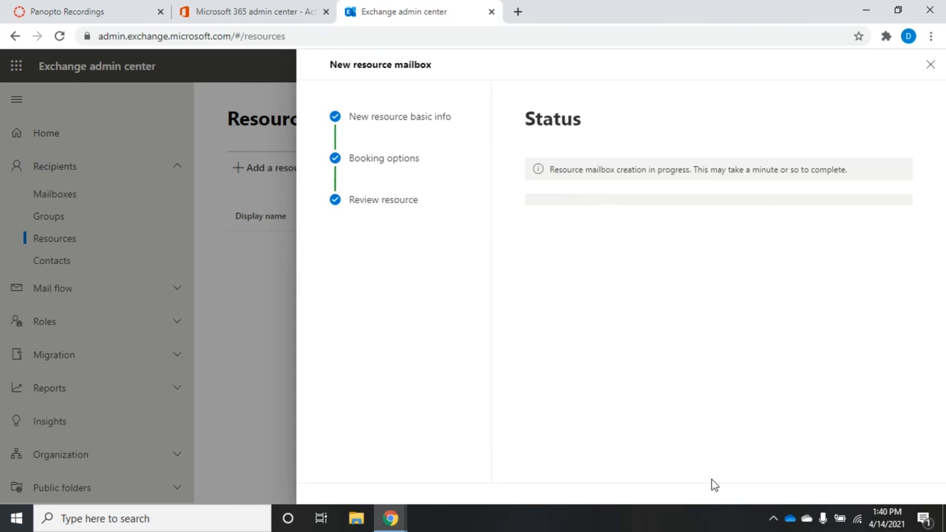
pyautogui.moveTo(583, 241)
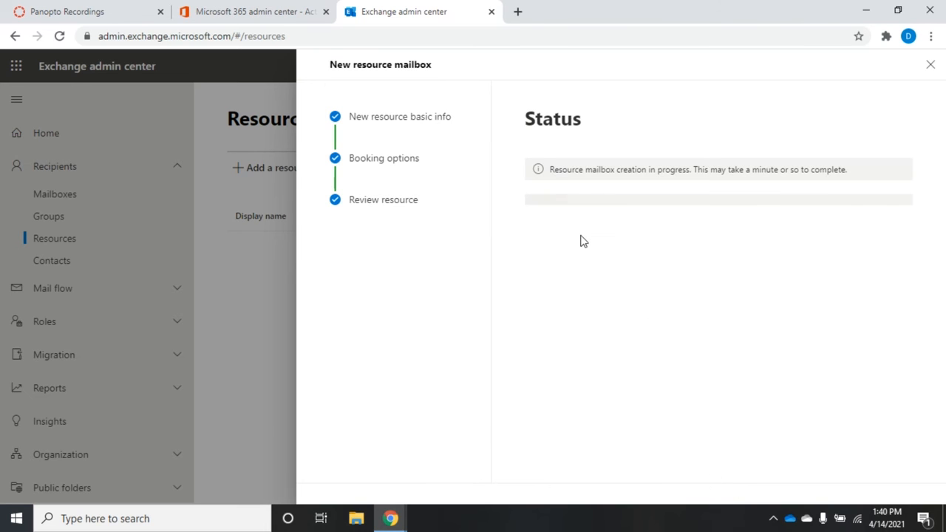
pyautogui.moveTo(651, 200)
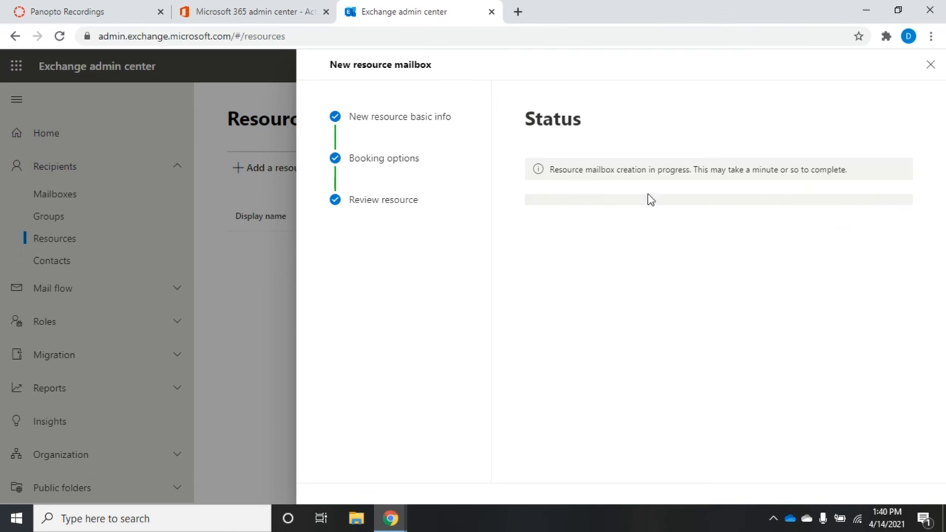
pyautogui.moveTo(689, 197)
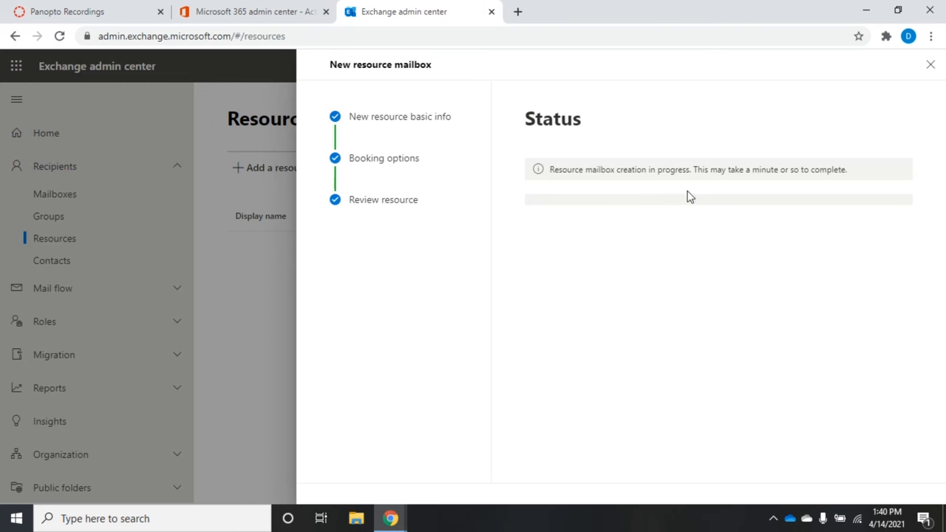
pyautogui.moveTo(794, 189)
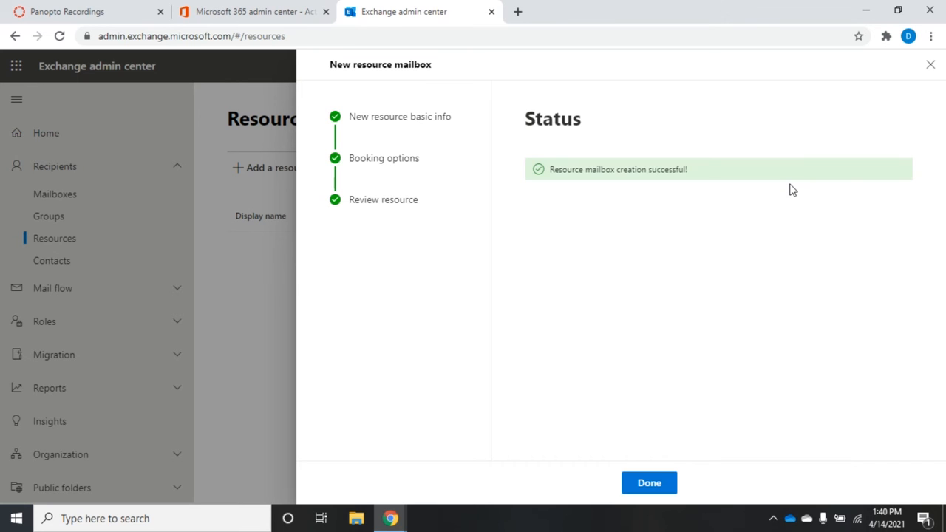
pyautogui.moveTo(638, 506)
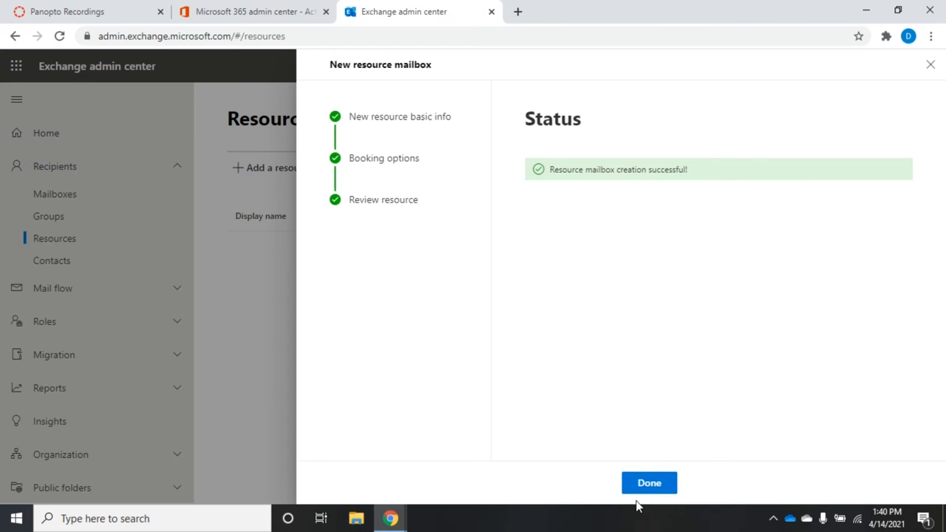
pyautogui.click(648, 483)
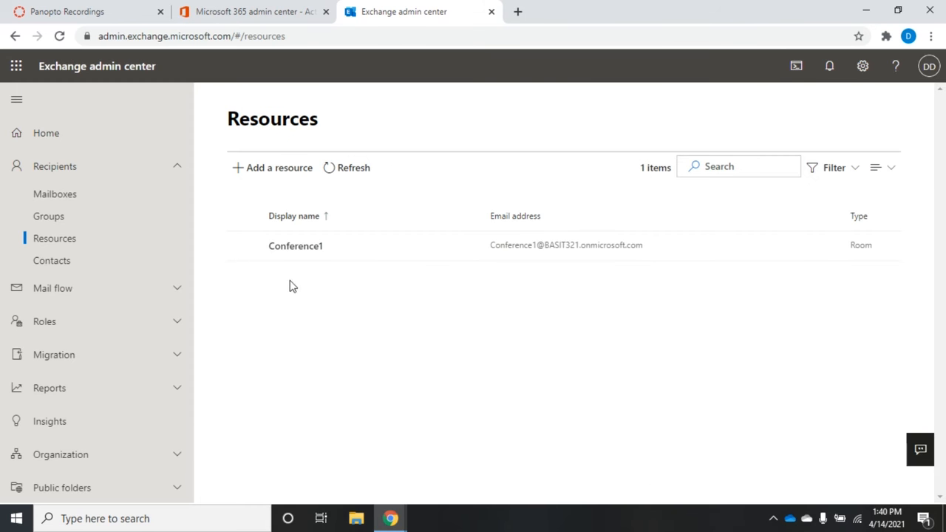
pyautogui.moveTo(499, 281)
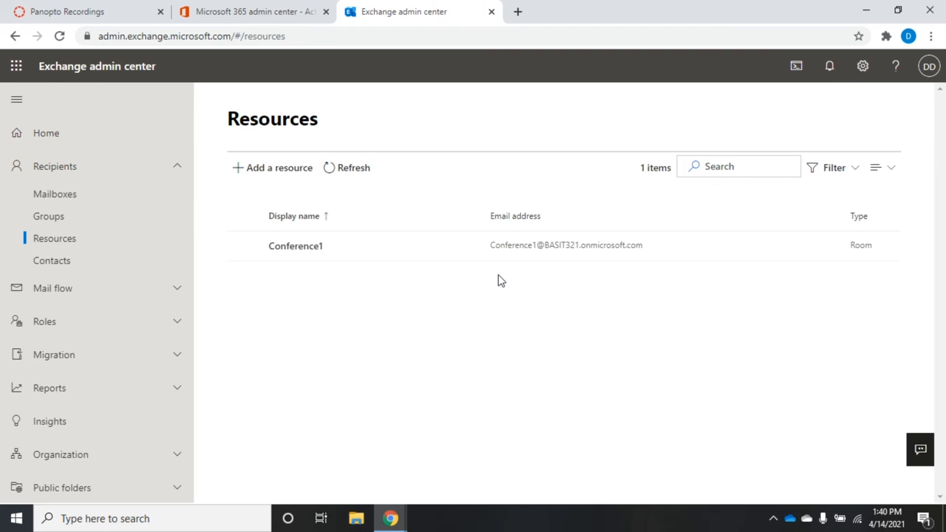
pyautogui.moveTo(167, 84)
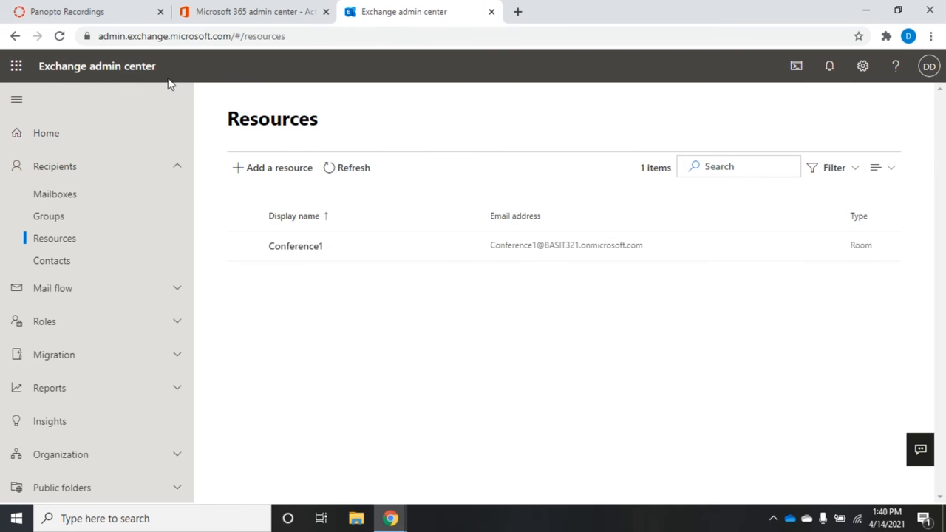
# - Set up equipment resource Projector at BASIT321.onmicrosoft.com and reach the address step
pyautogui.click(272, 167)
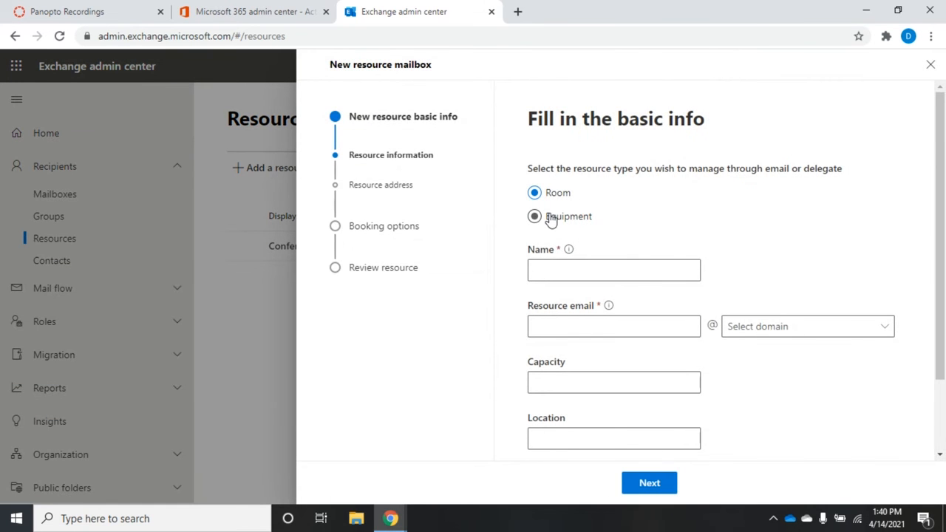
pyautogui.click(535, 216)
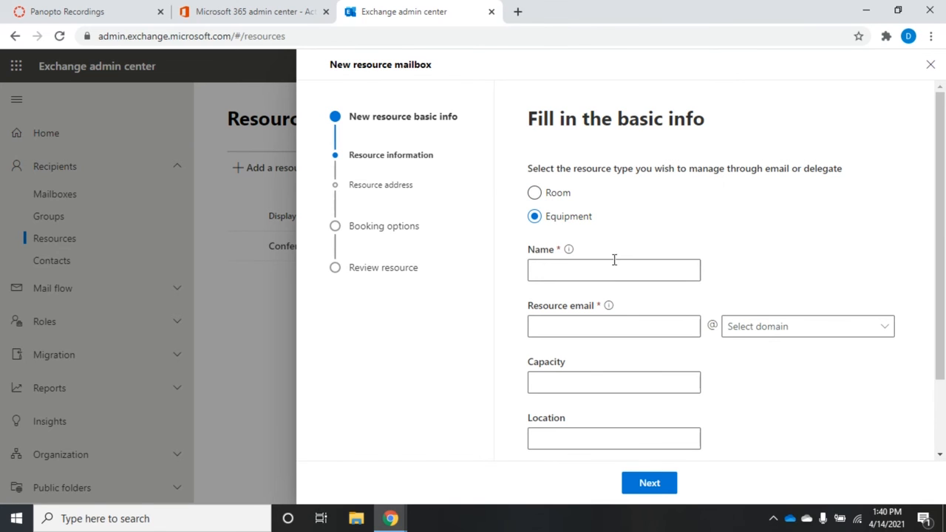
pyautogui.click(614, 269)
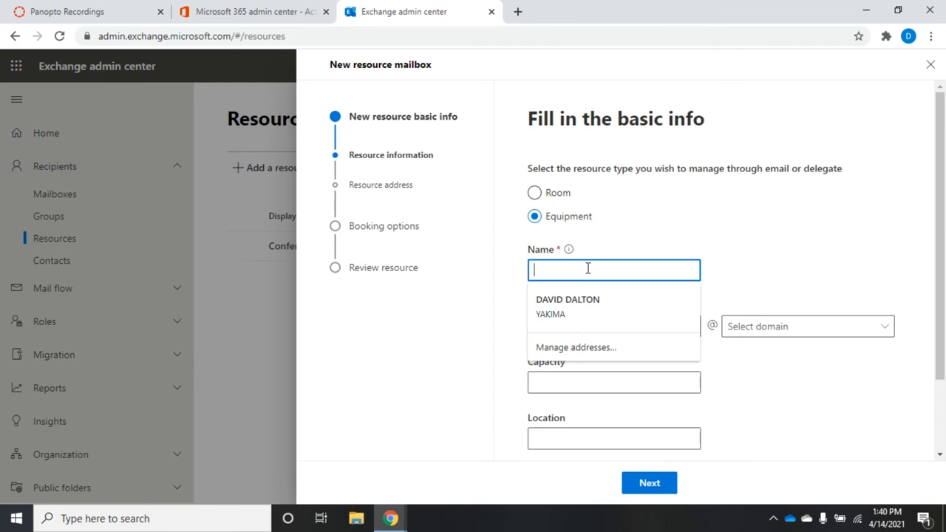
pyautogui.write('Projector')
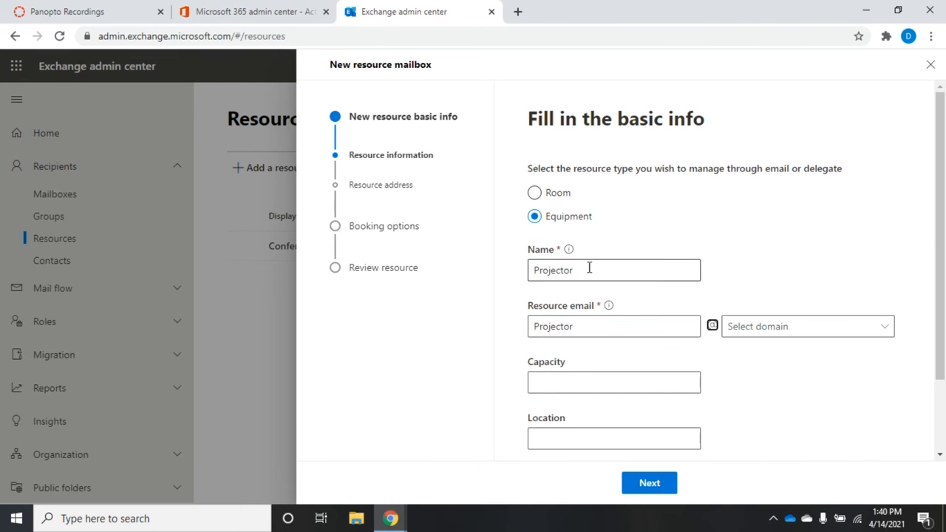
pyautogui.scroll(-3)
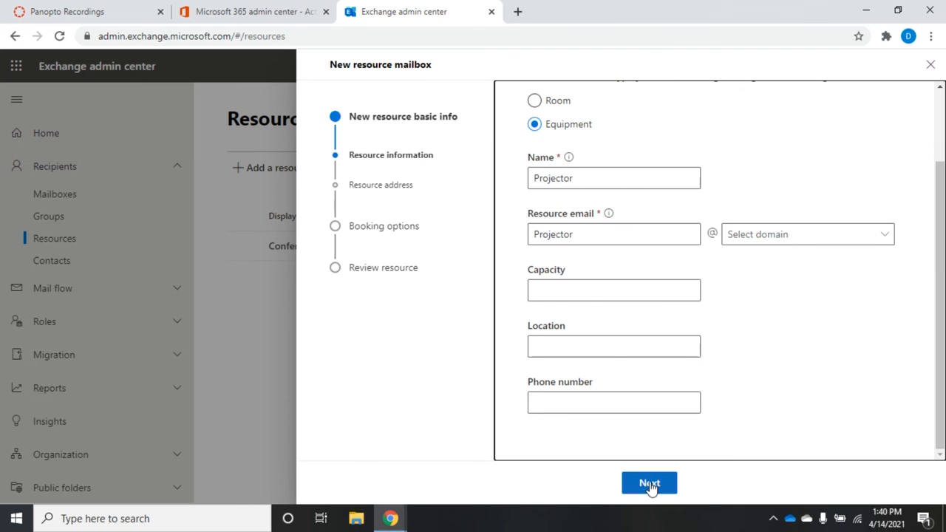
pyautogui.click(649, 482)
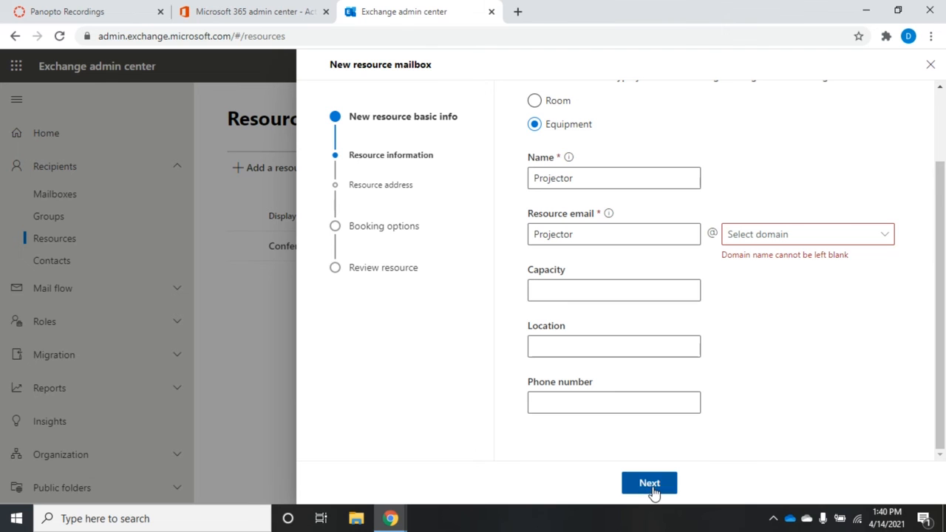
pyautogui.moveTo(861, 247)
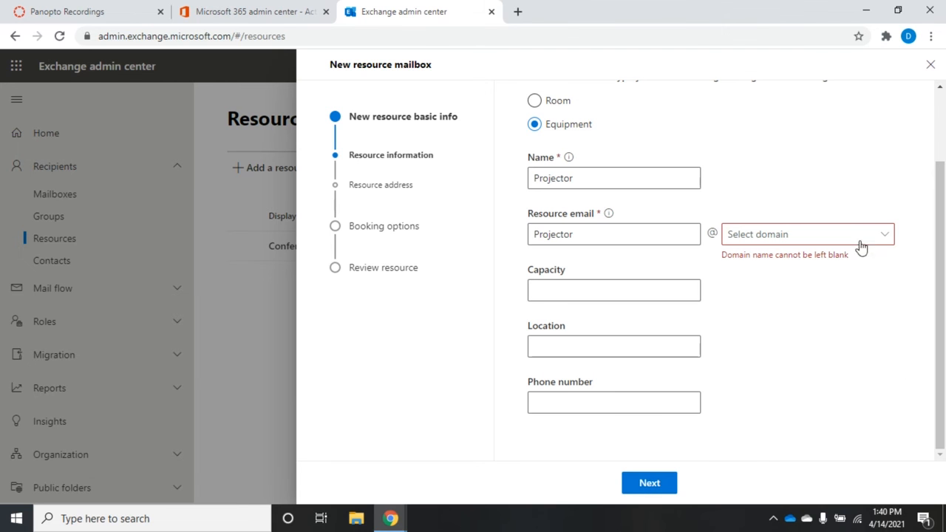
pyautogui.click(806, 234)
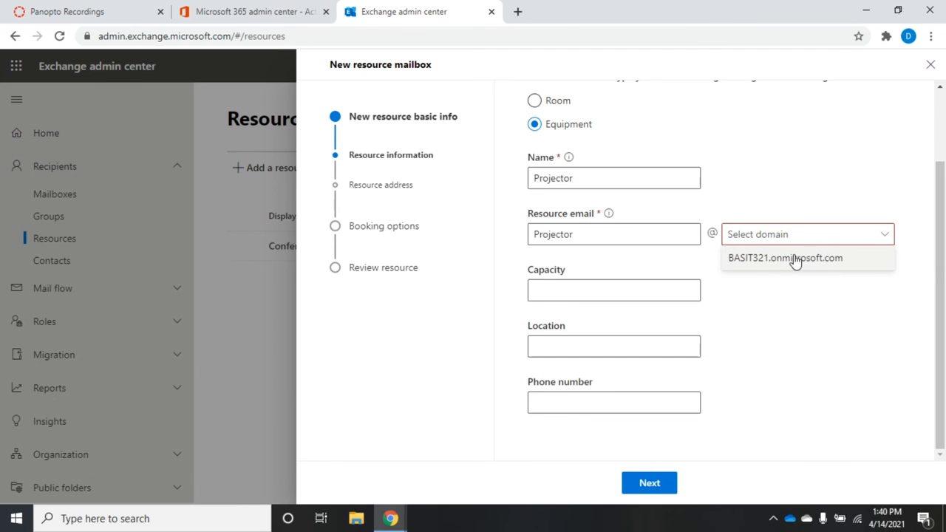
pyautogui.click(785, 257)
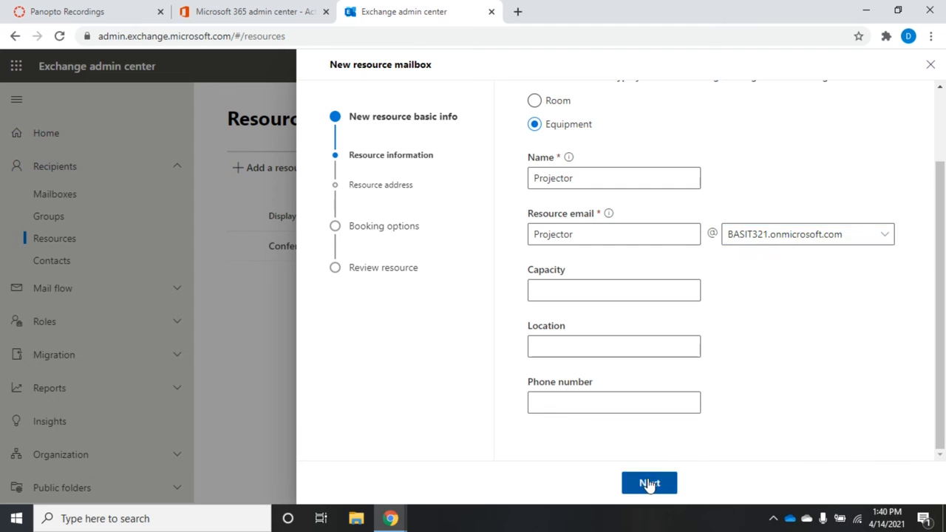
pyautogui.click(649, 483)
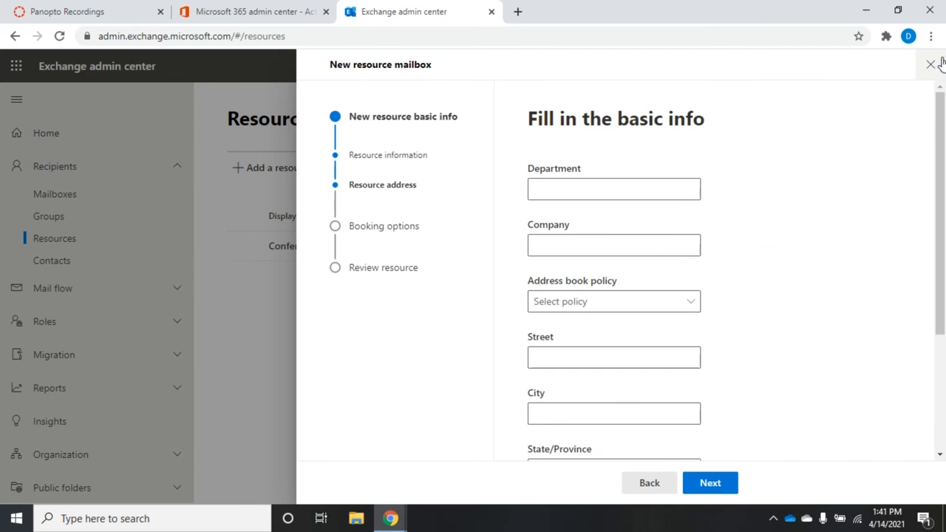
pyautogui.scroll(-3)
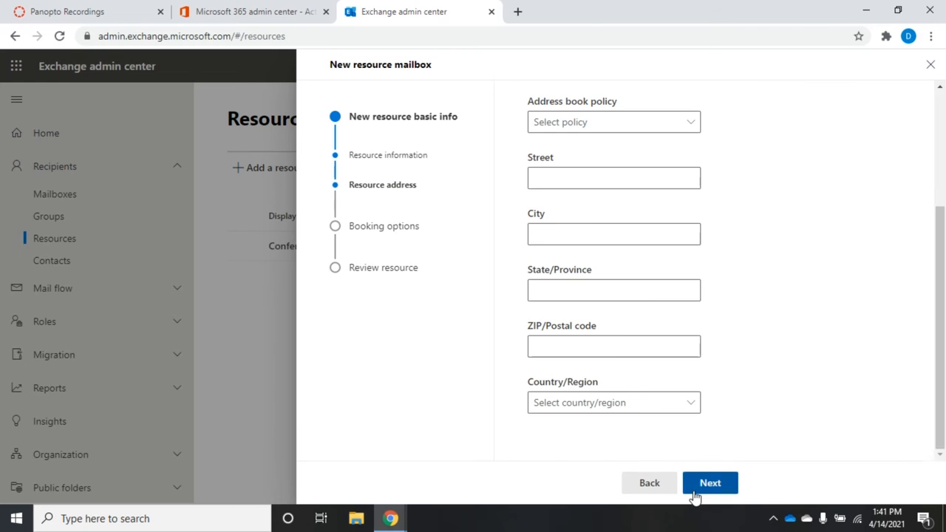
# - Disallow repeating meetings, create the Projector mailbox, and open the Contacts list
pyautogui.click(710, 483)
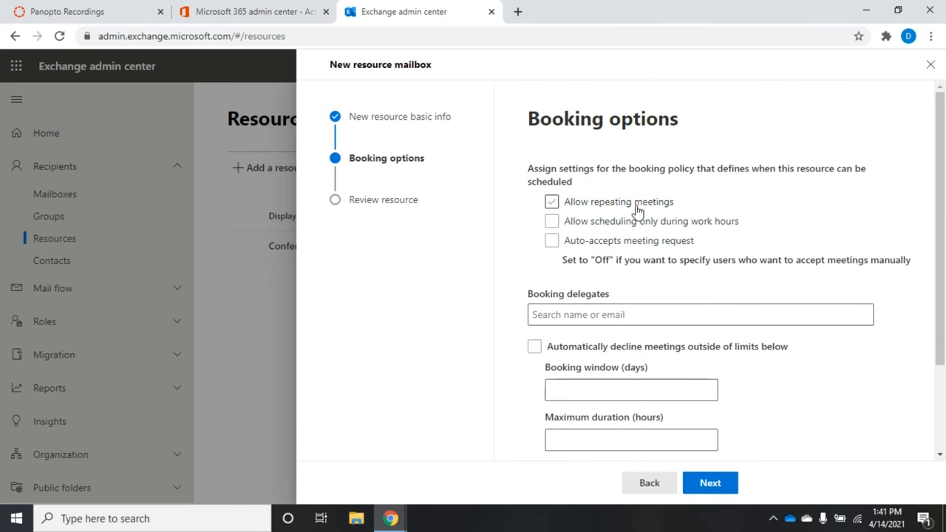
pyautogui.click(552, 201)
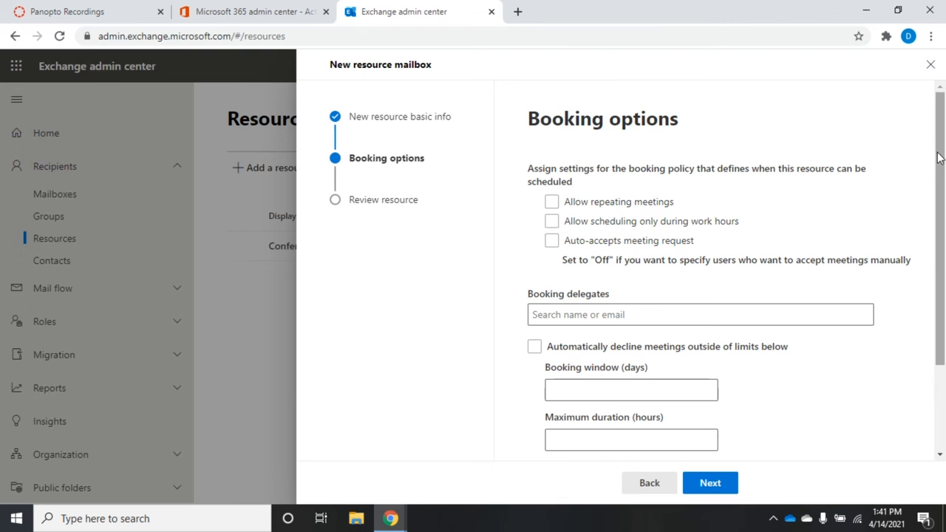
pyautogui.scroll(-3)
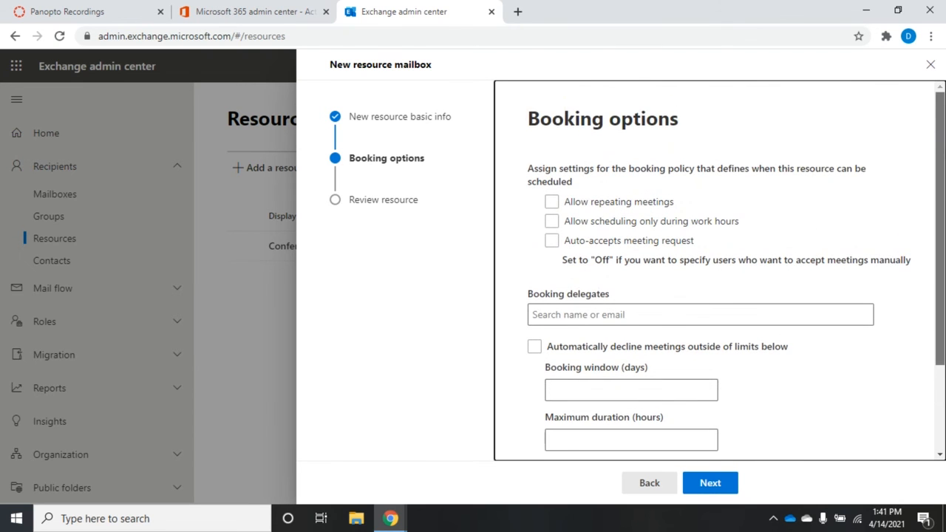
pyautogui.scroll(-3)
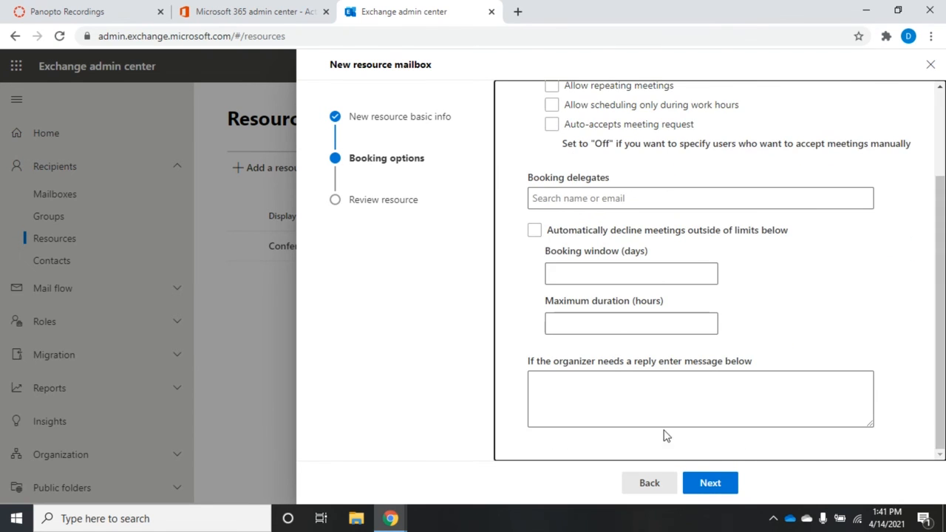
pyautogui.click(710, 483)
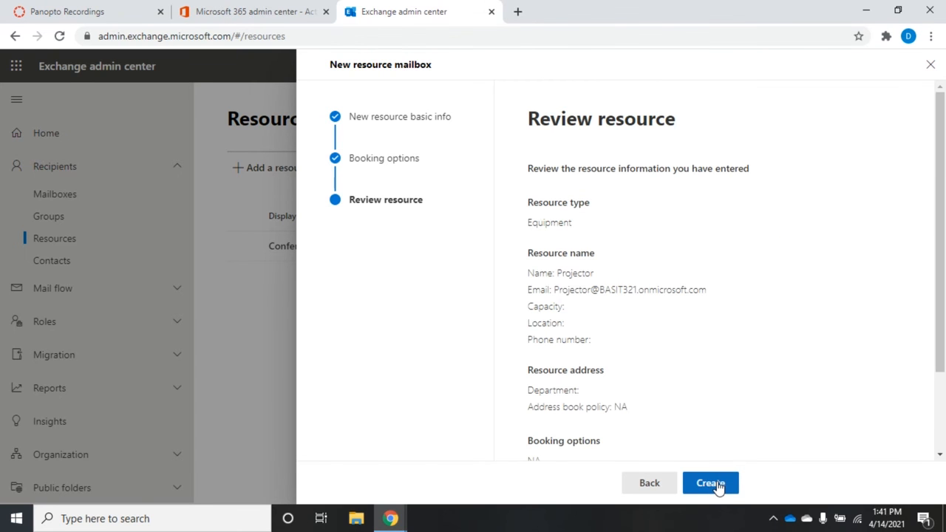
pyautogui.click(711, 483)
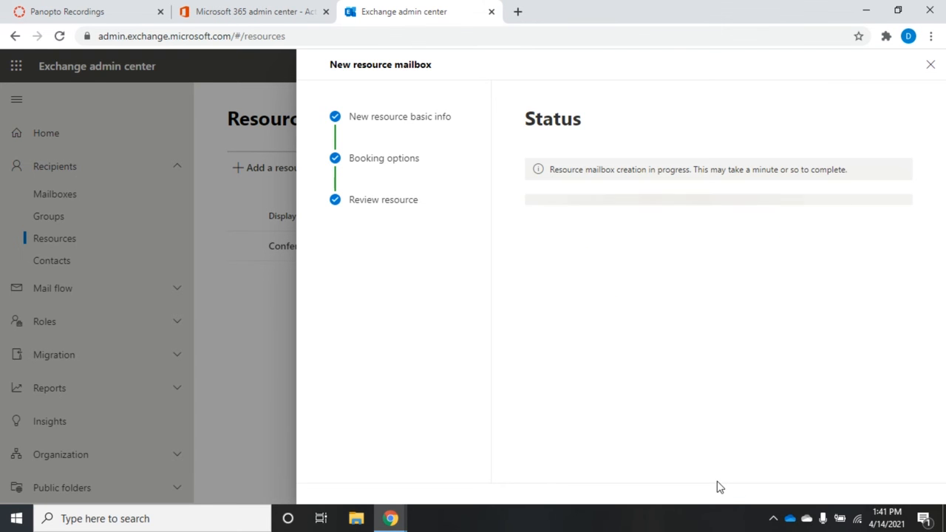
pyautogui.moveTo(674, 195)
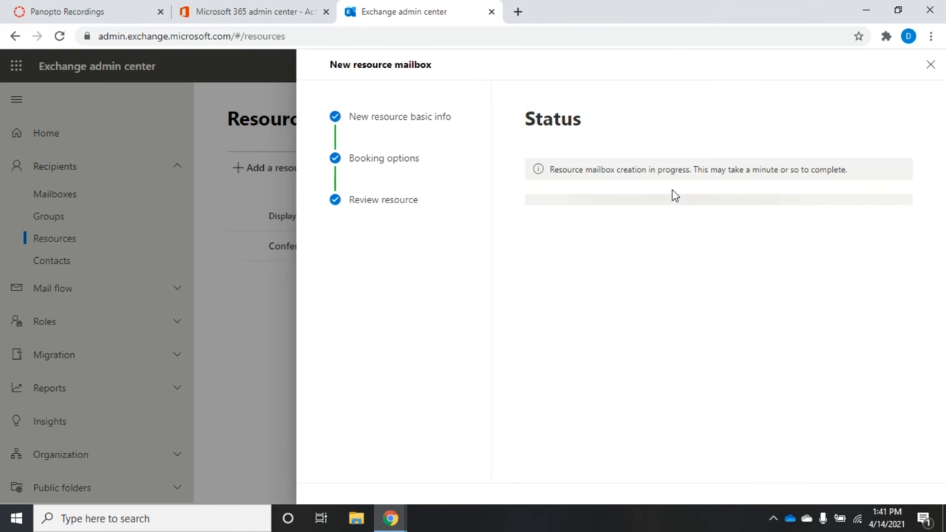
pyautogui.moveTo(756, 311)
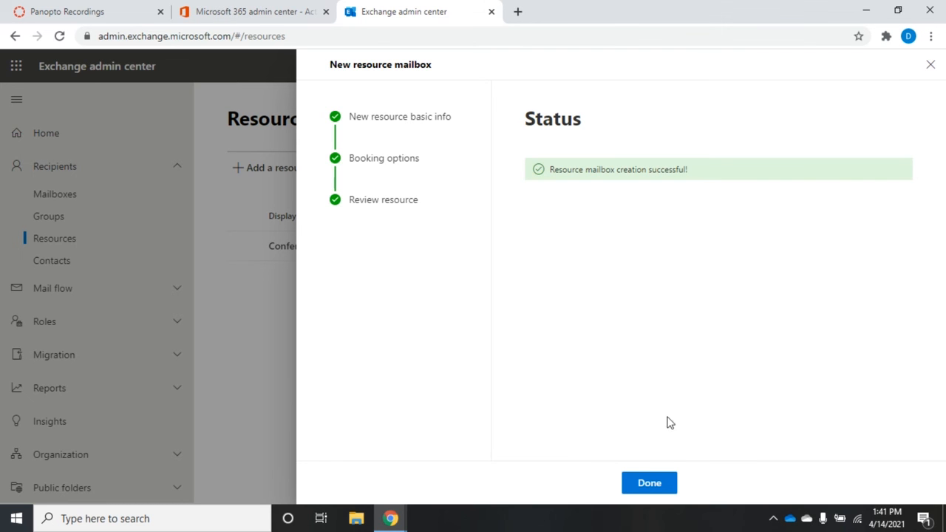
pyautogui.click(649, 483)
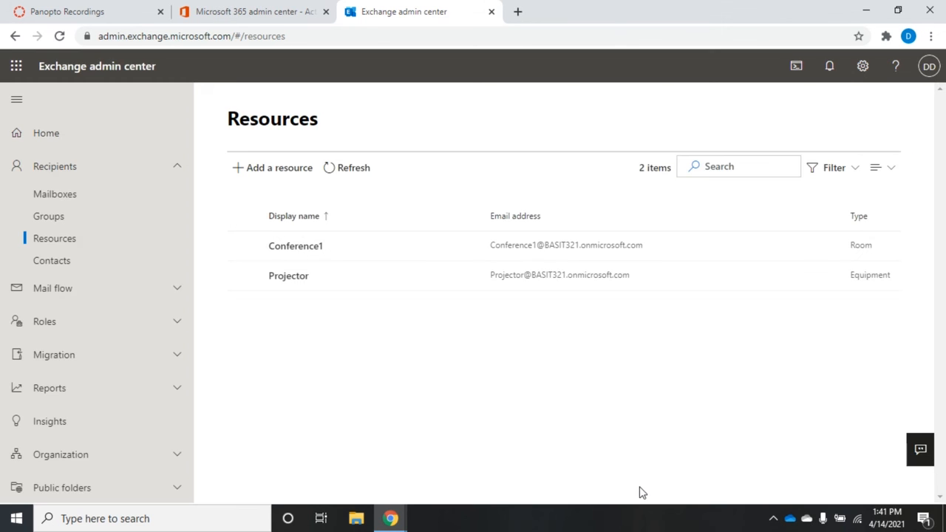
pyautogui.moveTo(458, 358)
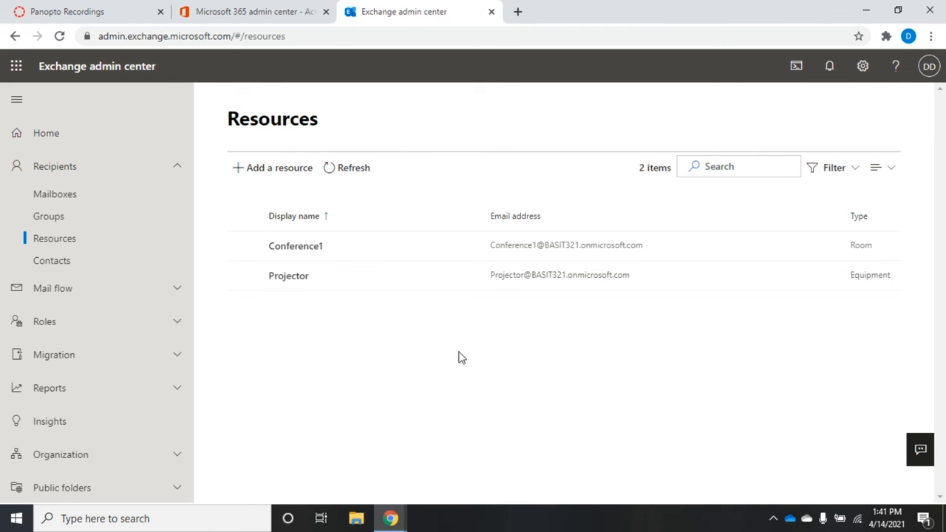
pyautogui.moveTo(268, 209)
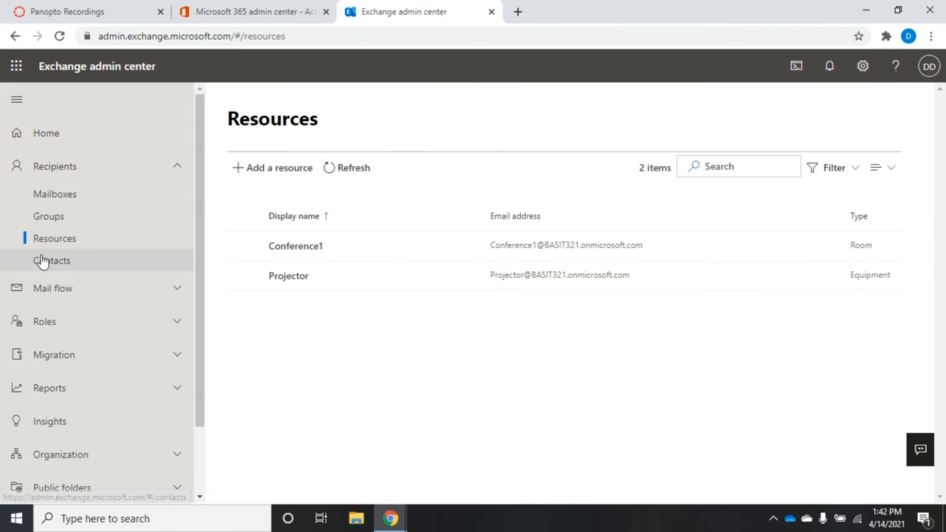
pyautogui.click(53, 260)
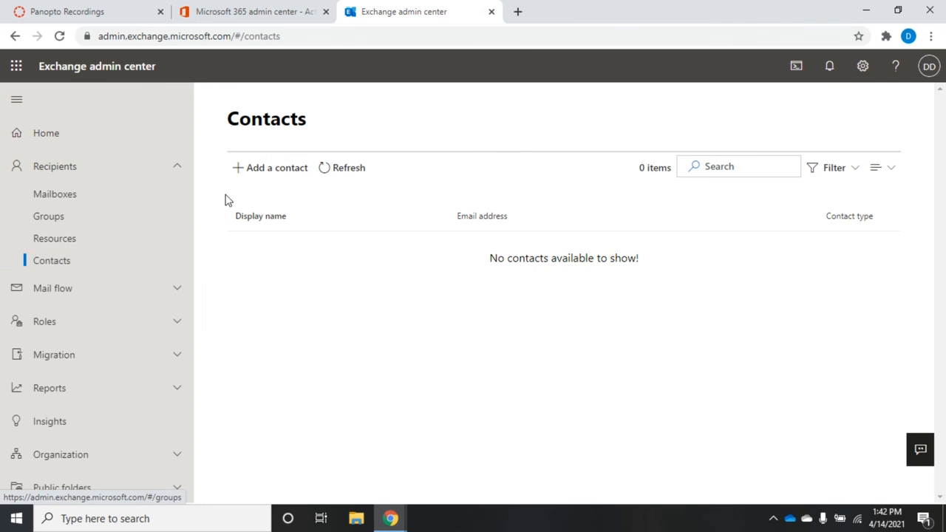
pyautogui.click(270, 167)
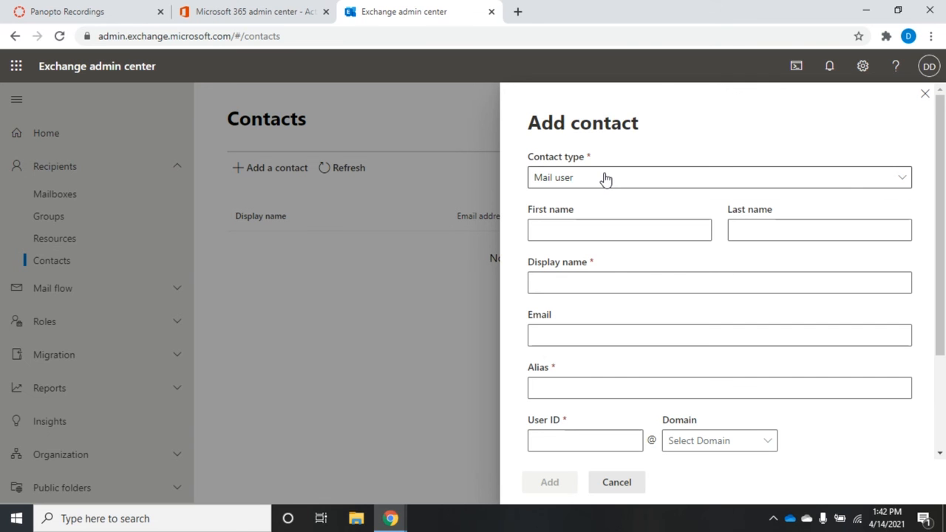
pyautogui.click(717, 177)
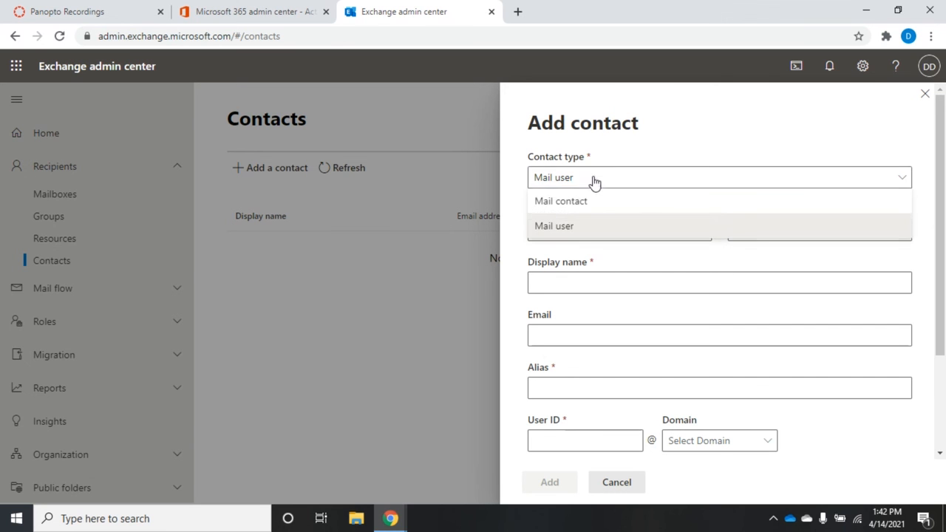
pyautogui.click(560, 201)
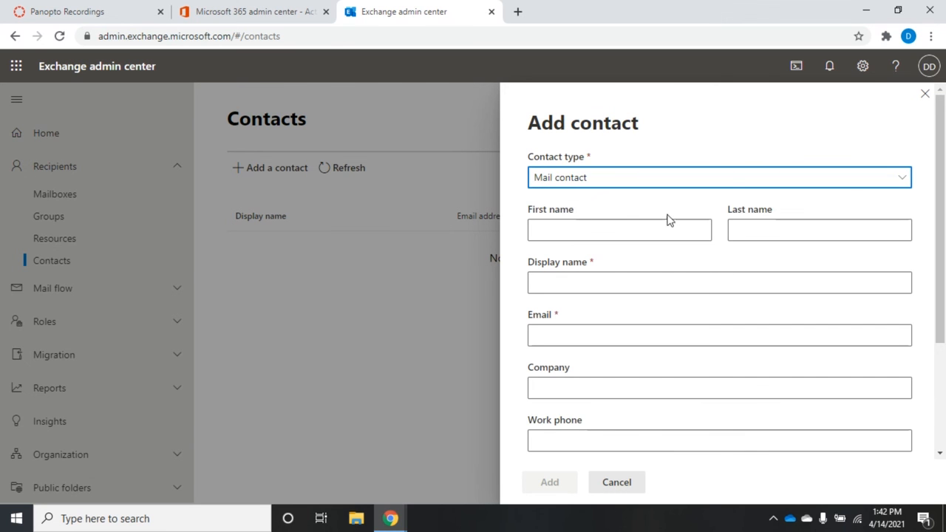
pyautogui.moveTo(668, 184)
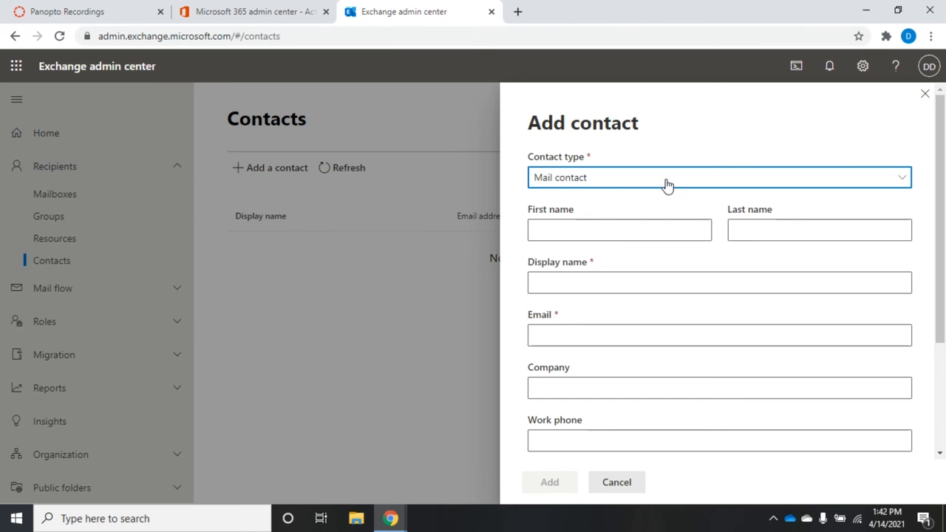
pyautogui.moveTo(629, 219)
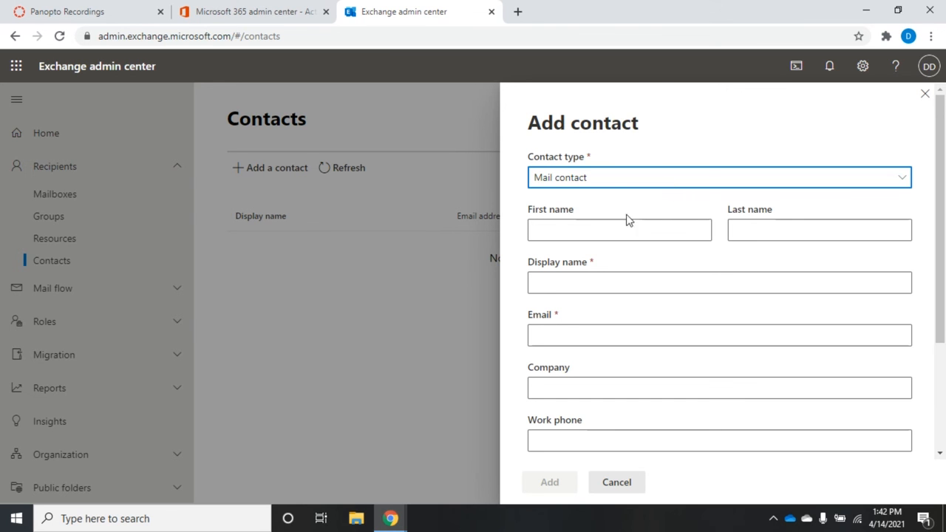
pyautogui.click(620, 230)
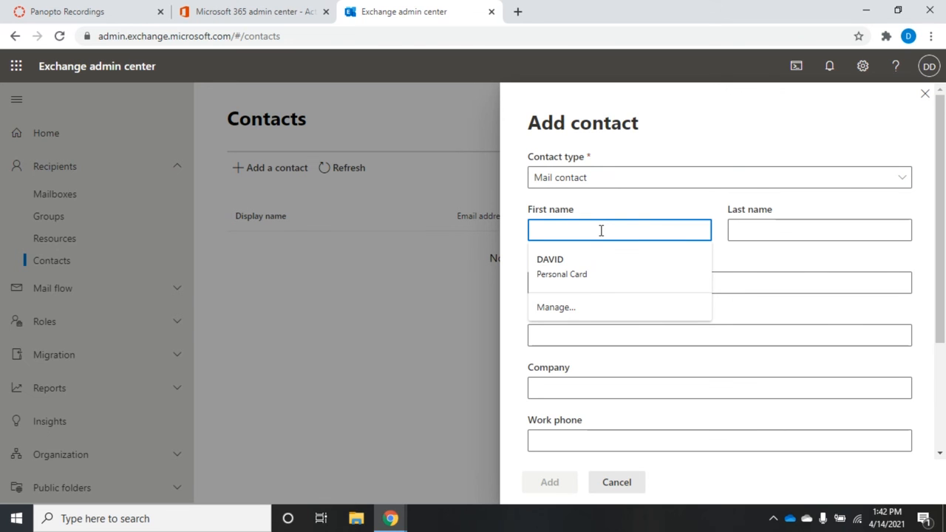
pyautogui.write('Flinstone')
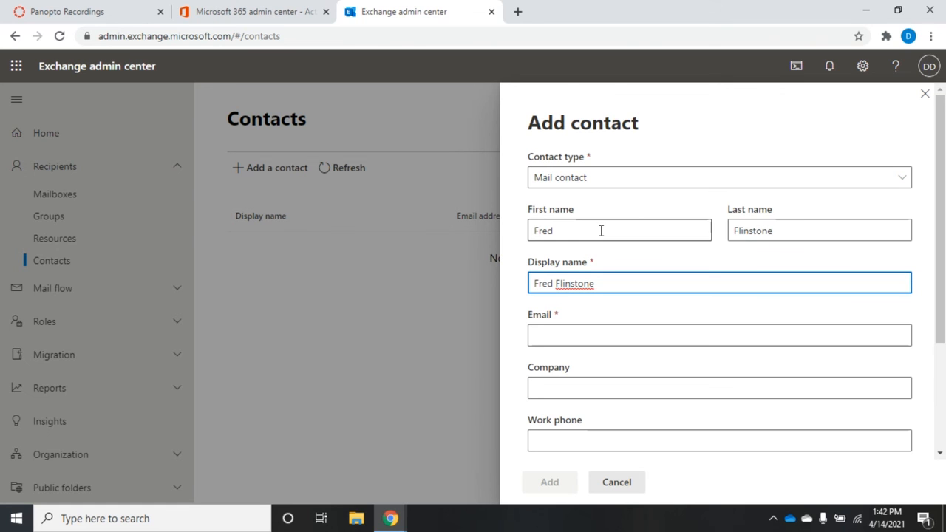
pyautogui.moveTo(752, 230)
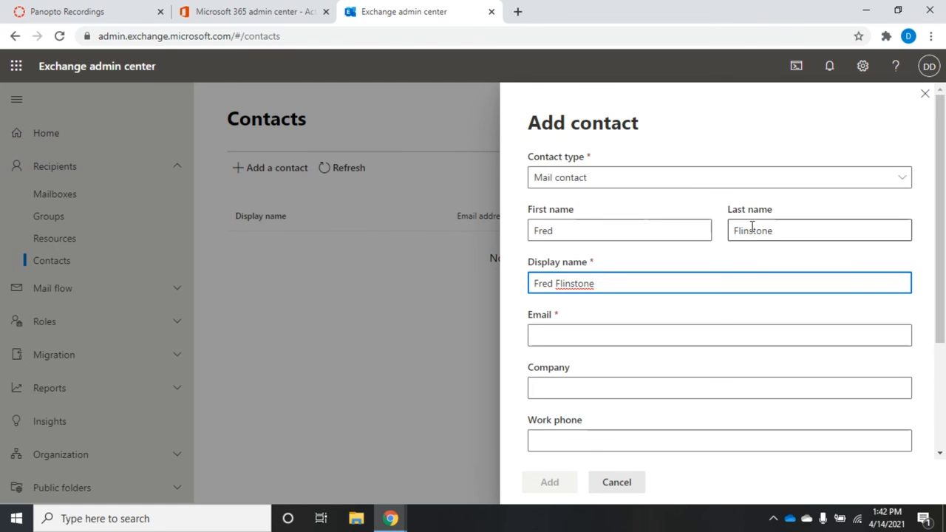
pyautogui.click(820, 230)
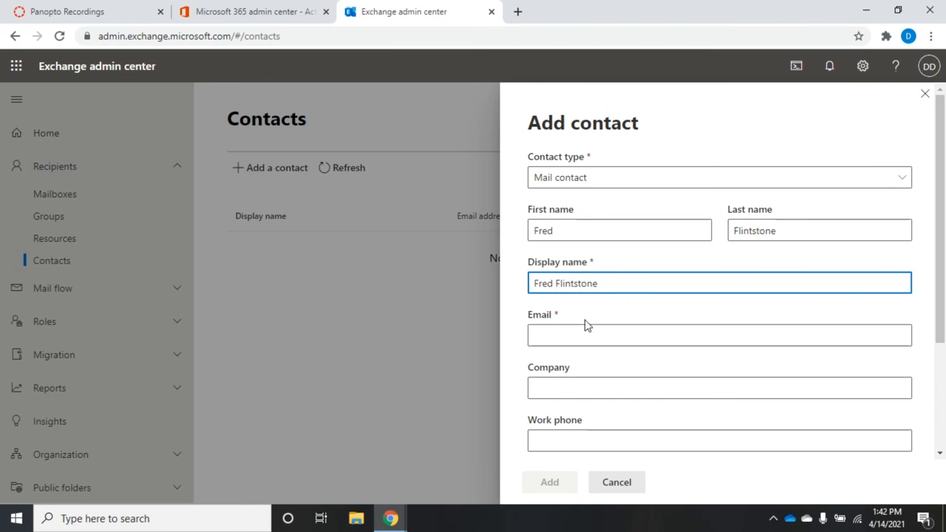
pyautogui.click(719, 335)
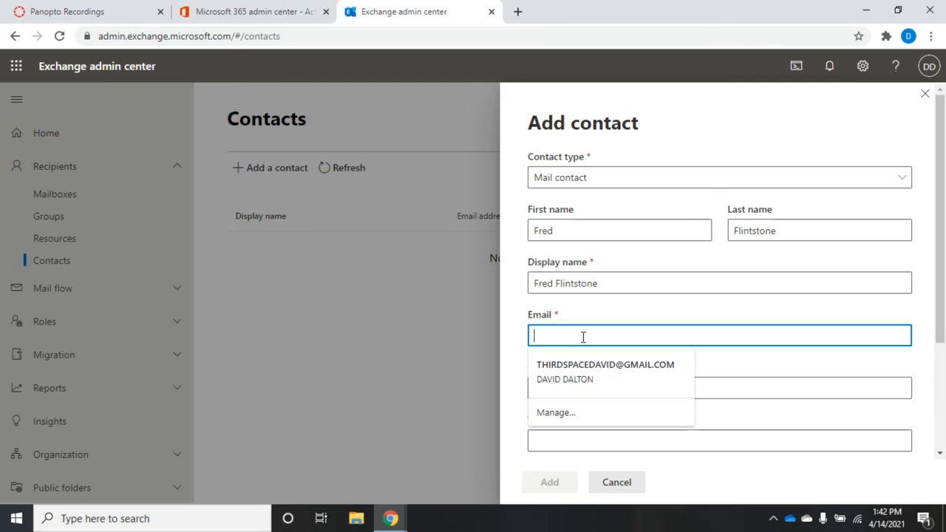
pyautogui.write('fred@')
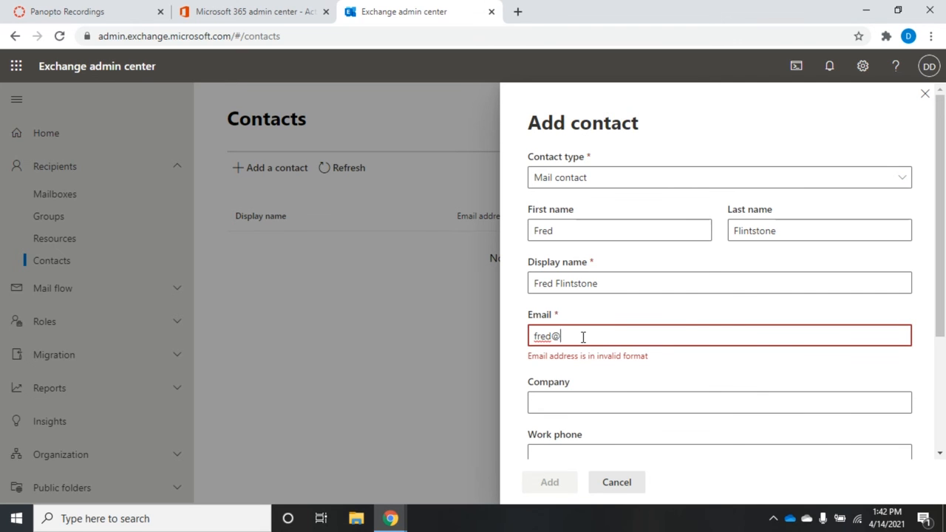
pyautogui.write('quarry.com')
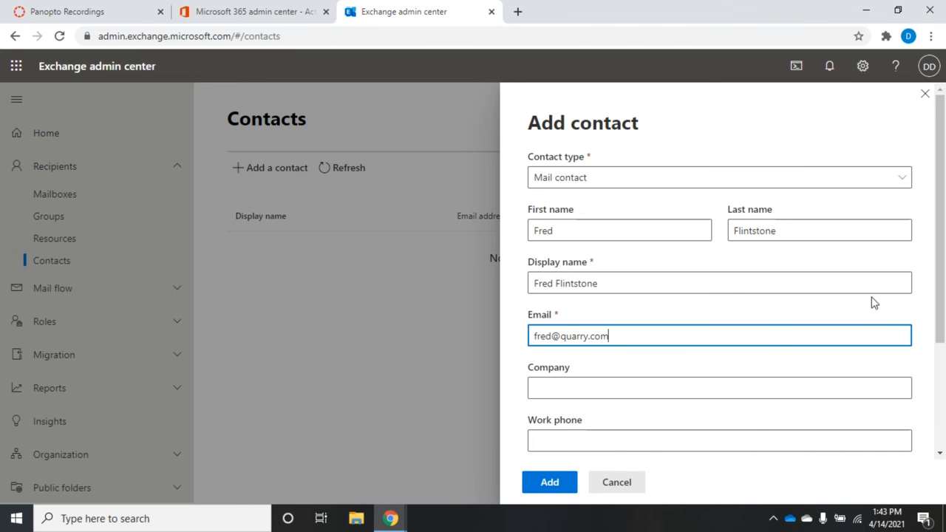
# - Create the Fred Flintstone mail contact and dismiss the 'Contact created successfully' confirmation
pyautogui.scroll(-3)
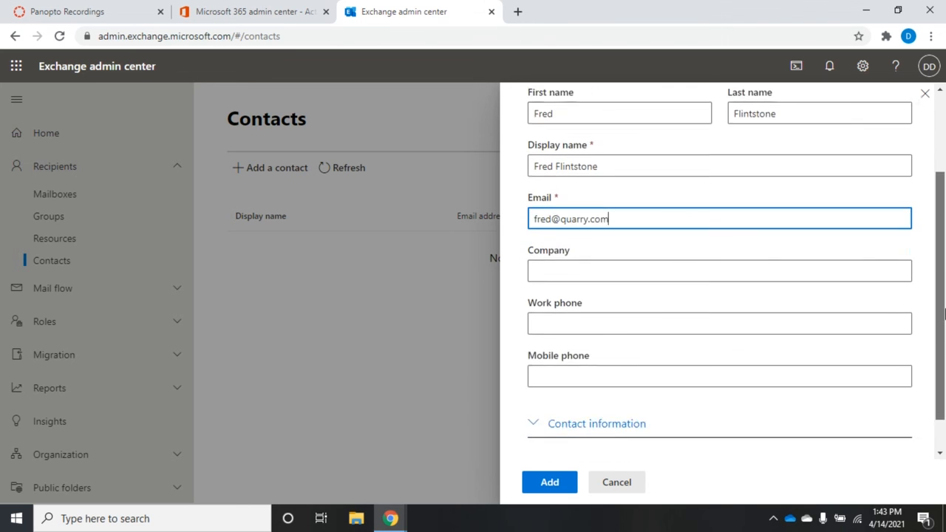
pyautogui.scroll(-3)
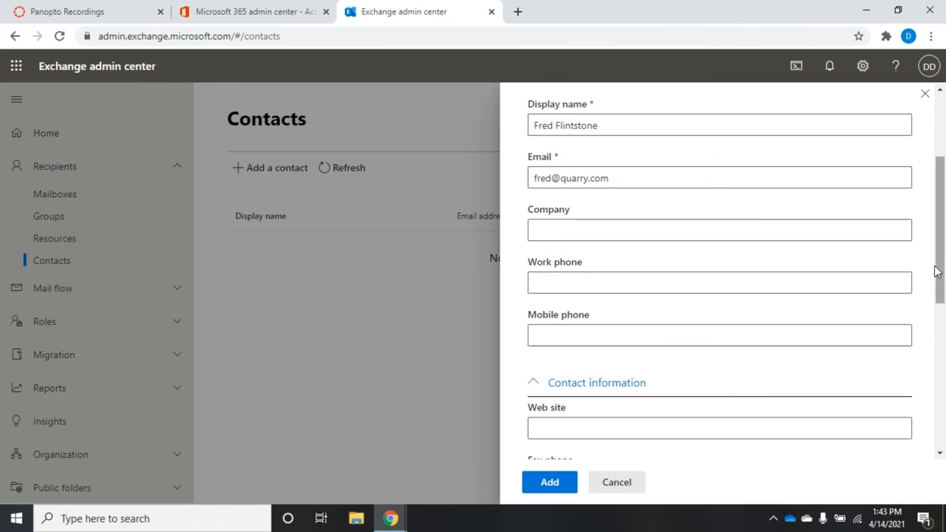
pyautogui.scroll(-3)
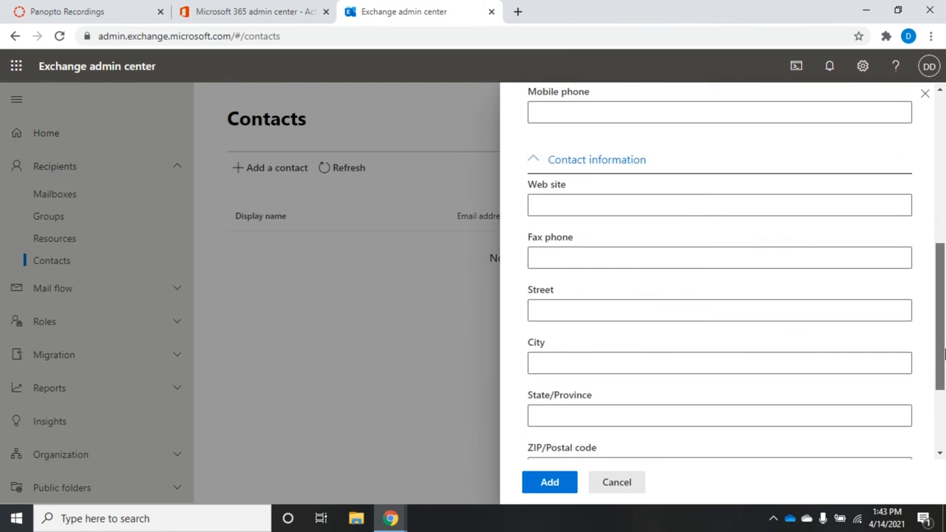
pyautogui.scroll(-3)
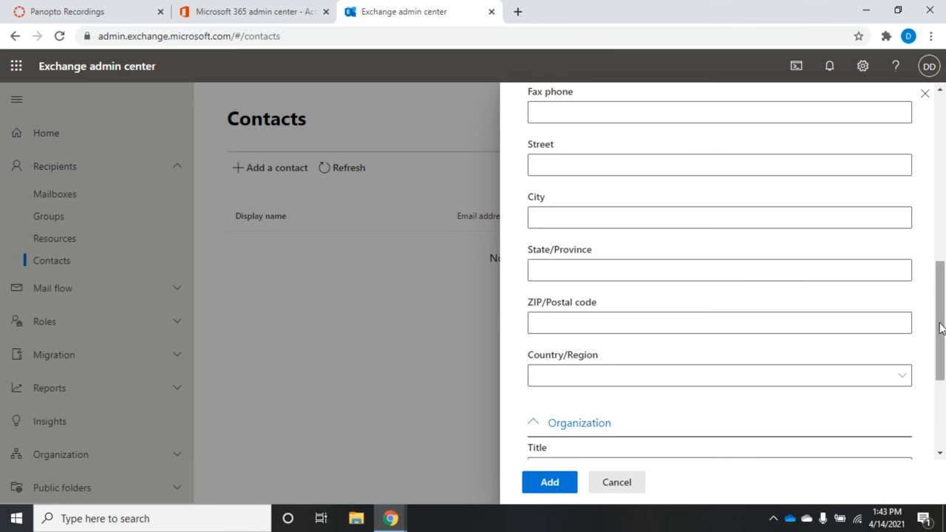
pyautogui.scroll(-3)
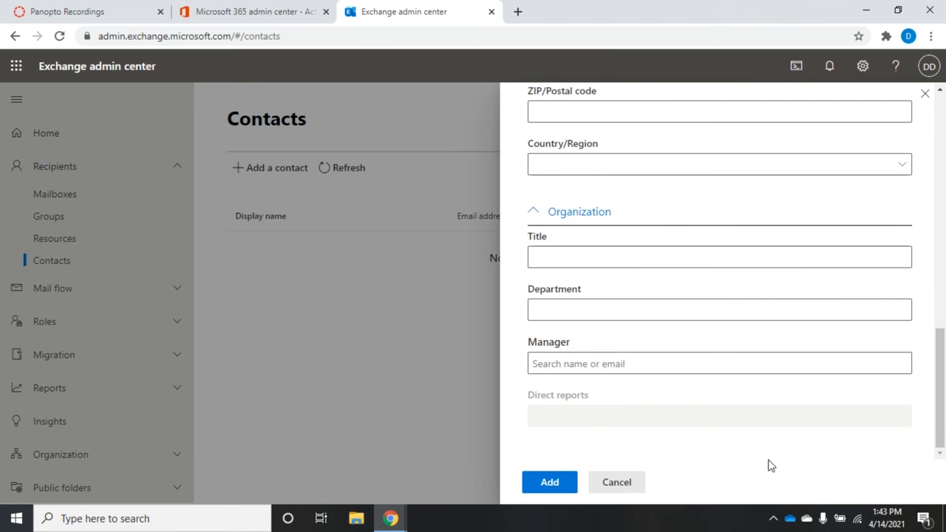
pyautogui.click(549, 482)
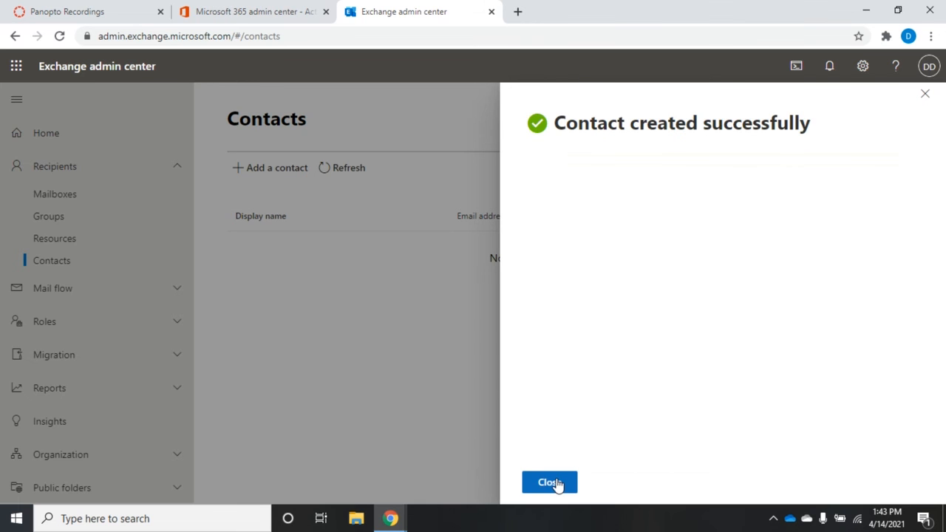
pyautogui.click(549, 482)
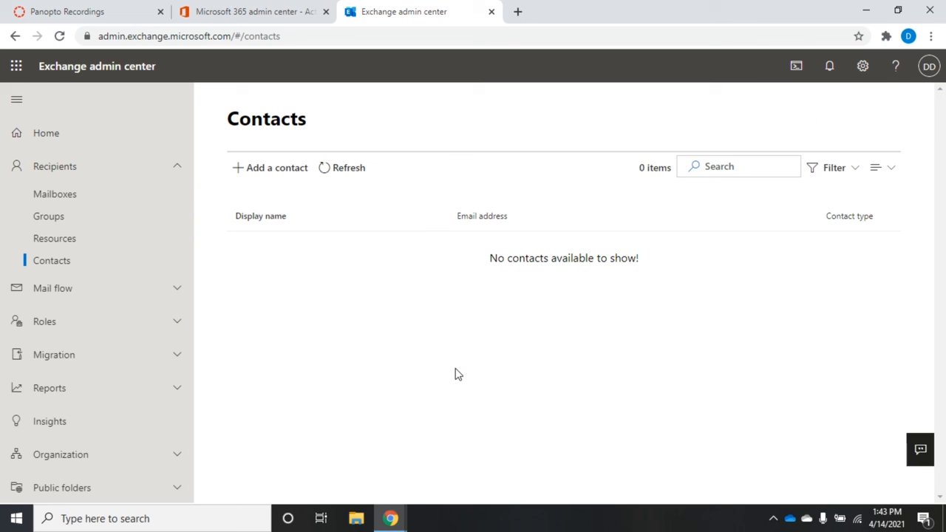
pyautogui.moveTo(363, 293)
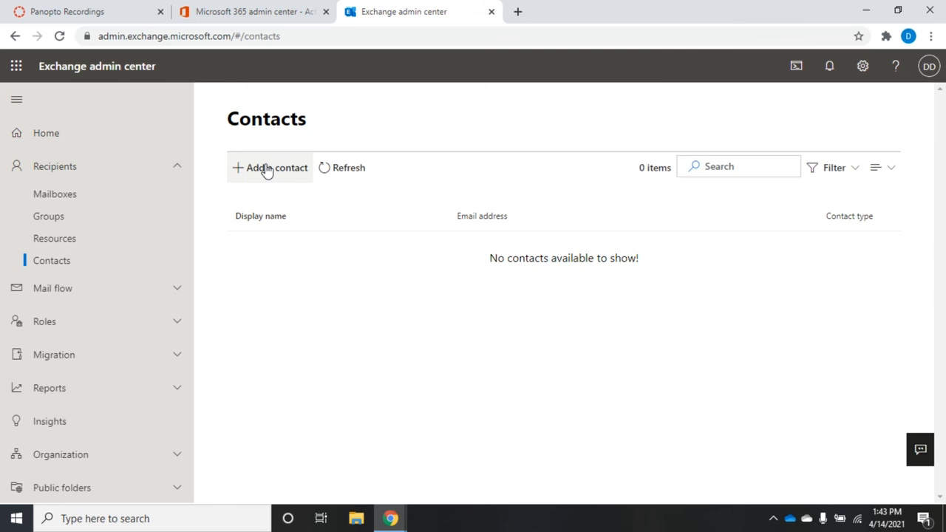
pyautogui.click(270, 167)
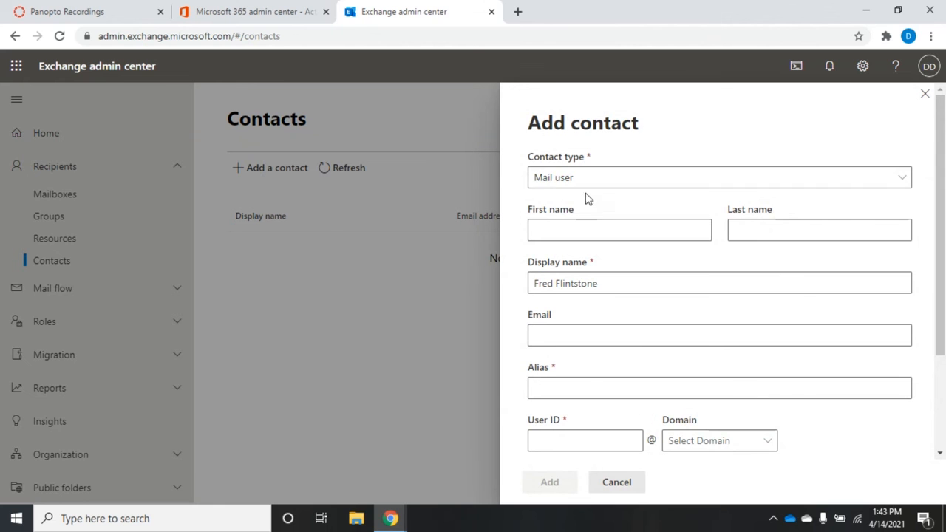
pyautogui.click(720, 177)
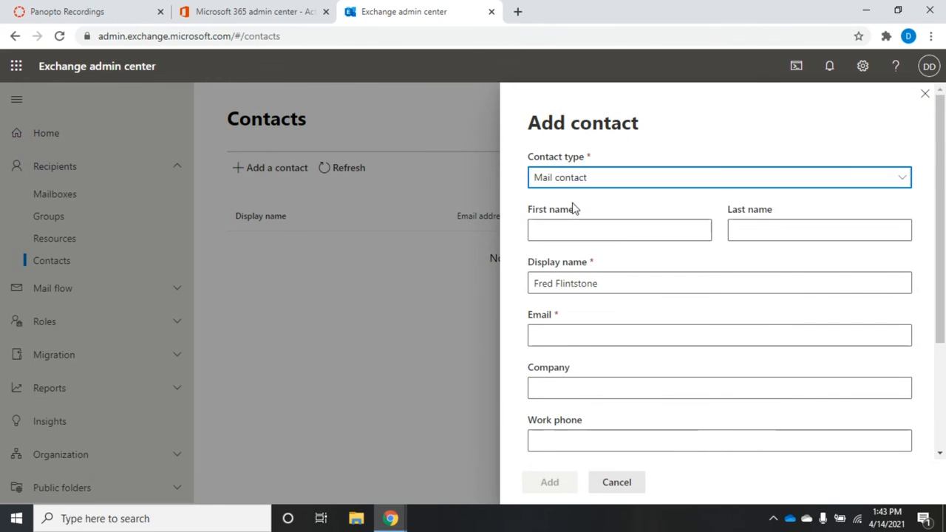
pyautogui.write('F')
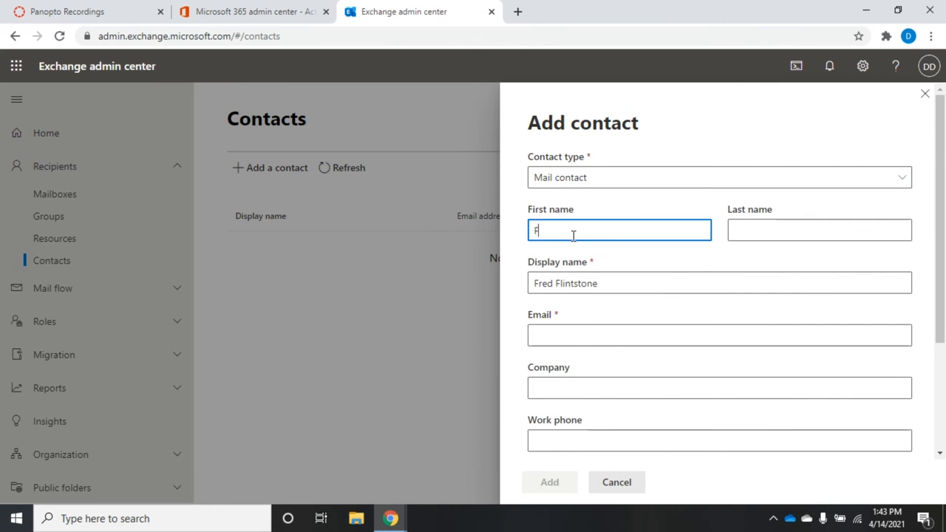
pyautogui.write('red')
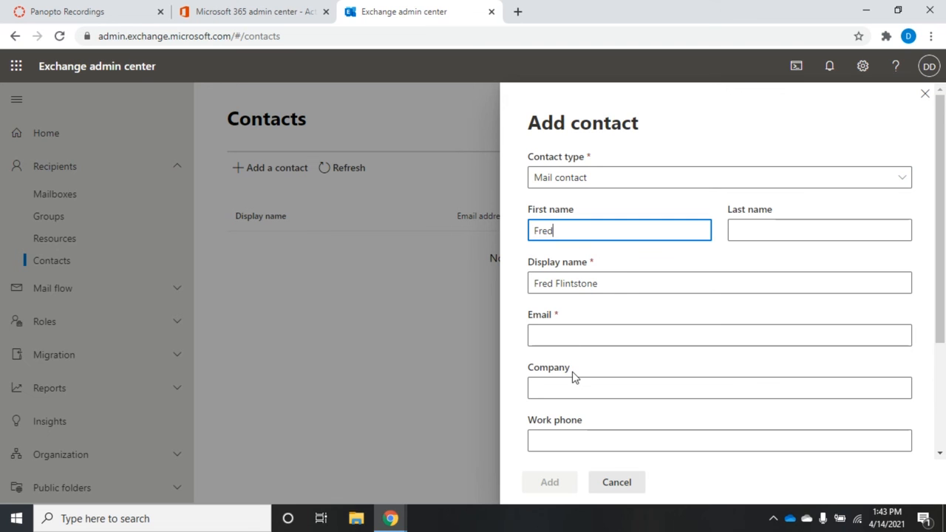
pyautogui.write('Flintst')
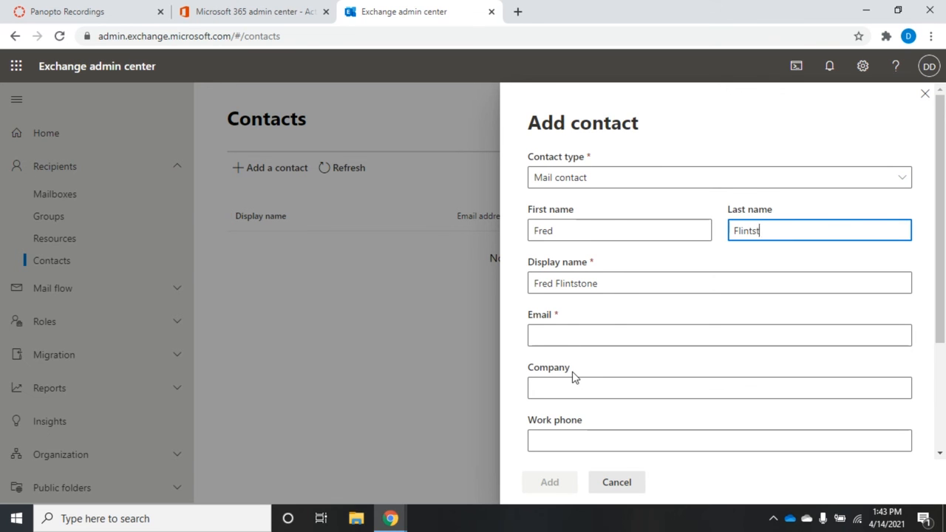
pyautogui.click(720, 335)
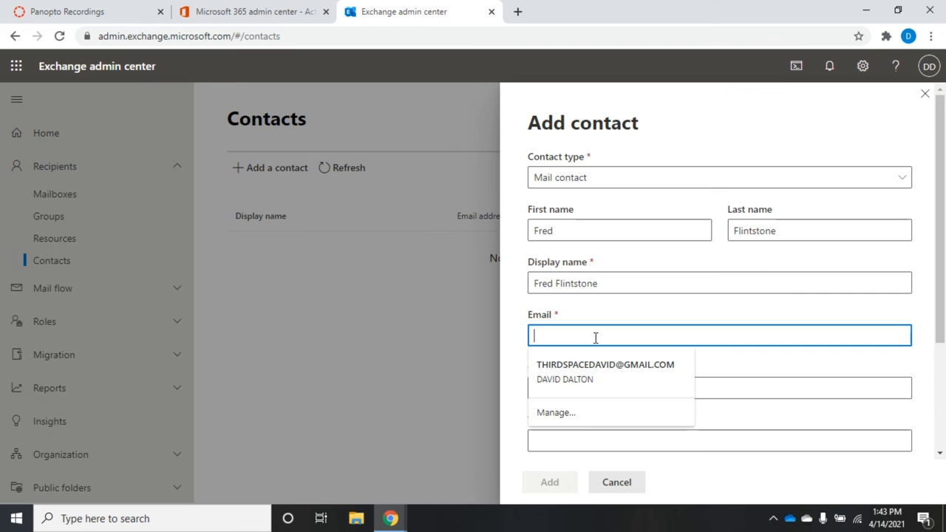
pyautogui.write('fred@')
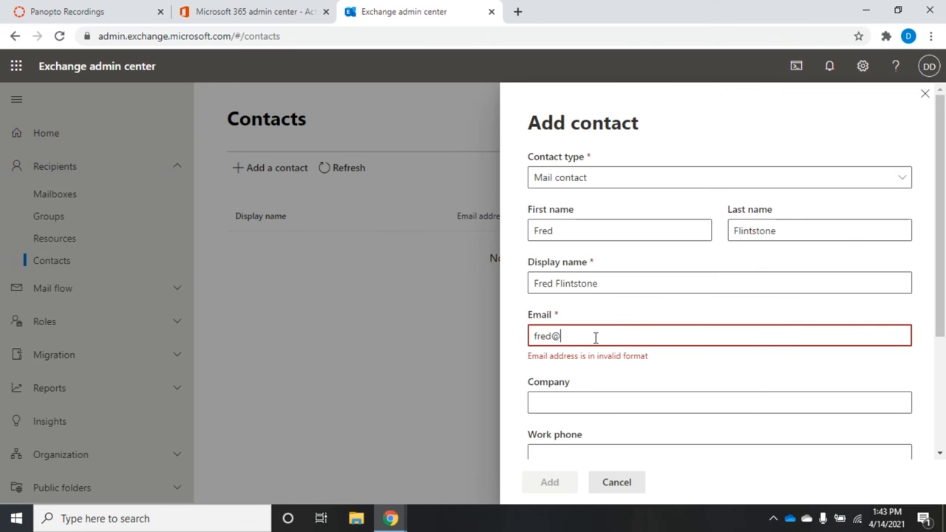
pyautogui.write('quarry.com')
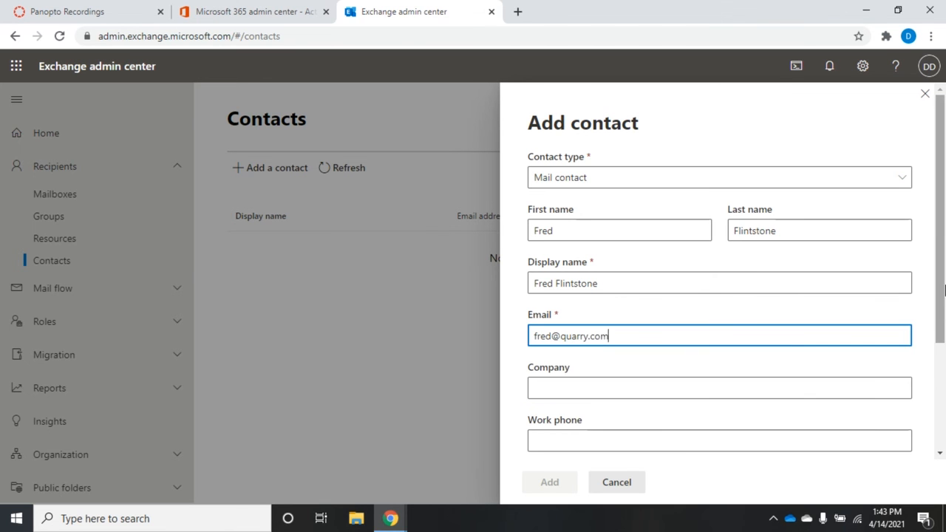
pyautogui.scroll(-3)
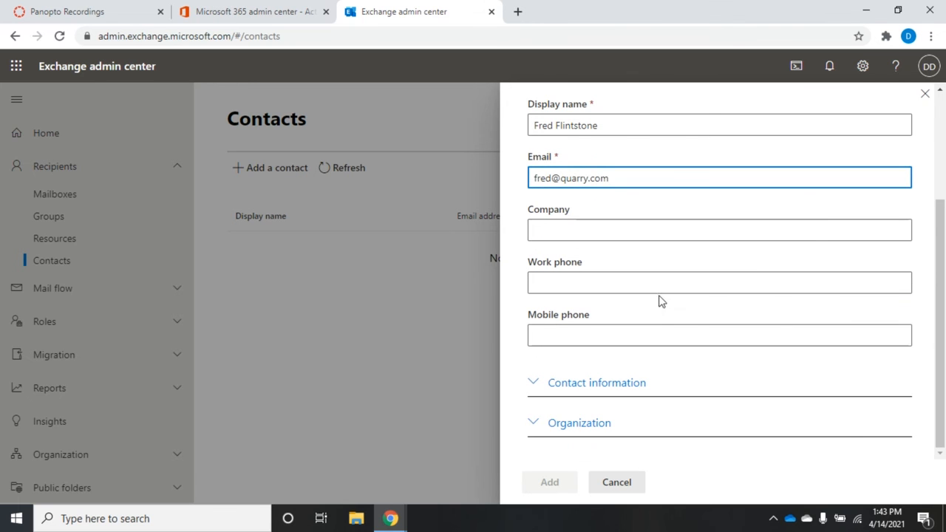
pyautogui.click(719, 282)
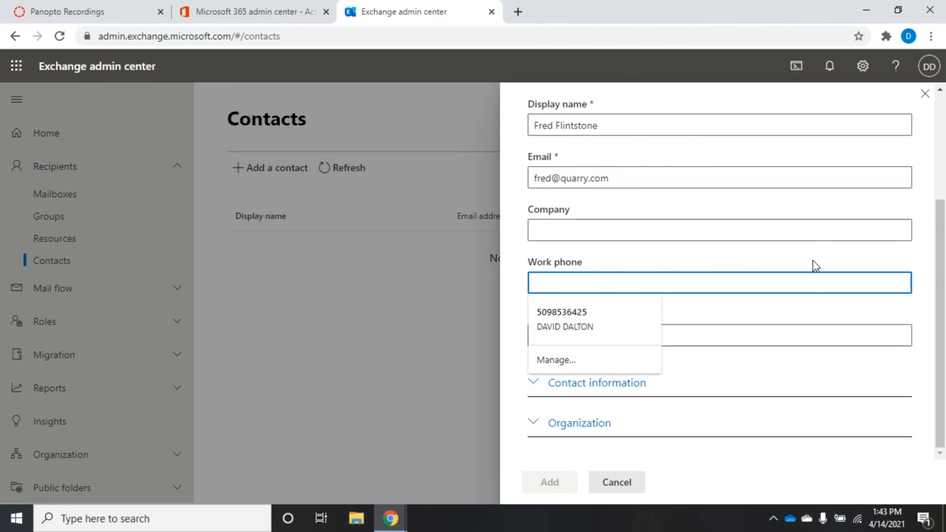
pyautogui.click(719, 335)
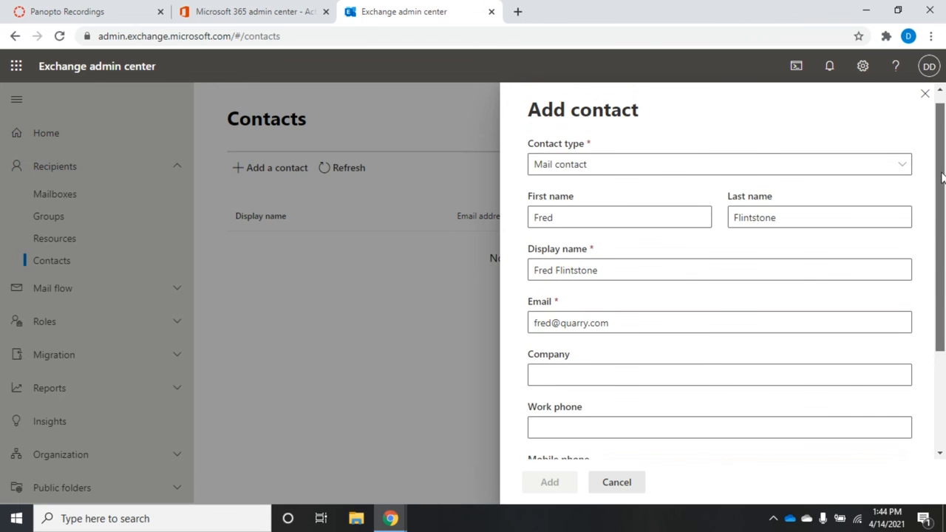
pyautogui.click(718, 164)
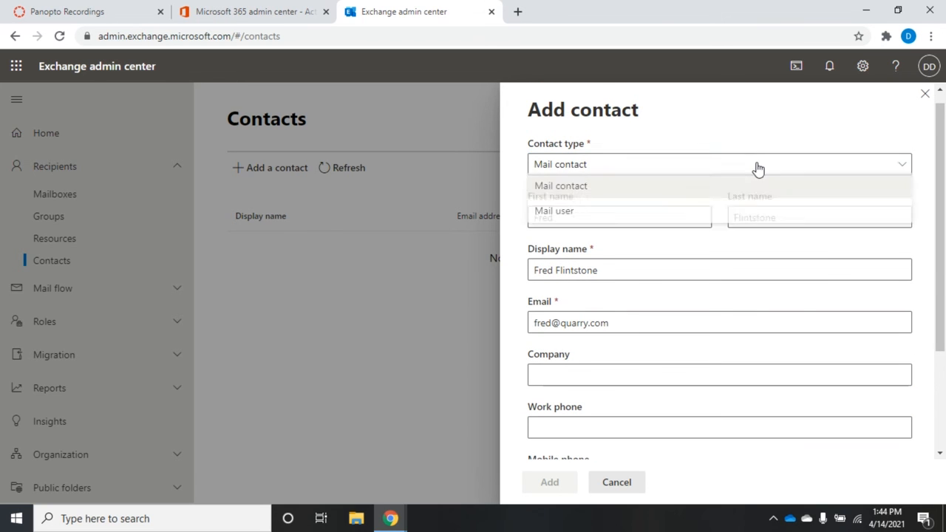
pyautogui.click(561, 186)
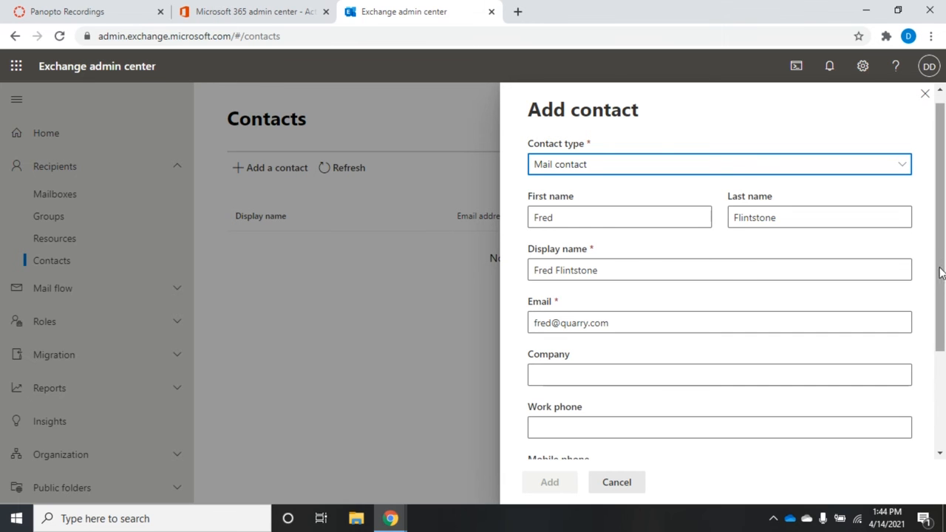
pyautogui.scroll(-3)
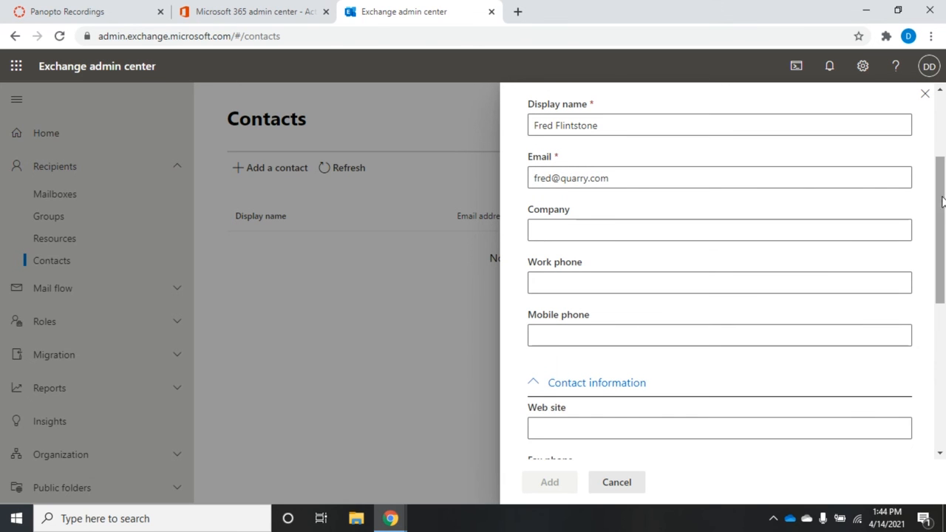
pyautogui.scroll(-3)
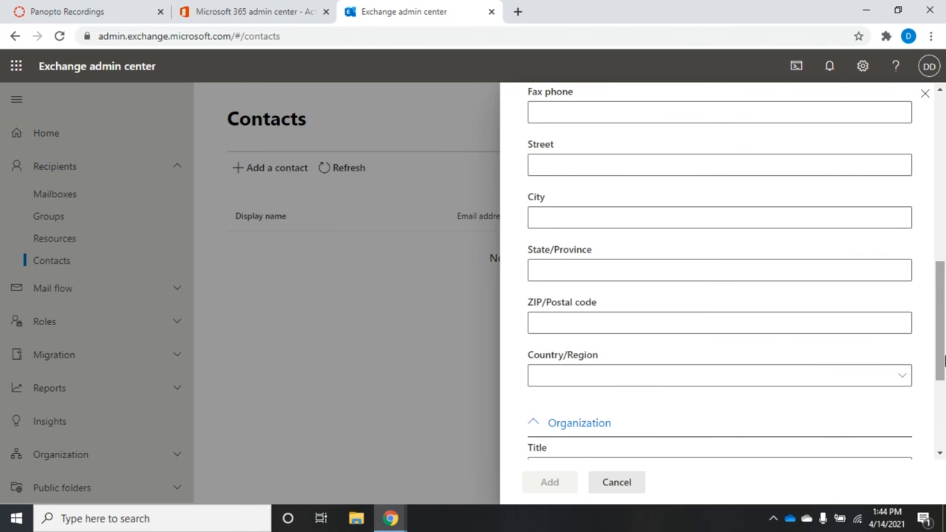
pyautogui.scroll(-3)
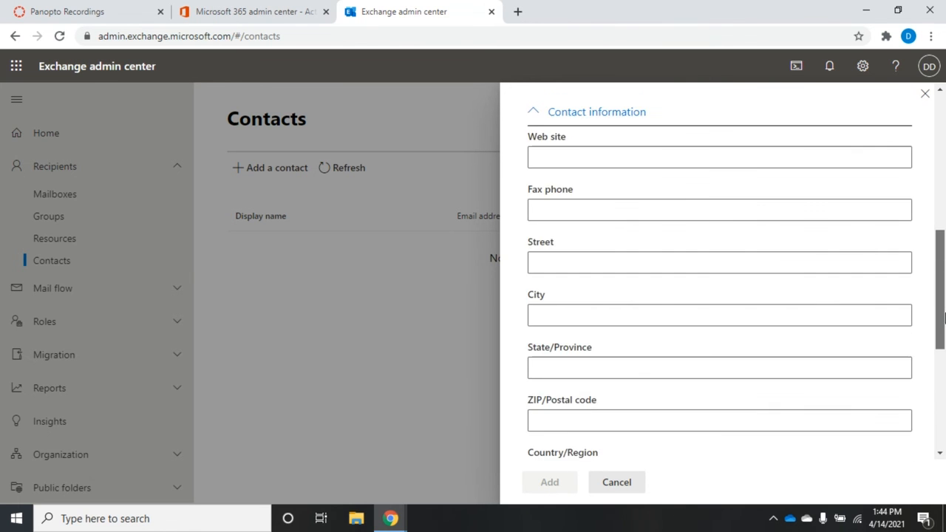
pyautogui.scroll(3)
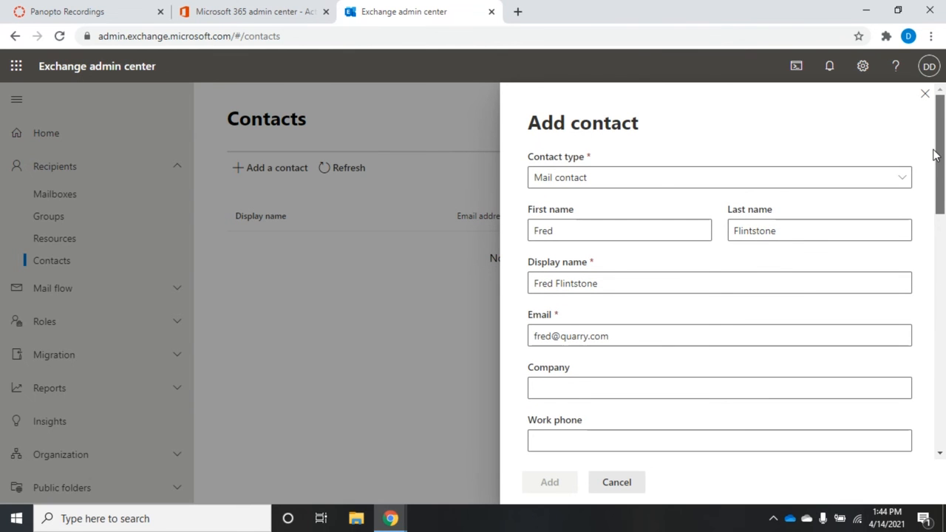
pyautogui.moveTo(617, 482)
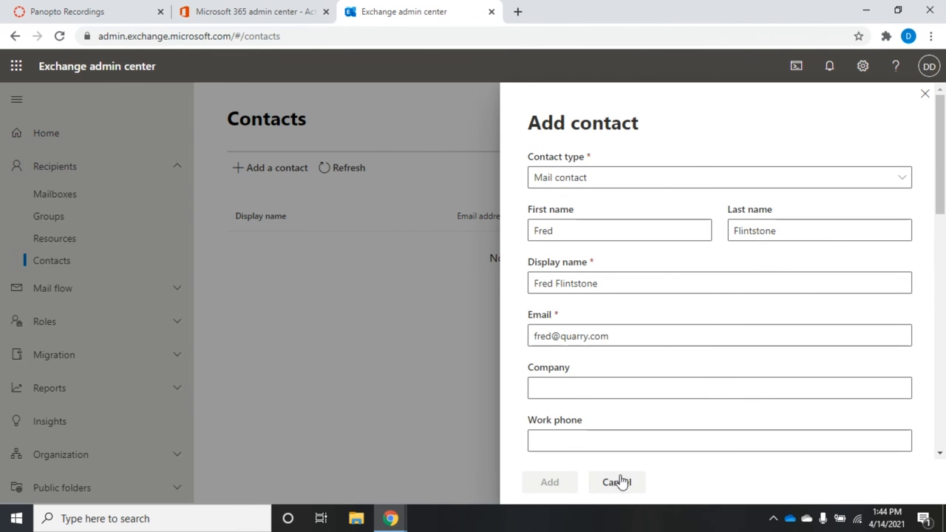
pyautogui.click(617, 482)
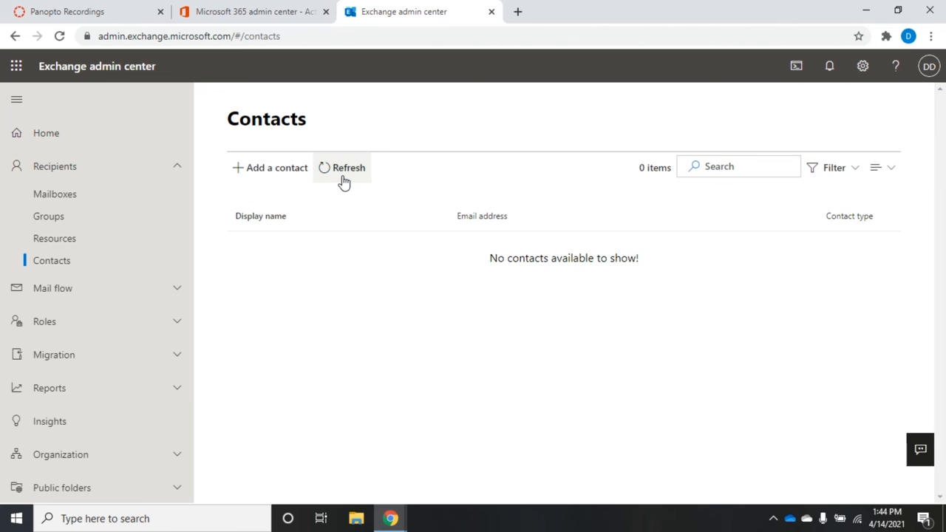
pyautogui.click(343, 168)
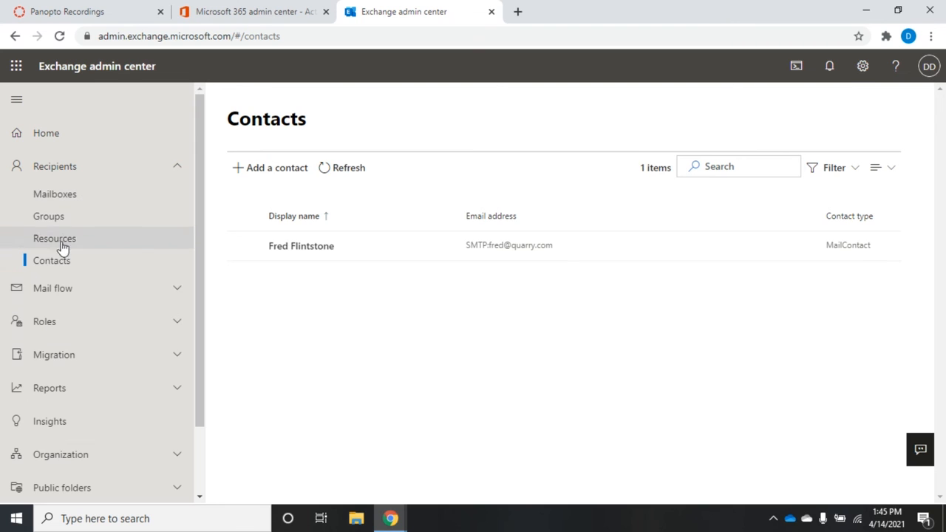
pyautogui.moveTo(549, 443)
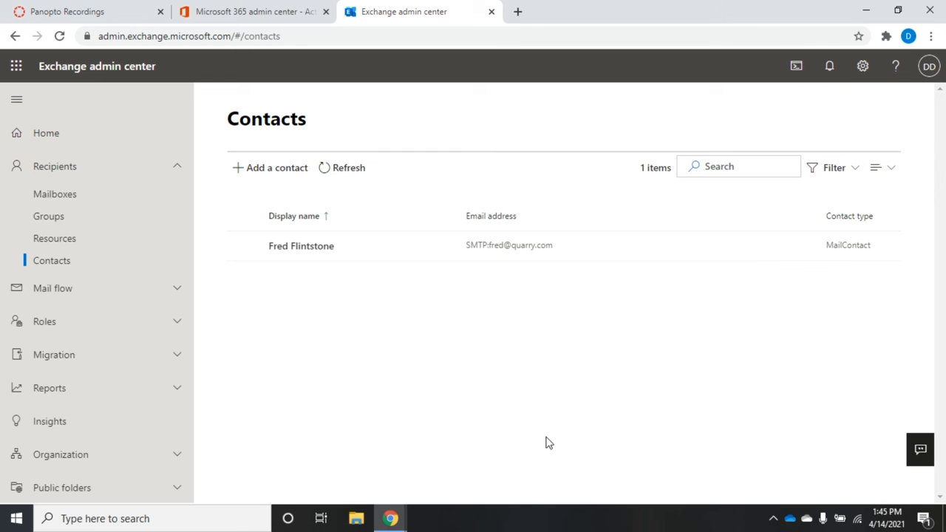
pyautogui.moveTo(515, 443)
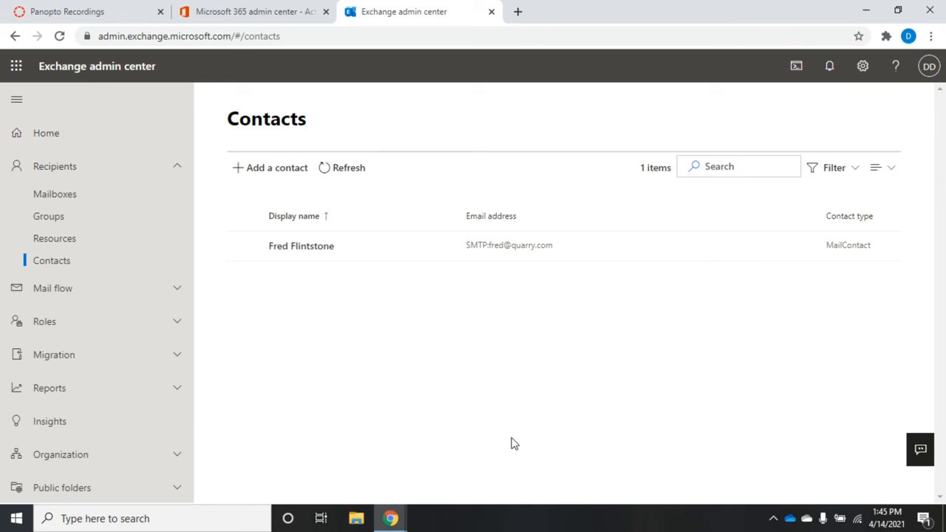
pyautogui.moveTo(156, 77)
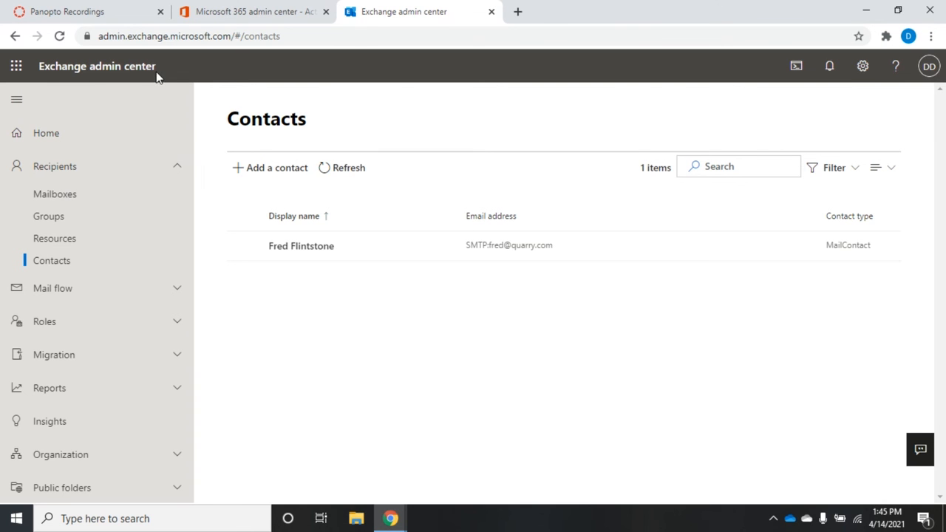